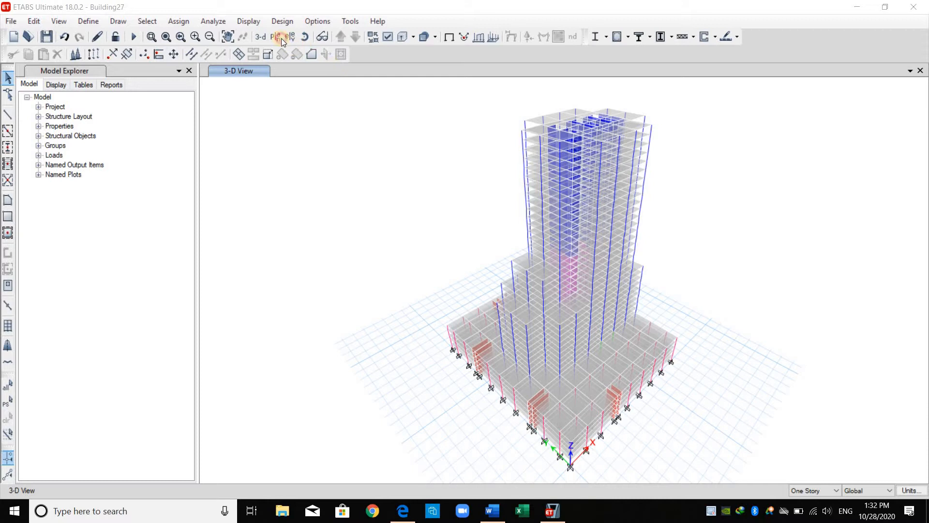
Show the Story34 plan view and zoom in on the floor plan.
left_click(277, 37)
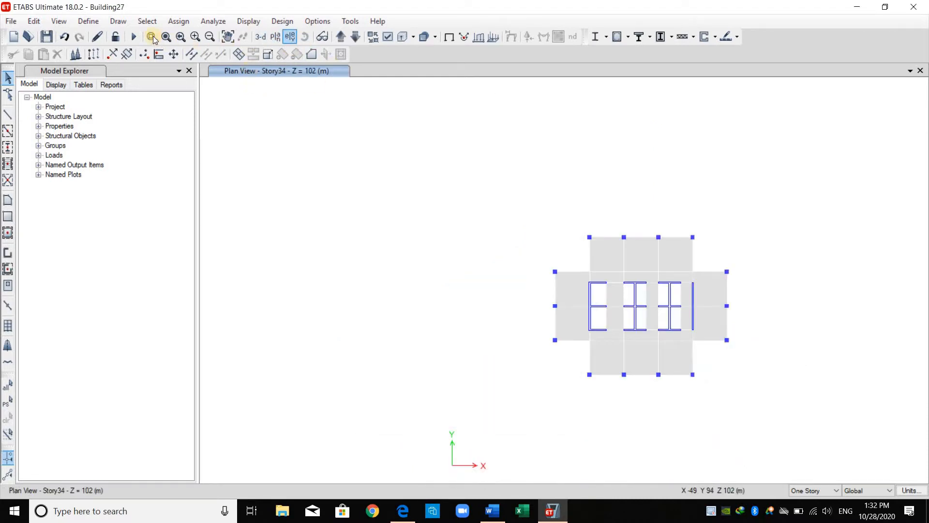
left_click(152, 37)
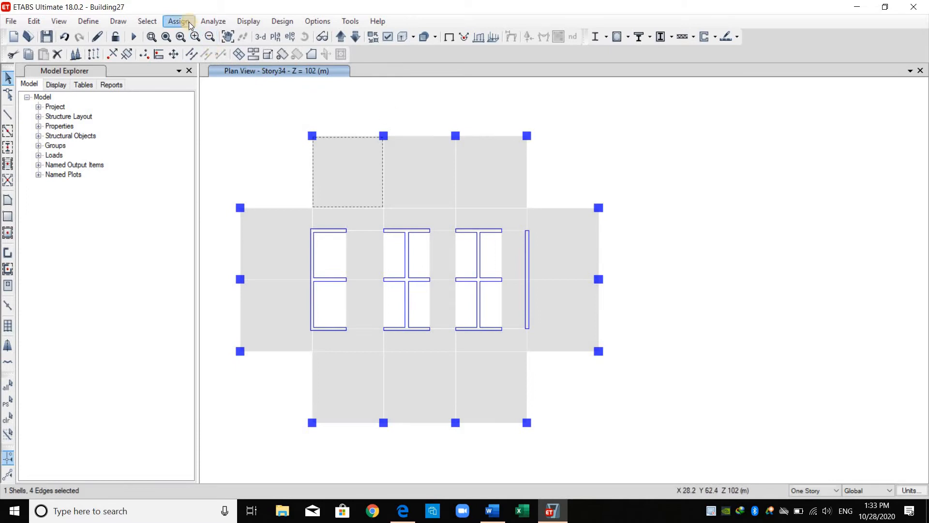
Assign Default floor auto meshing to the top-left slab panel.
left_click(178, 21)
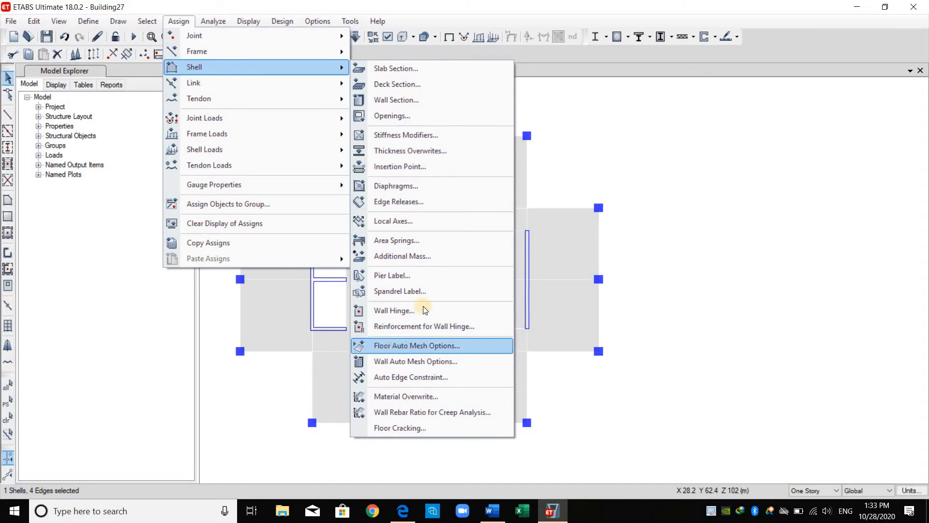
left_click(417, 346)
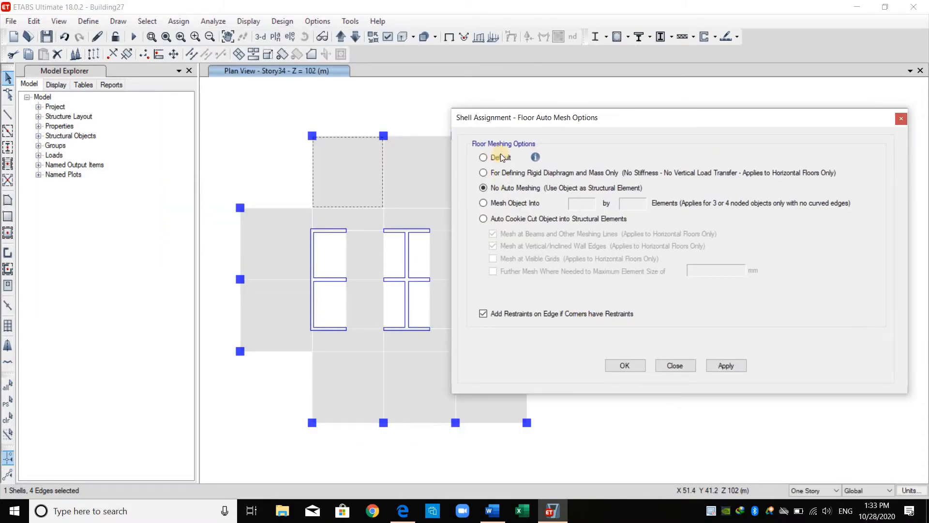
left_click(483, 157)
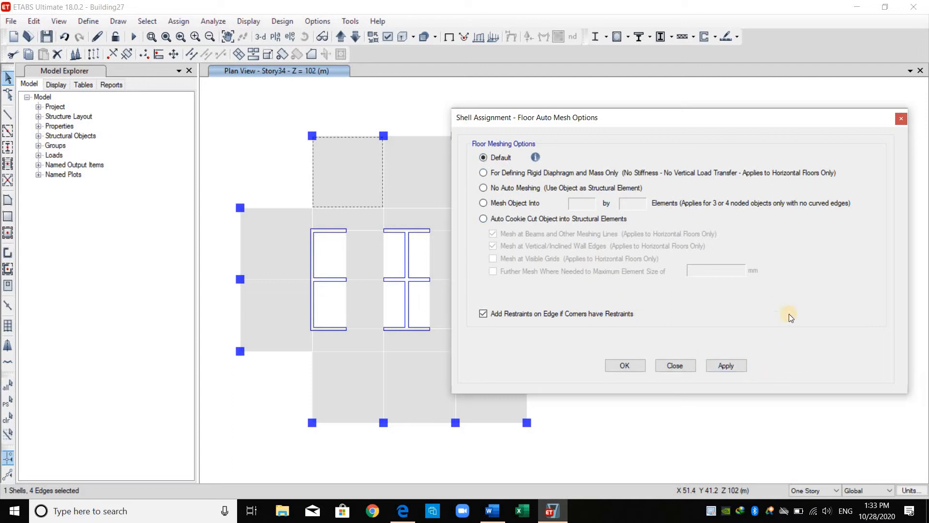
mouse_move(510, 185)
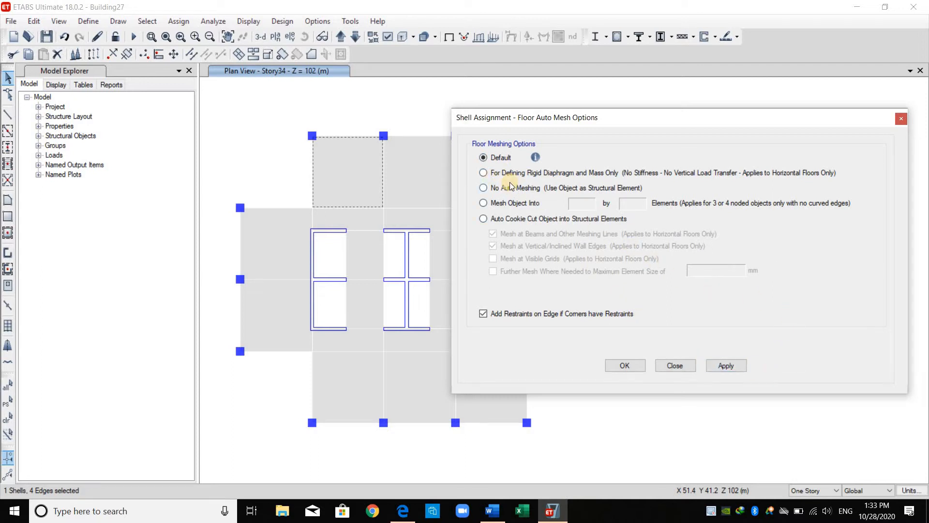
mouse_move(613, 312)
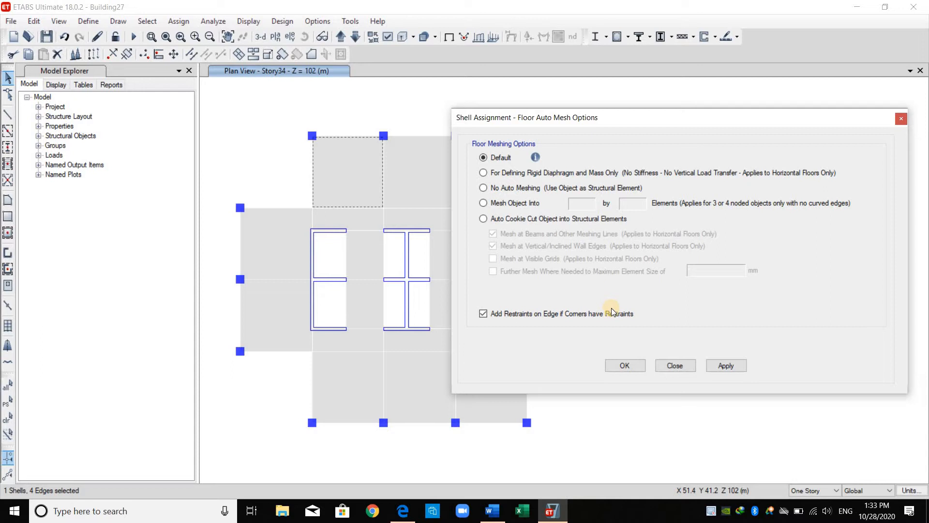
left_click(725, 365)
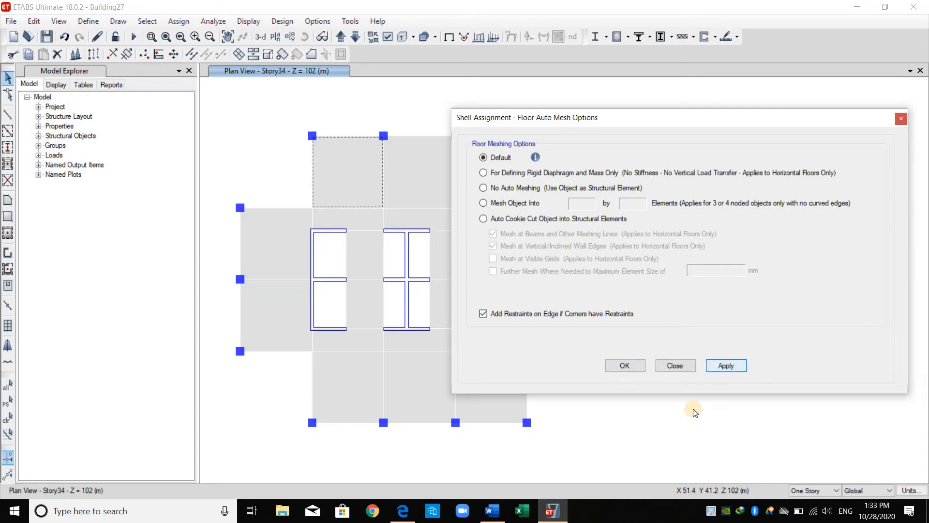
left_click(625, 365)
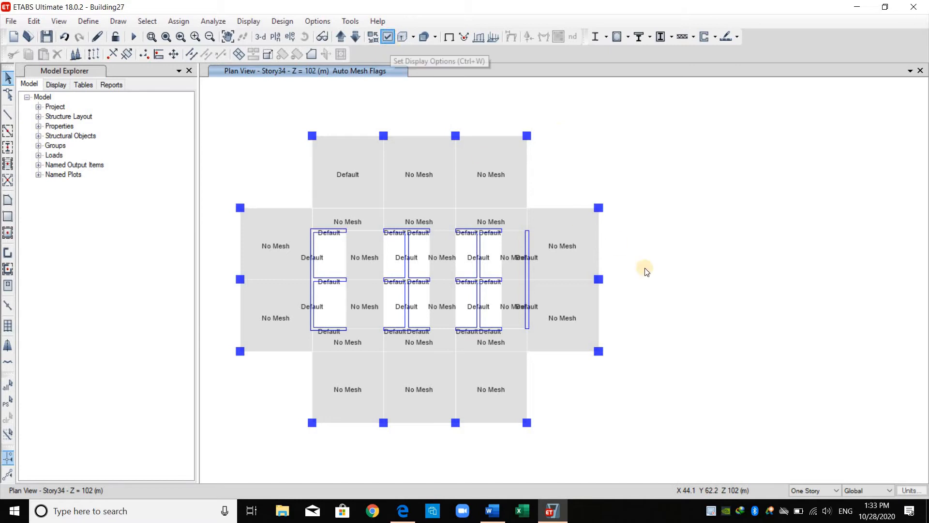
Apply display options with Shell Analysis Mesh on so the panel's element grid shows.
left_click(387, 36)
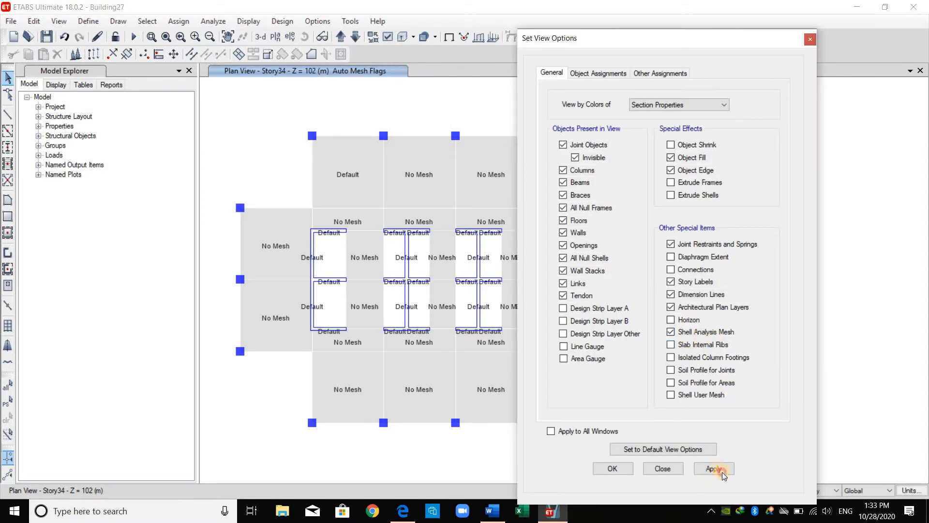
left_click(714, 468)
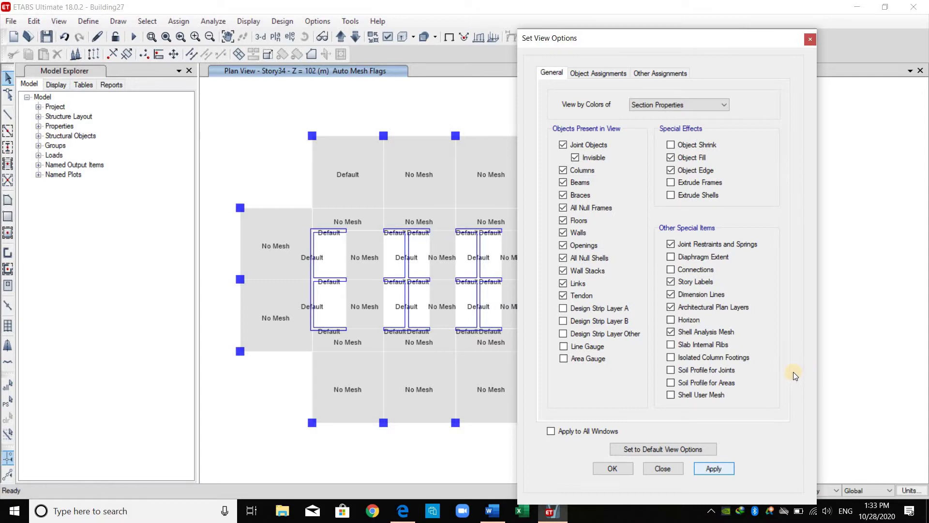
left_click(612, 468)
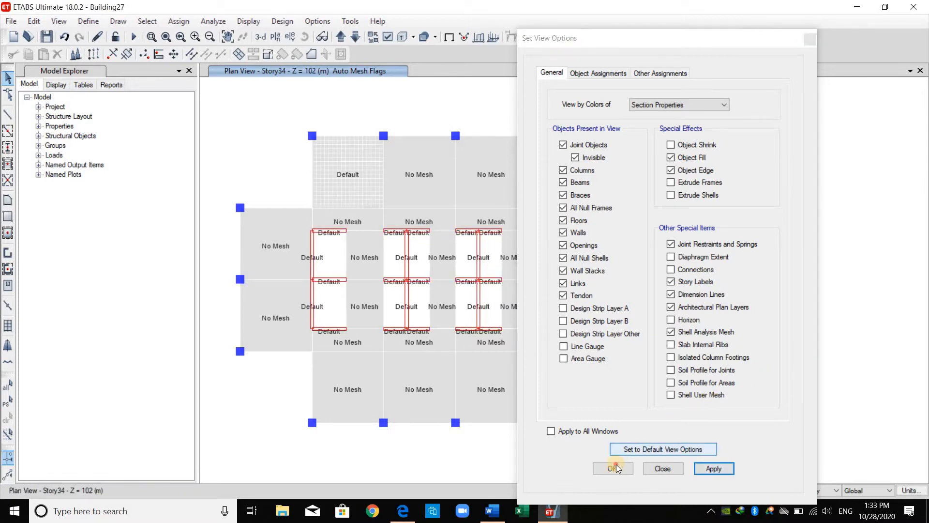
left_click(612, 468)
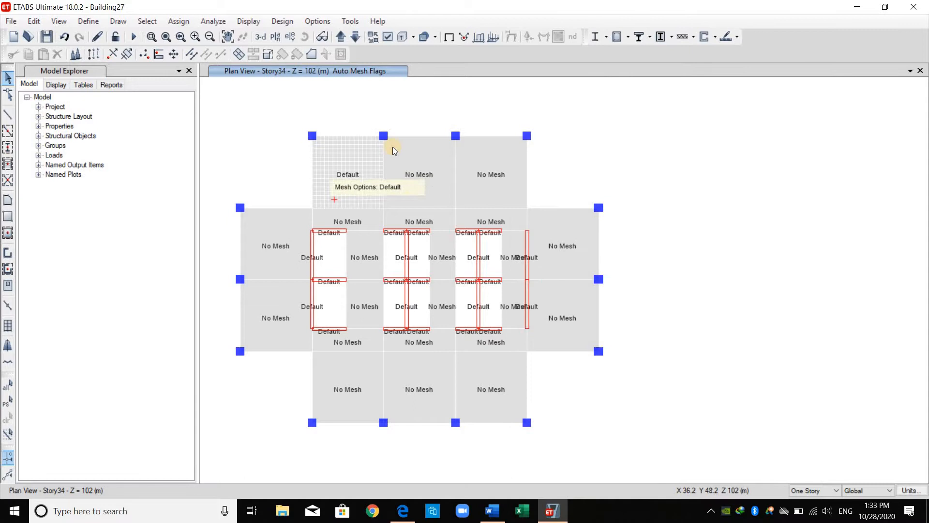
mouse_move(344, 140)
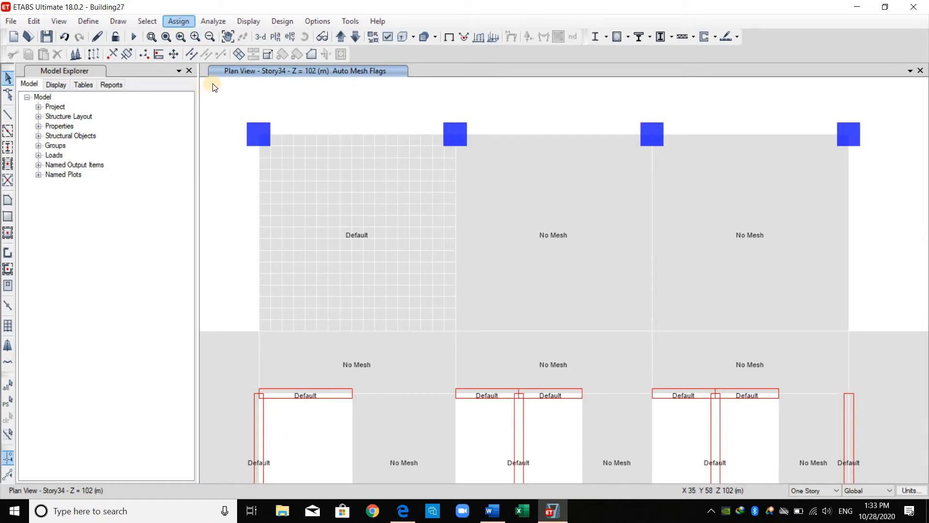
left_click(179, 21)
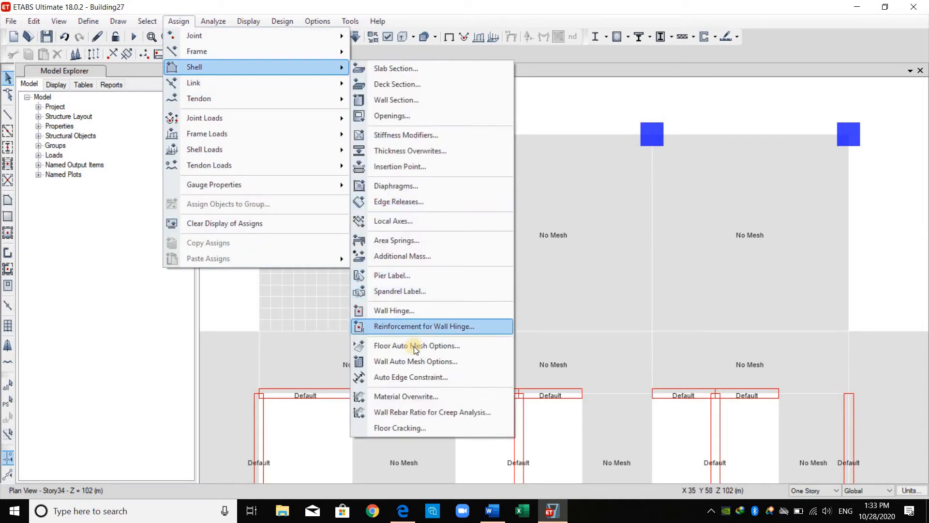
mouse_move(416, 345)
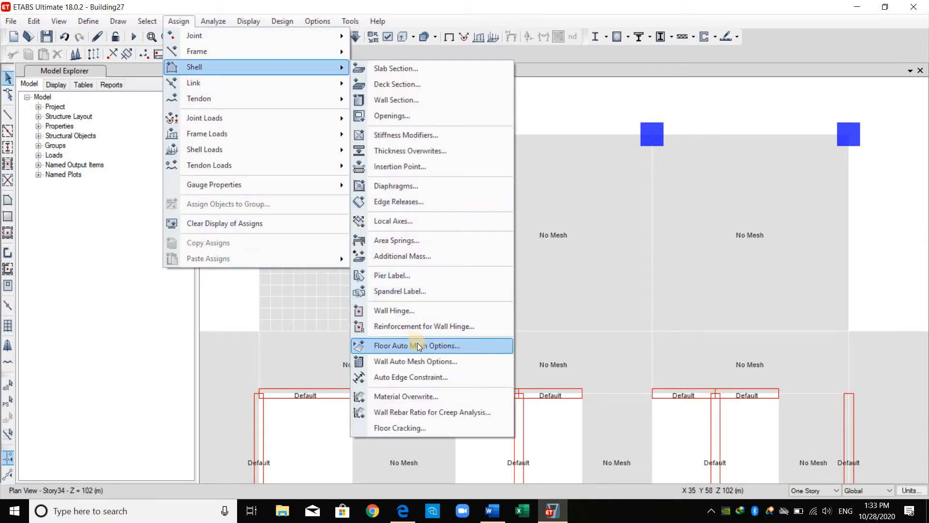
left_click(417, 345)
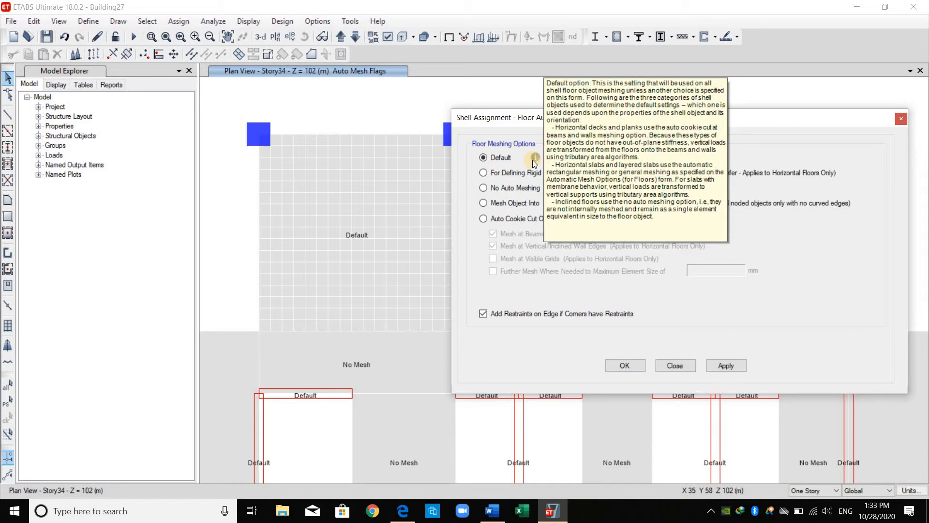
mouse_move(689, 330)
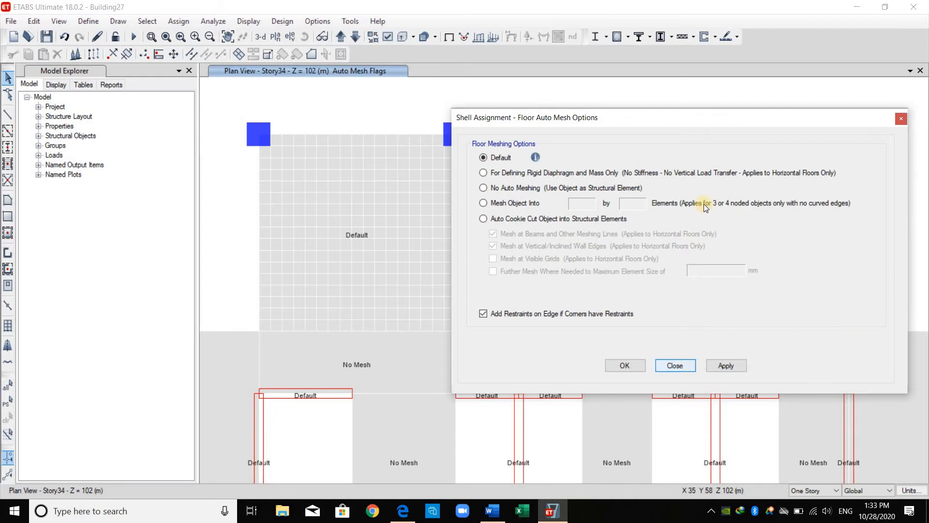
left_click(674, 365)
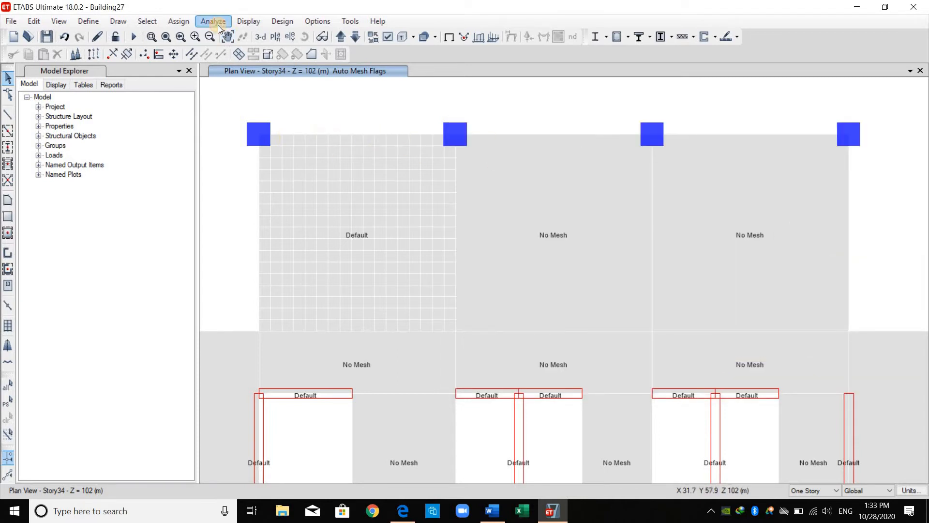
Set the floors' Approximate Maximum Mesh Size to 1 m, keeping General Mesh.
left_click(212, 21)
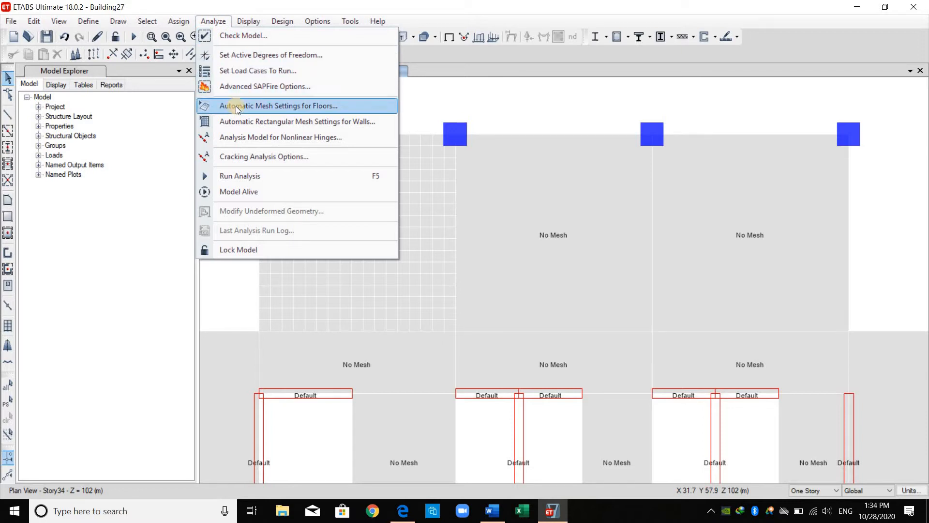
mouse_move(245, 111)
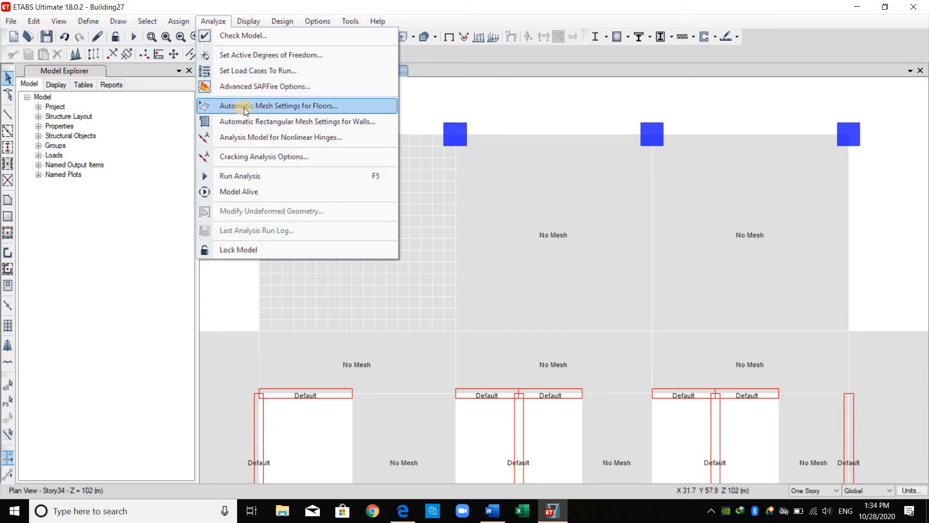
left_click(277, 105)
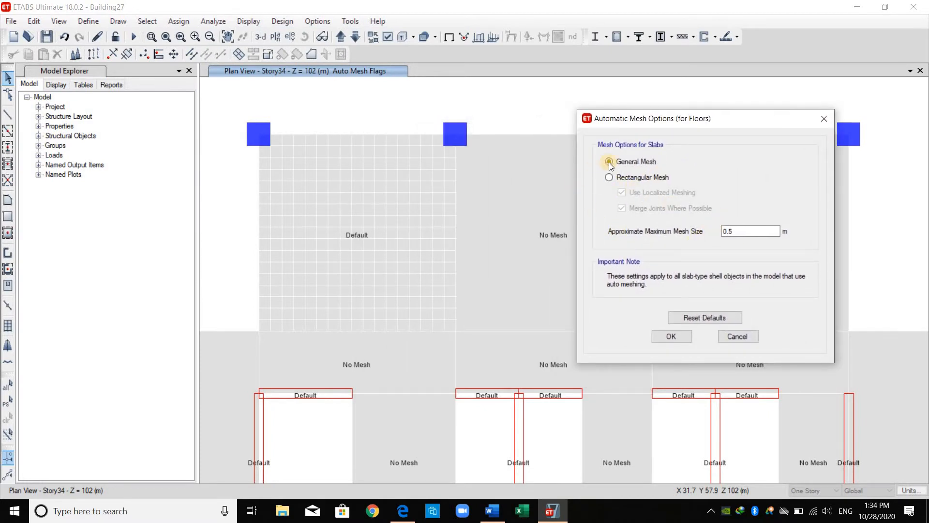
left_click(608, 162)
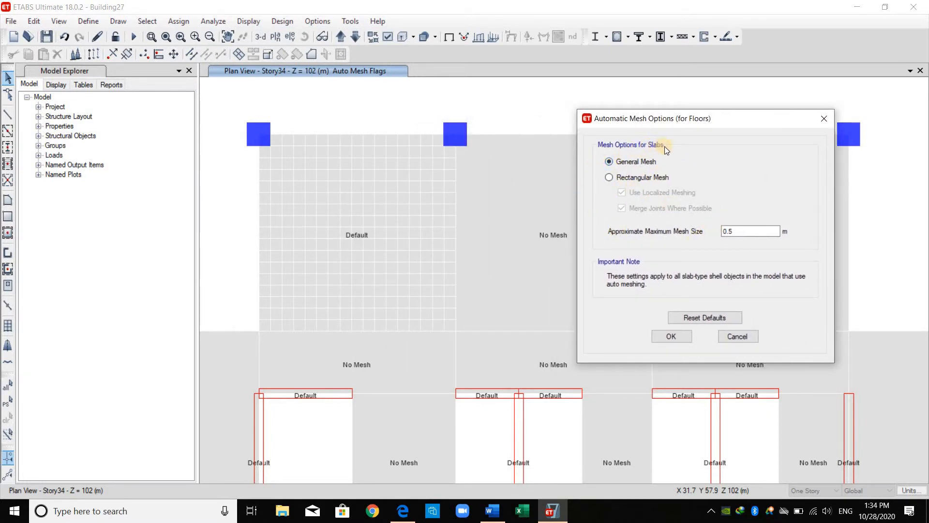
mouse_move(680, 183)
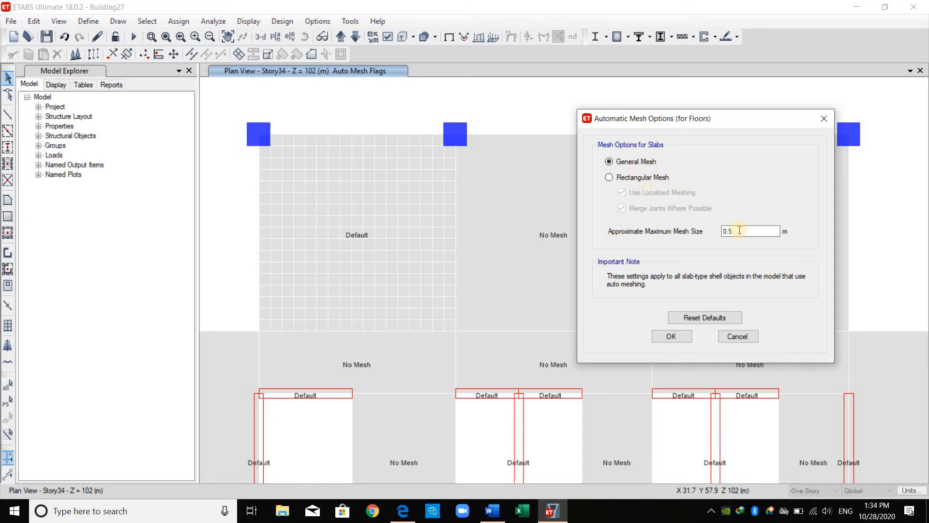
triple_click(750, 230)
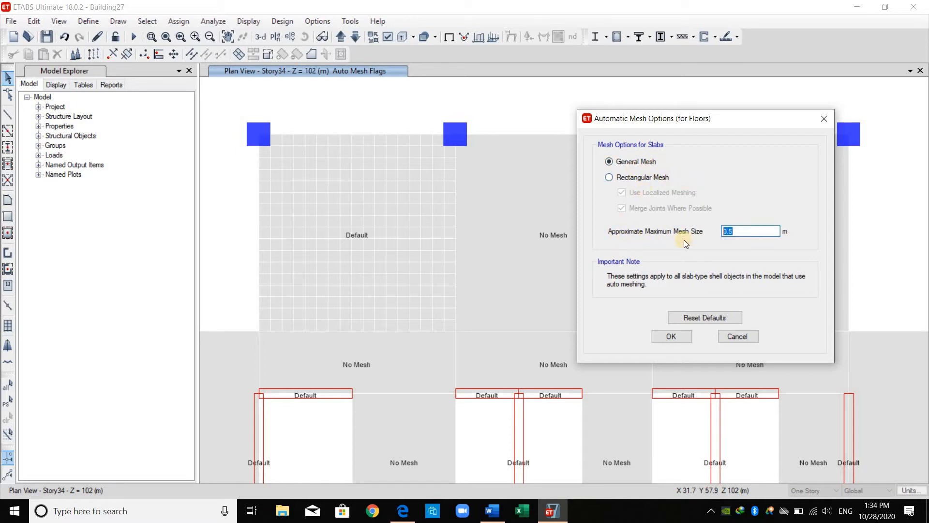
mouse_move(788, 240)
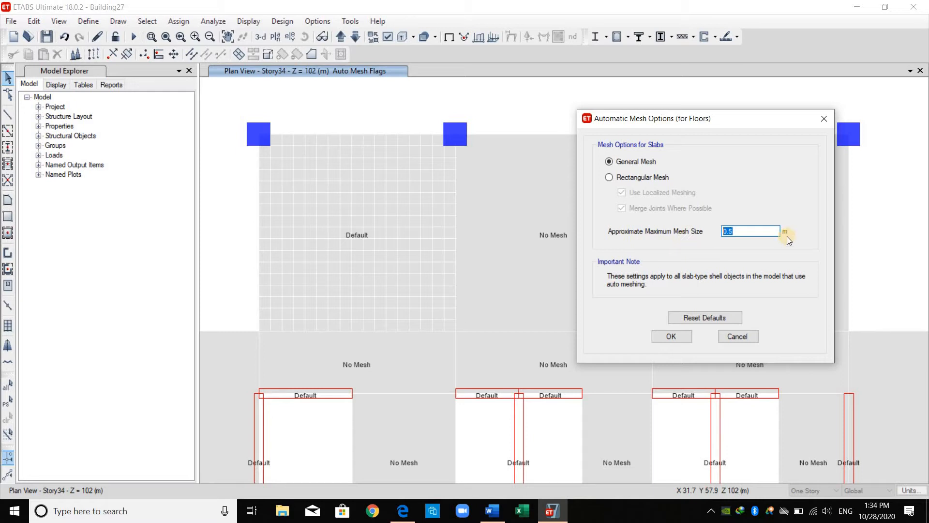
type("1")
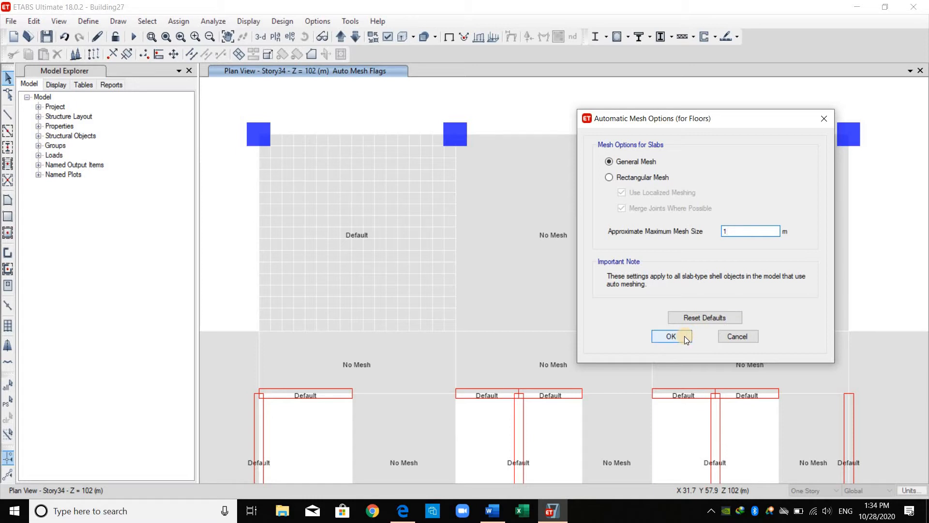
left_click(671, 335)
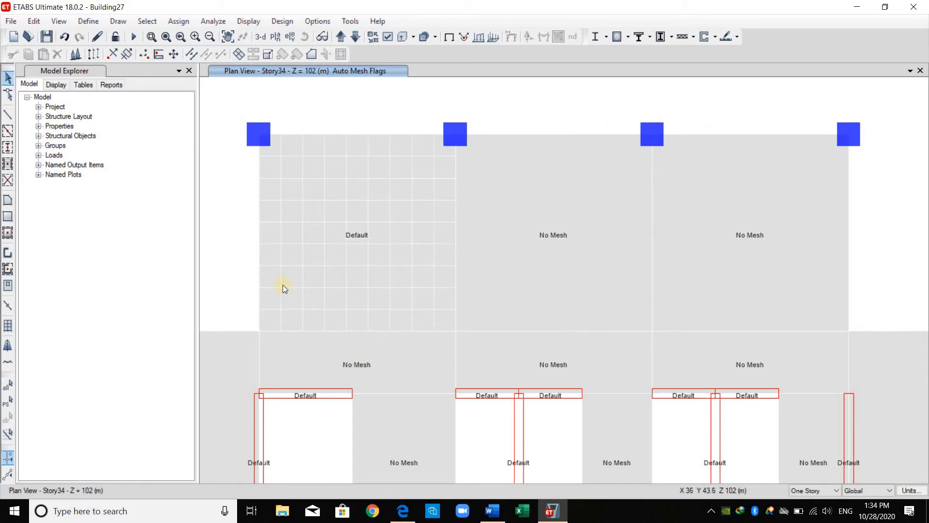
mouse_move(399, 131)
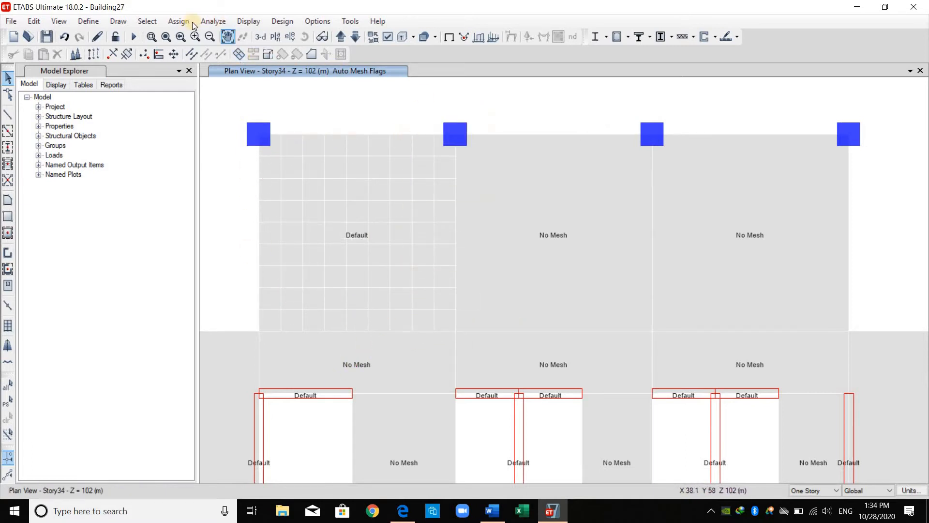
Review the floor mesh dialogs to confirm General Mesh at 1 m, closing unchanged.
left_click(178, 20)
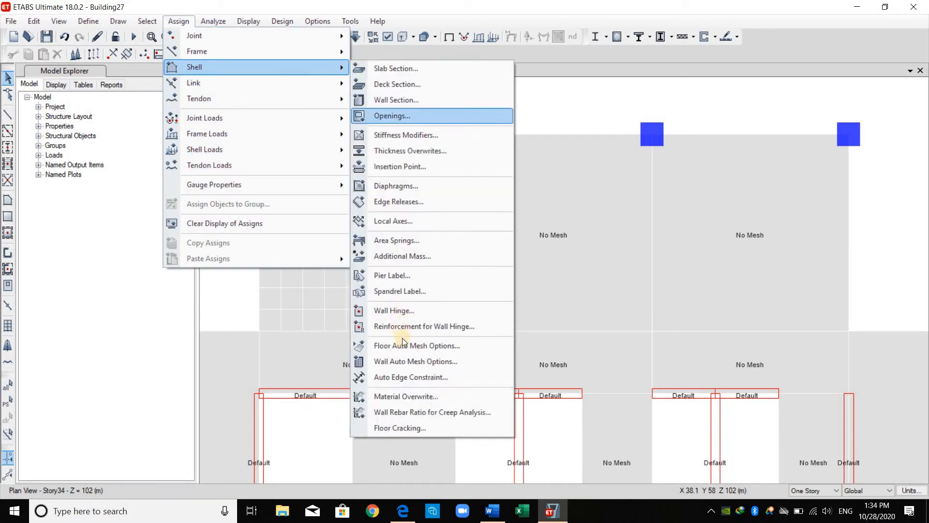
left_click(417, 345)
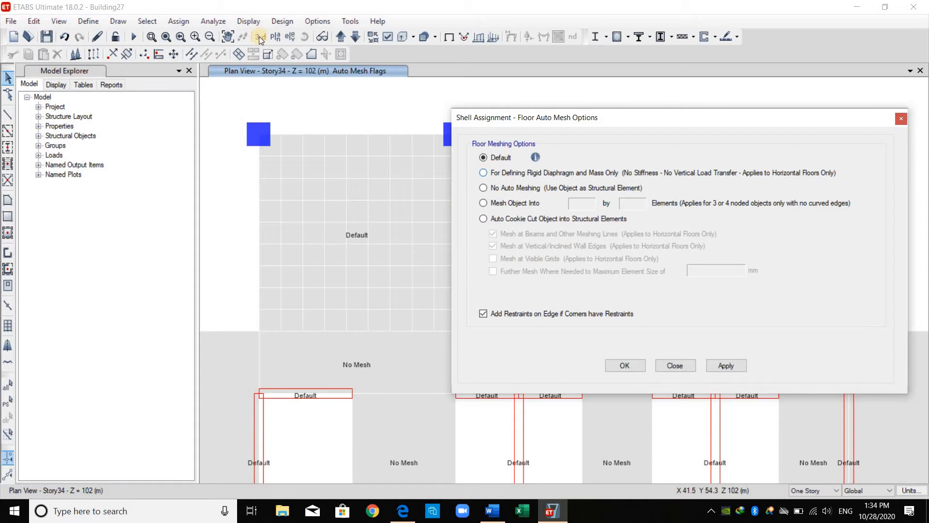
left_click(213, 21)
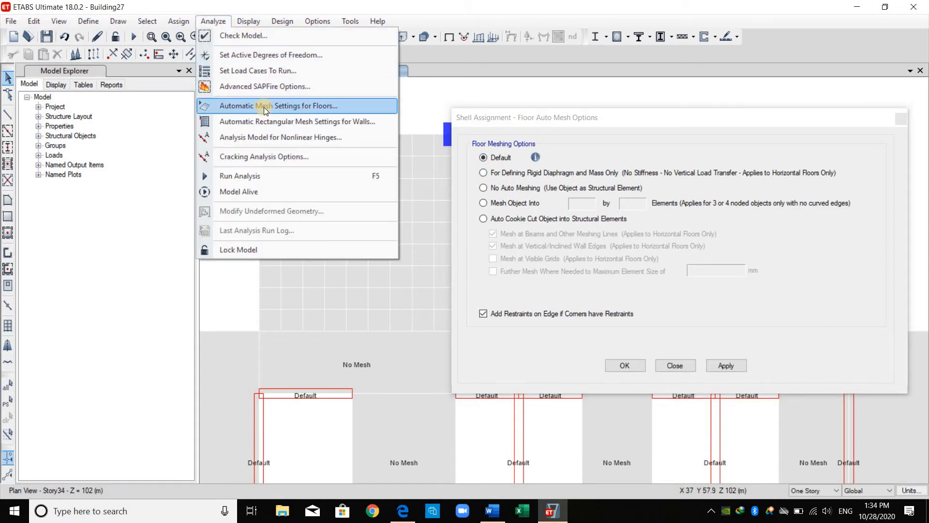
mouse_move(456, 129)
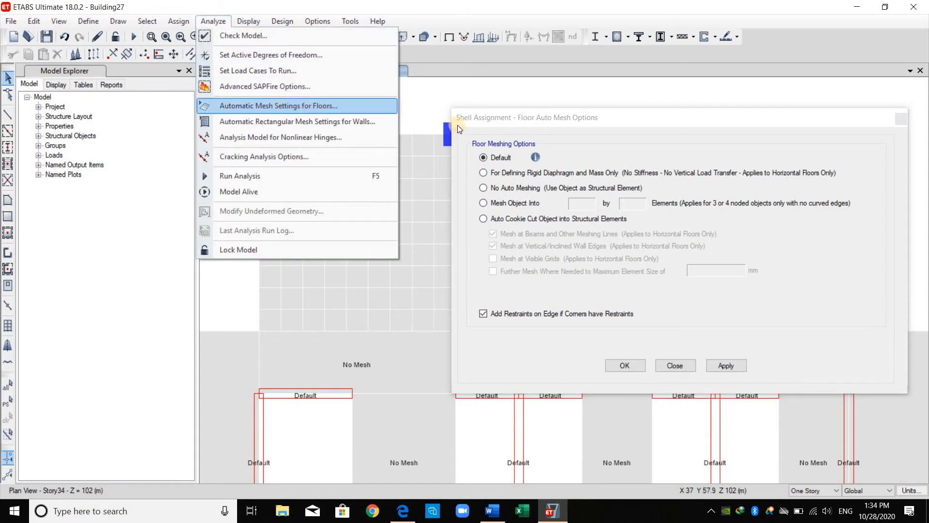
left_click(278, 106)
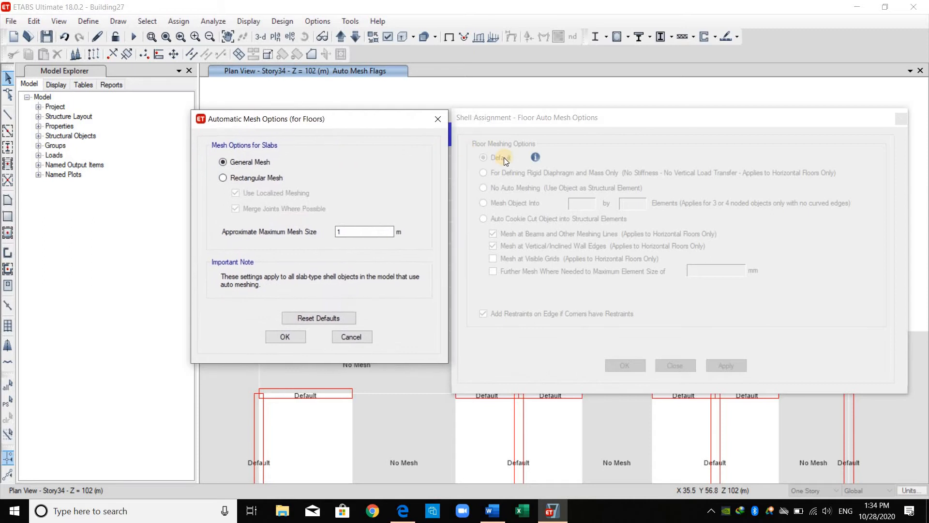
mouse_move(240, 296)
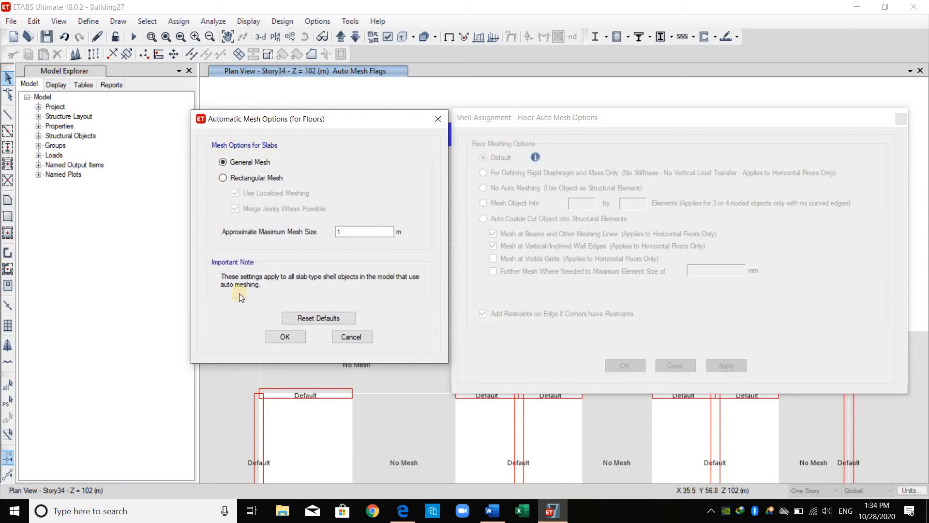
mouse_move(719, 156)
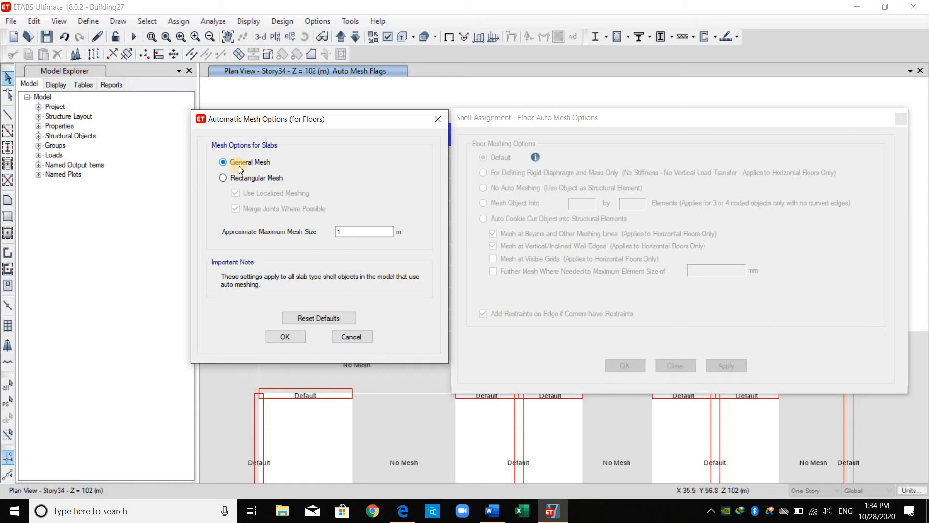
mouse_move(284, 190)
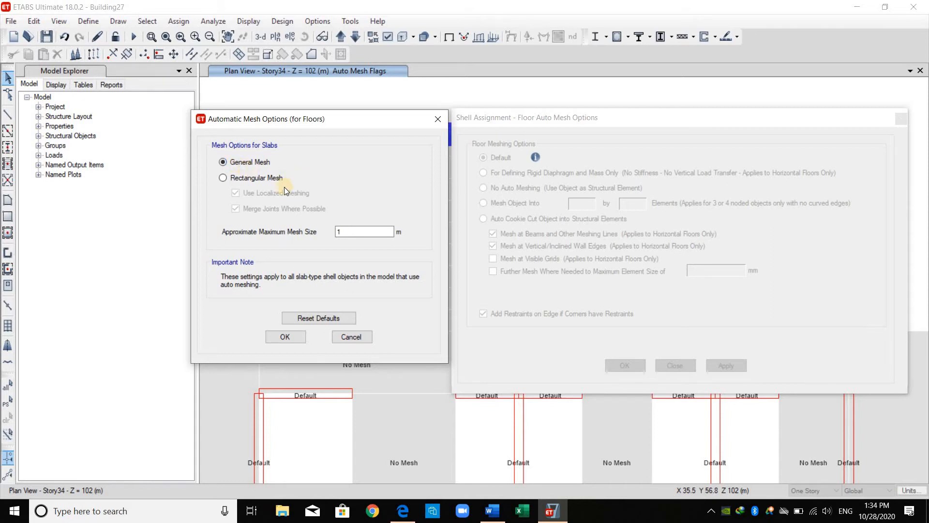
mouse_move(430, 135)
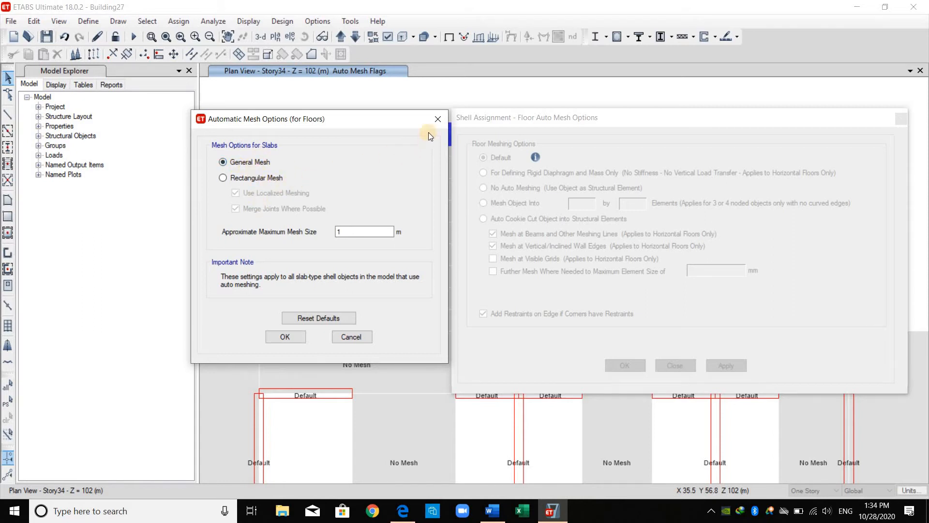
mouse_move(866, 117)
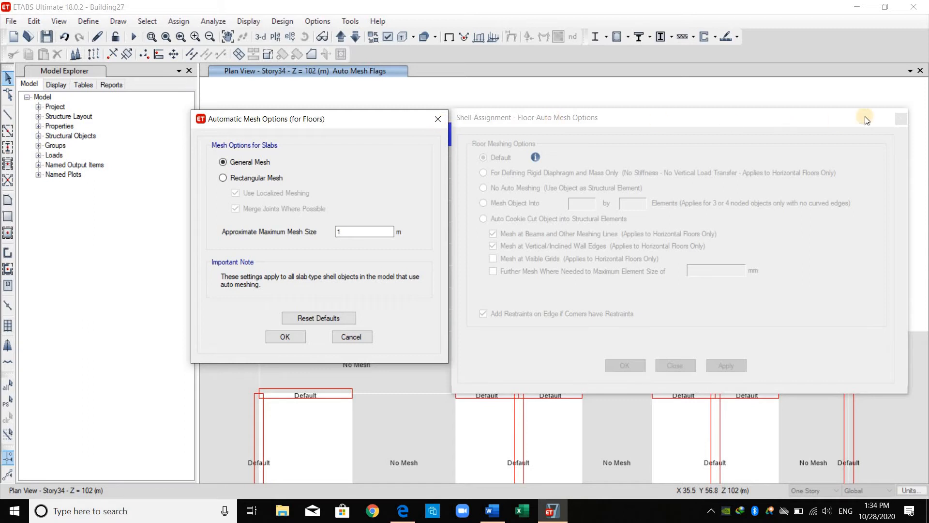
left_click(285, 337)
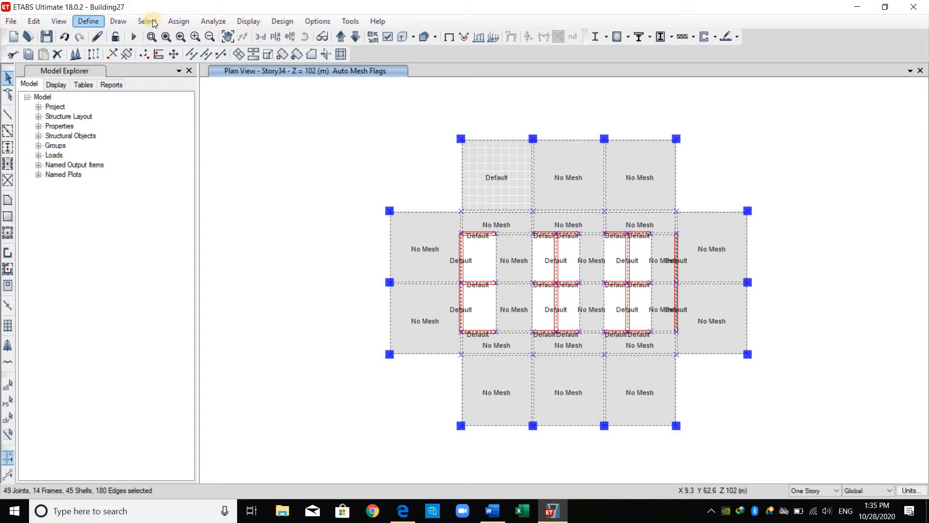
Deselect by object type so only the Story34 floors stay selected.
left_click(147, 21)
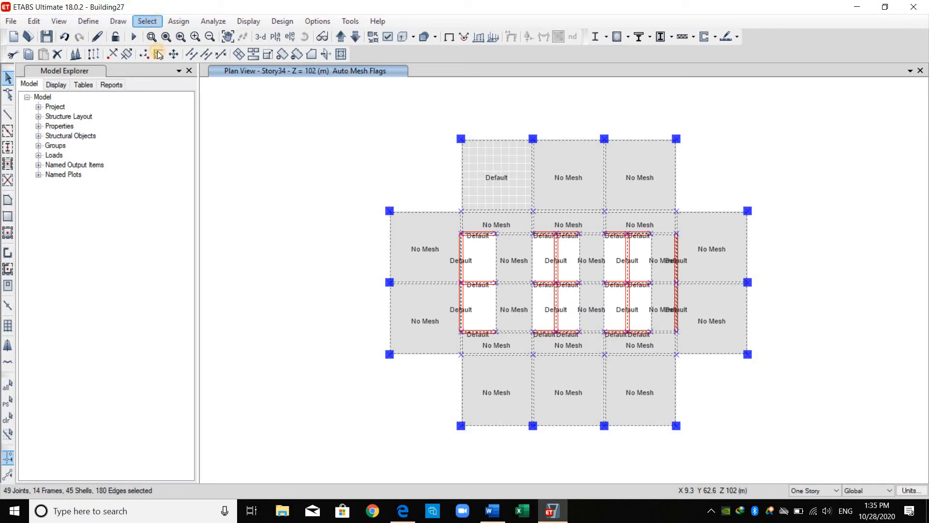
left_click(146, 20)
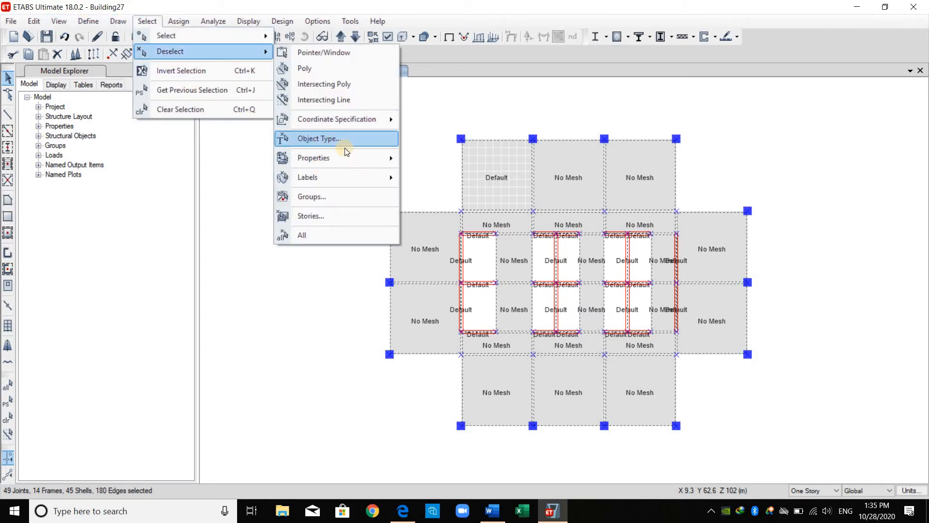
left_click(319, 138)
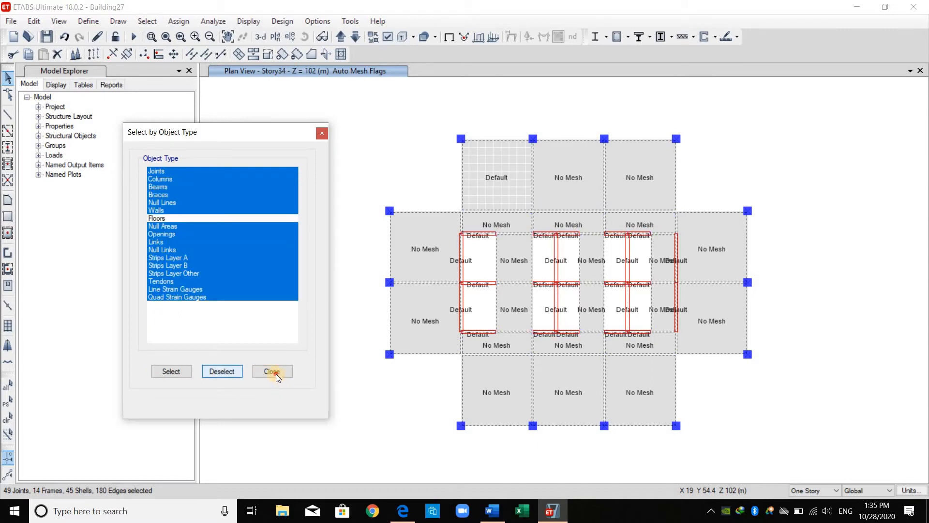
left_click(179, 21)
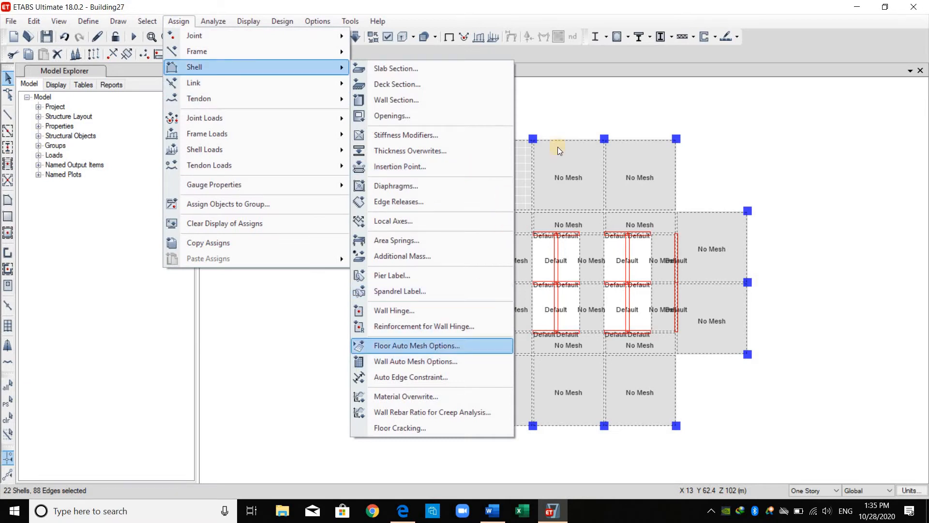
Assign Default floor auto meshing to all selected floor slabs.
left_click(417, 345)
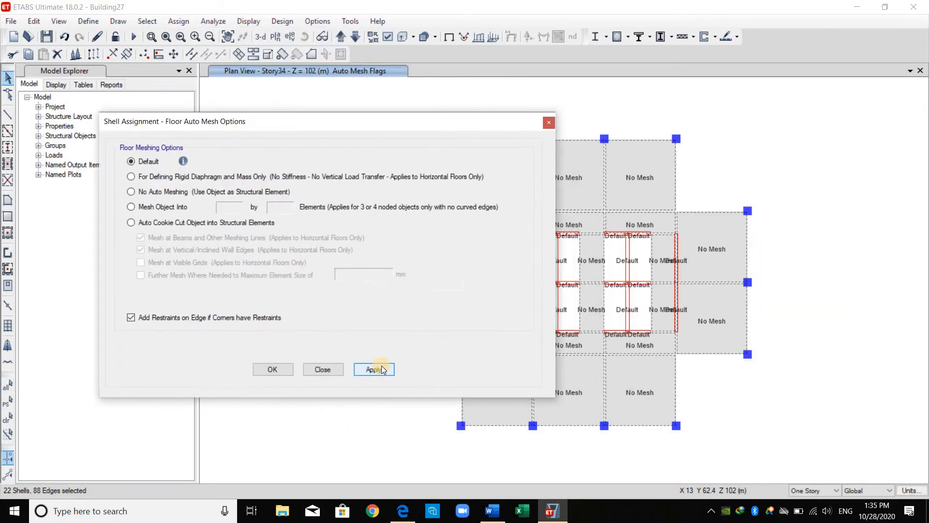
left_click(373, 369)
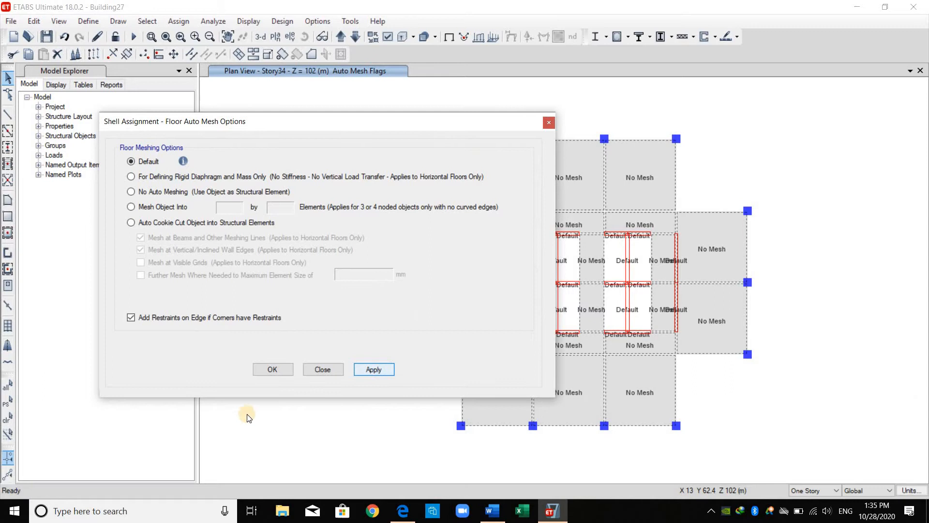
left_click(372, 369)
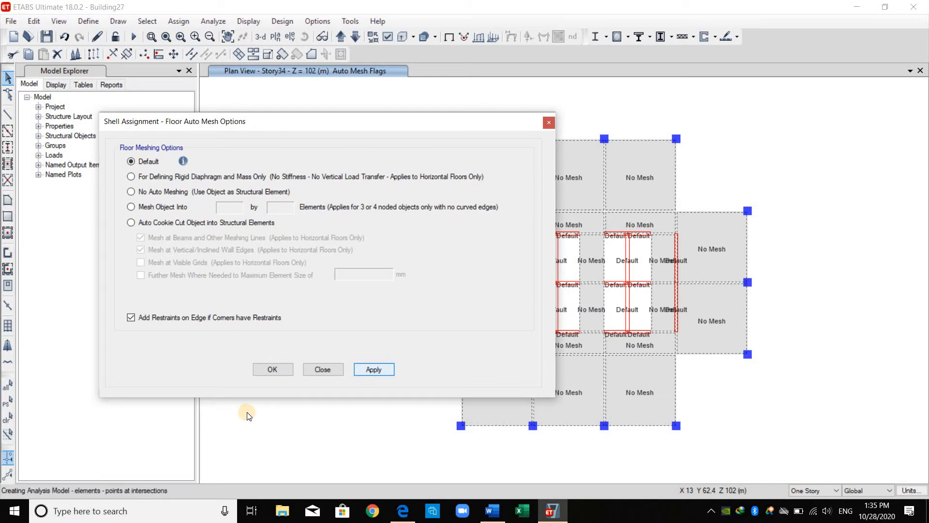
left_click(373, 369)
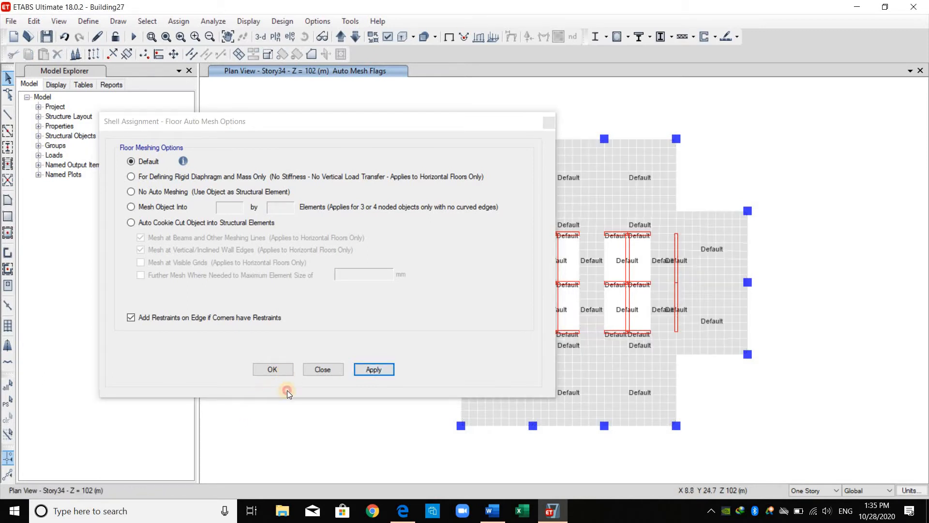
left_click(272, 369)
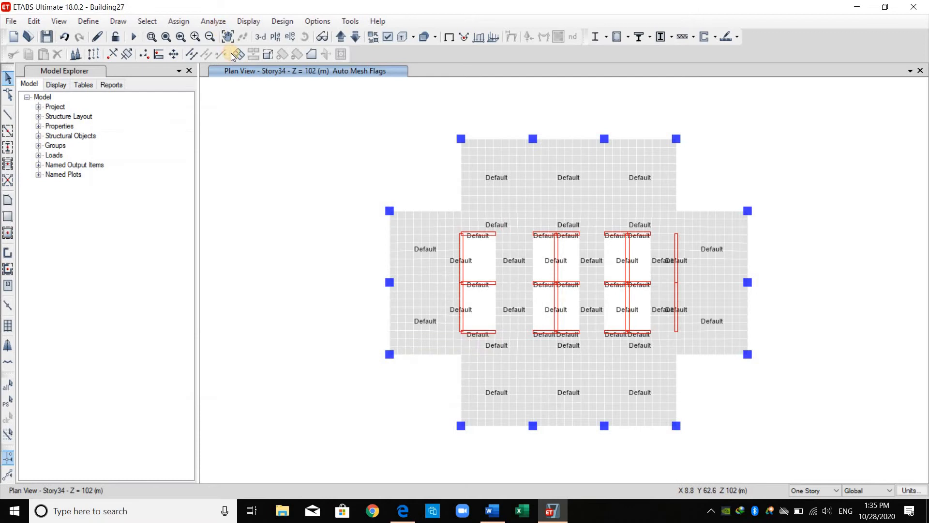
left_click(233, 54)
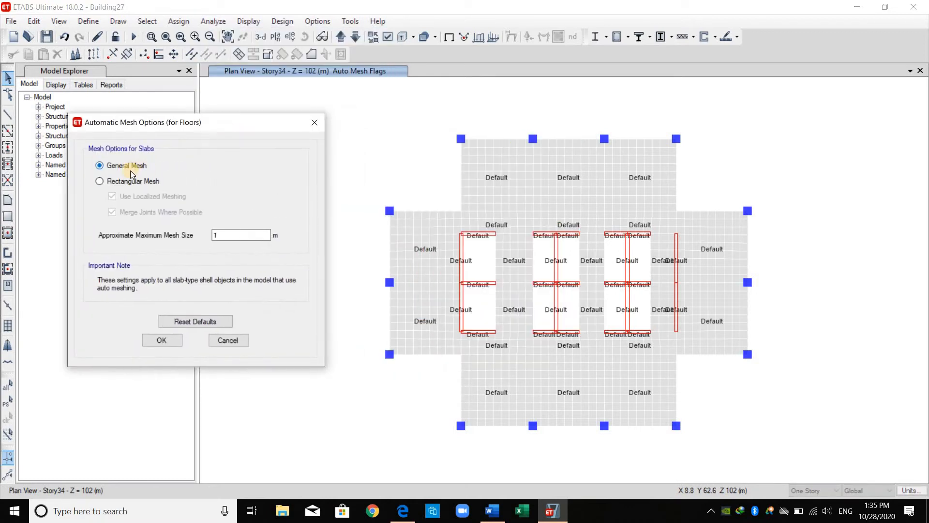
mouse_move(304, 138)
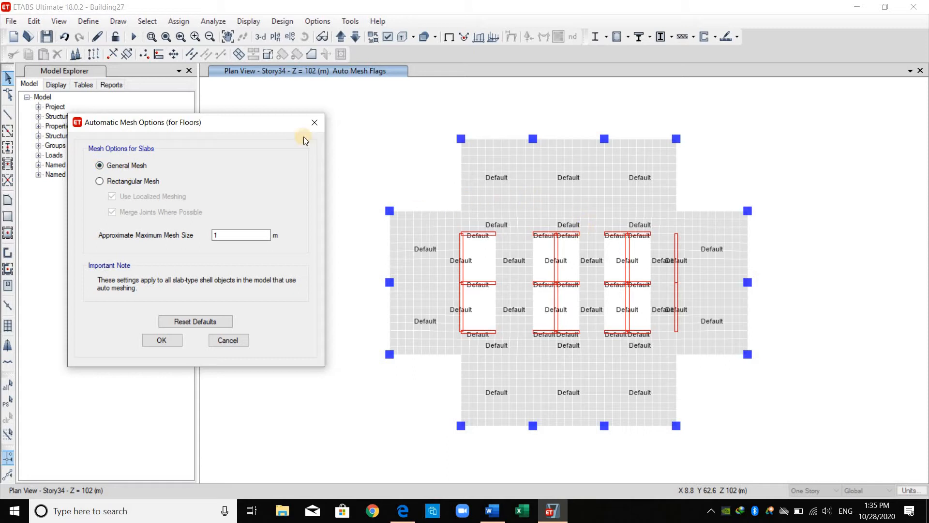
mouse_move(175, 53)
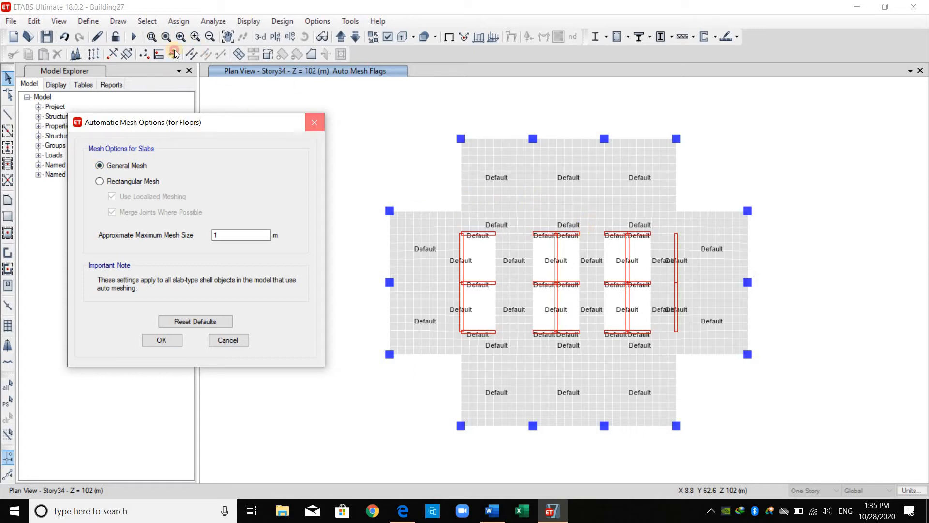
left_click(161, 340)
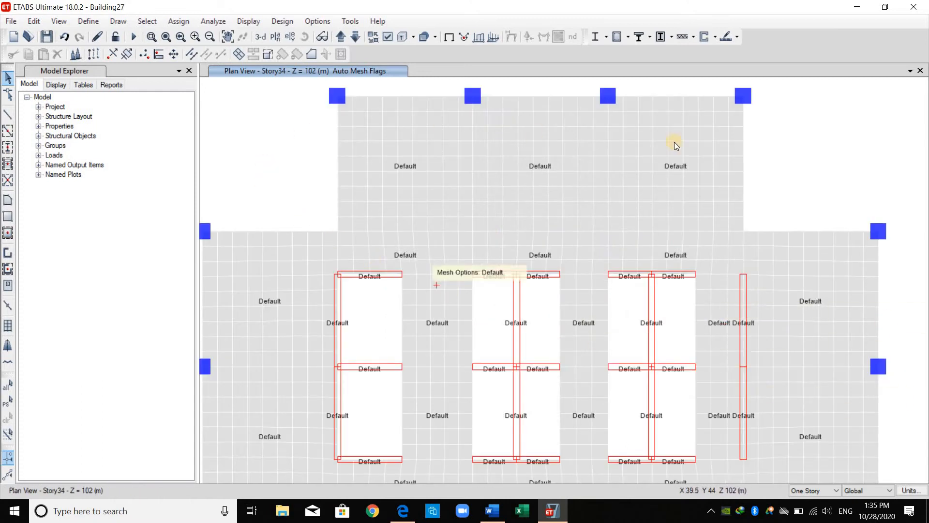
mouse_move(291, 181)
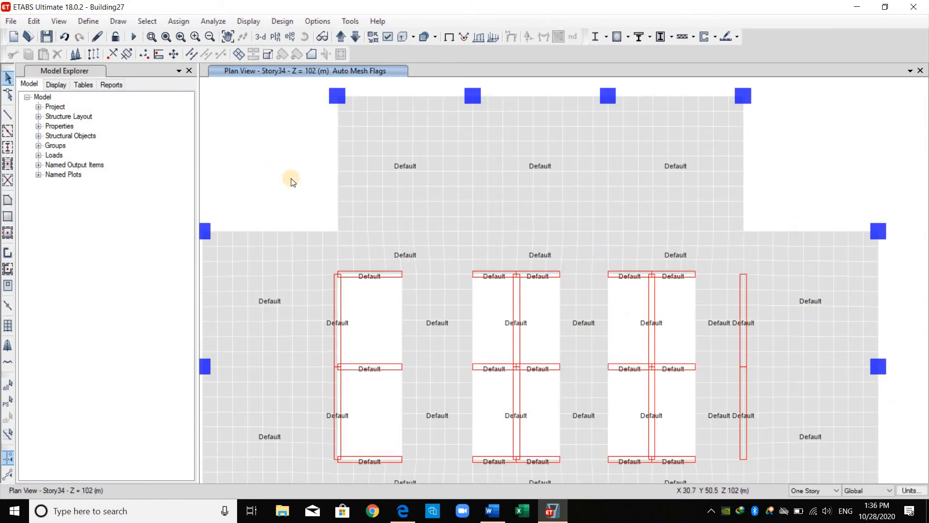
left_click(405, 166)
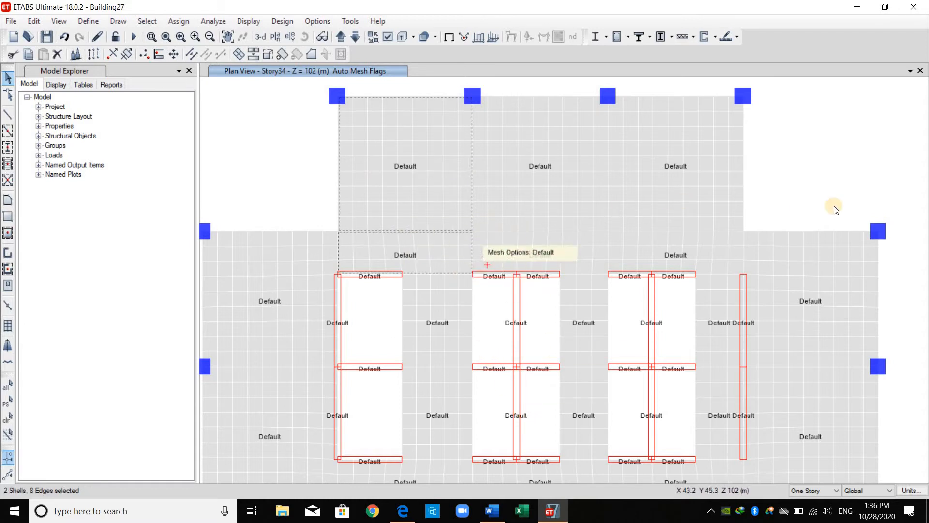
mouse_move(818, 201)
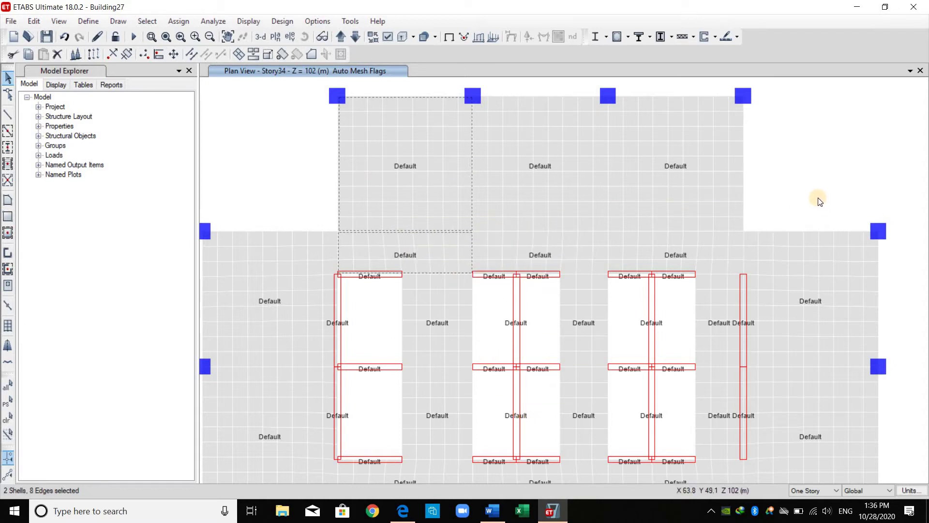
left_click(195, 37)
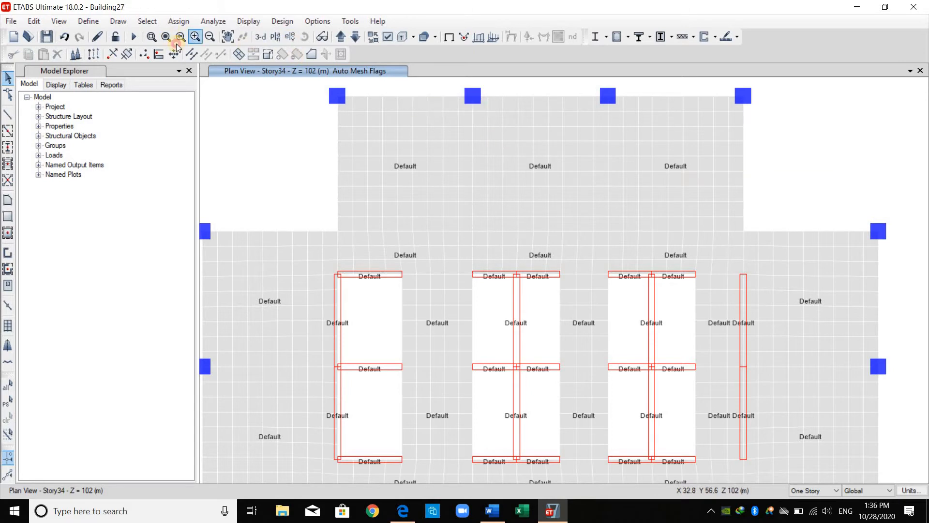
left_click(180, 37)
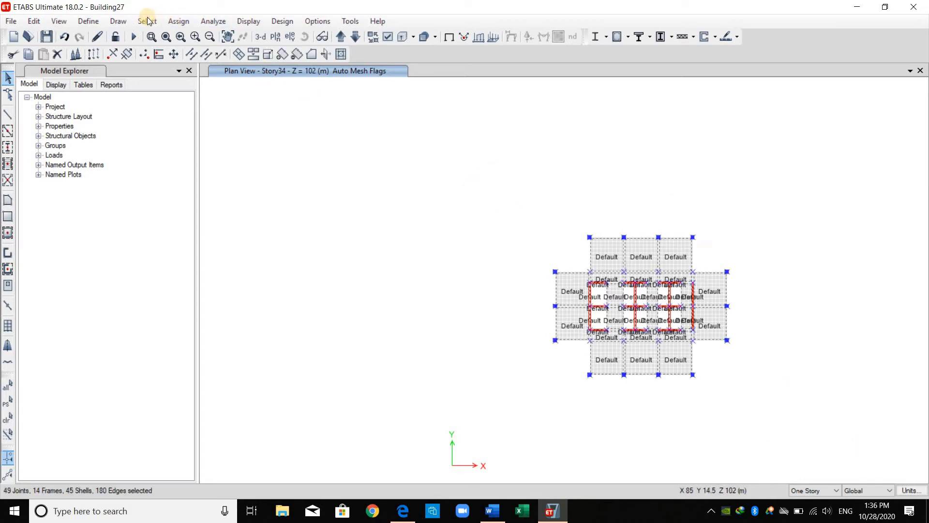
Deselect by object type, leaving only the floors selected.
left_click(146, 21)
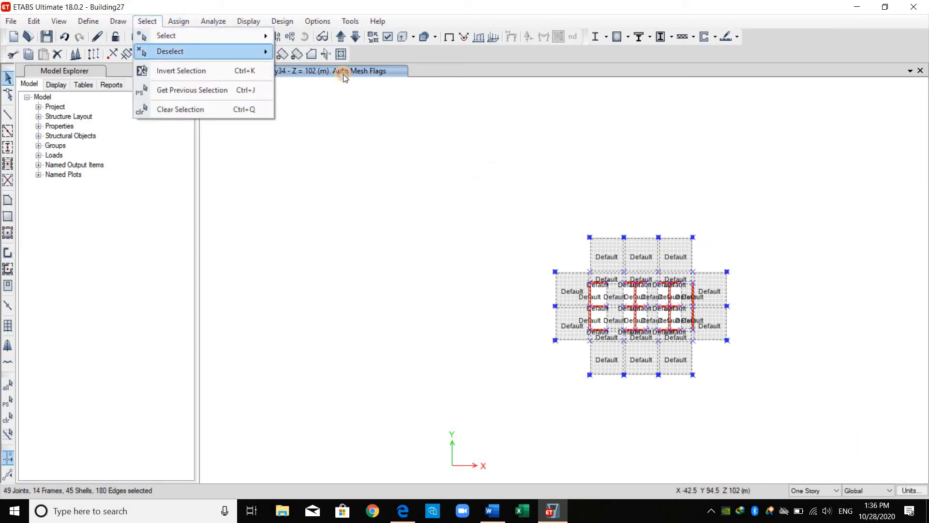
left_click(166, 35)
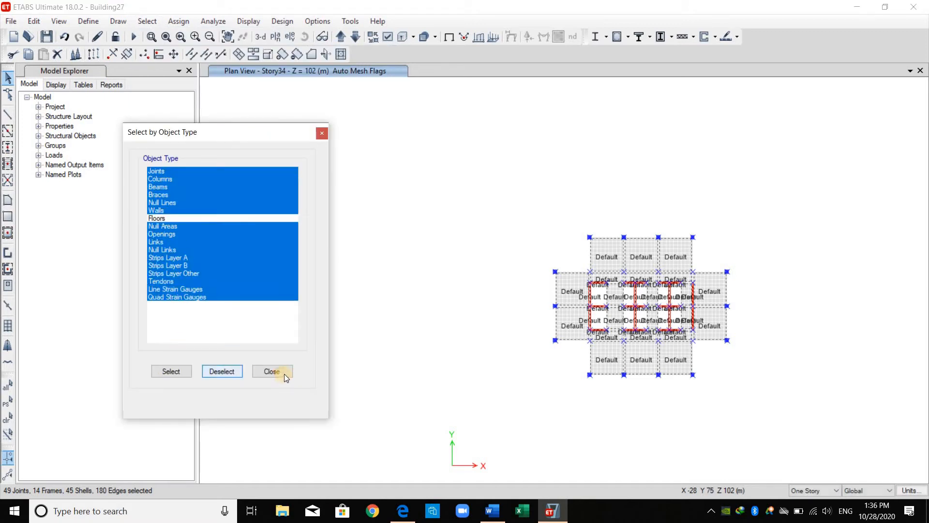
left_click(271, 371)
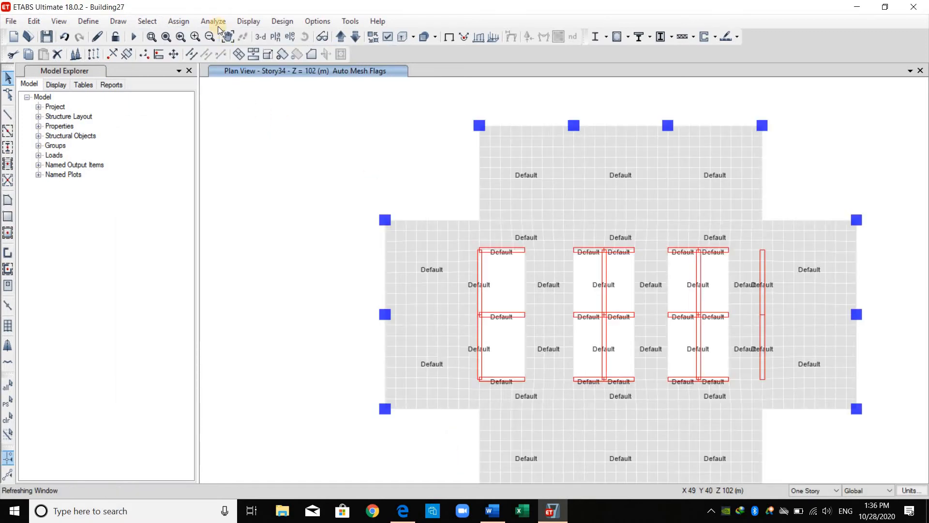
Set automatic floor meshing to a rectangular mesh with 1 m maximum size.
left_click(213, 21)
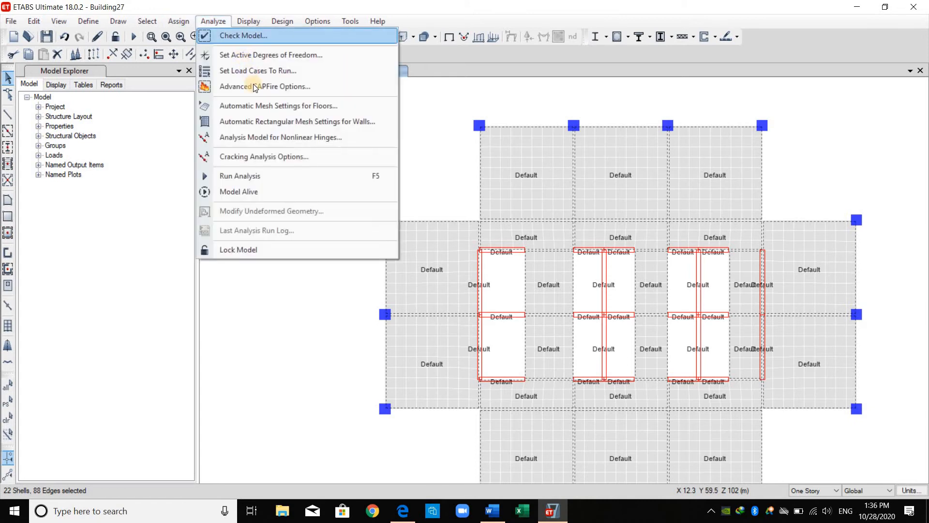
left_click(278, 105)
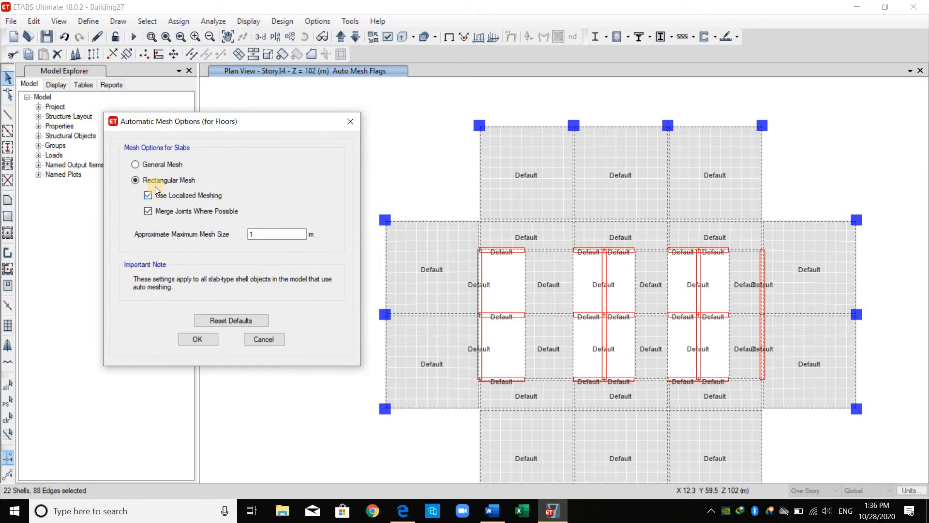
mouse_move(213, 199)
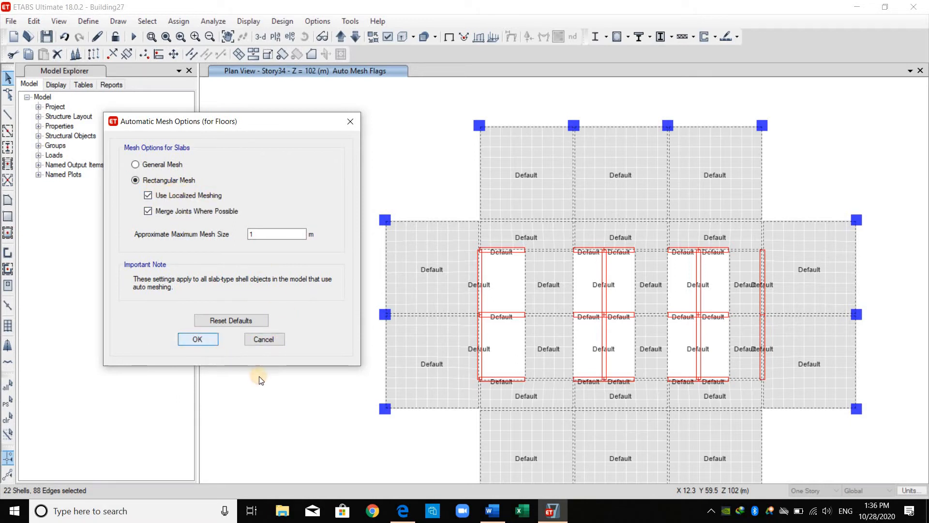
left_click(197, 338)
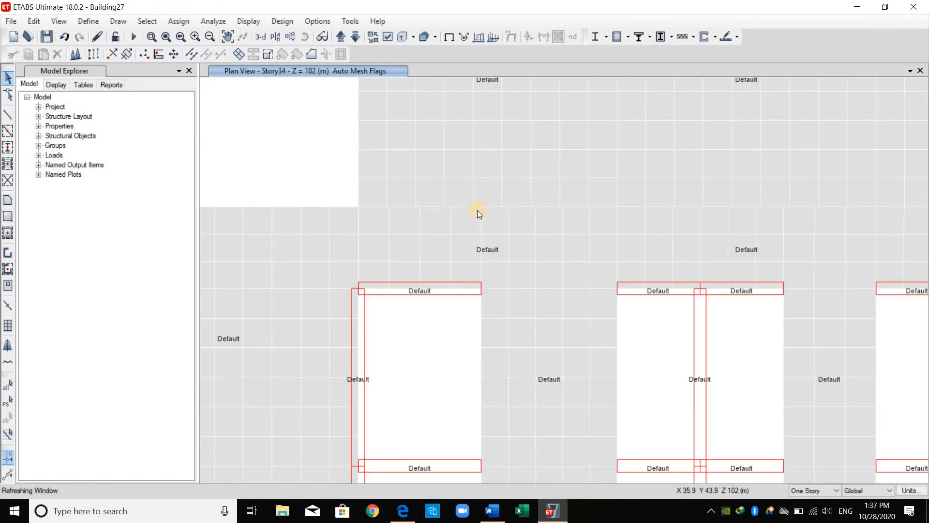
mouse_move(474, 209)
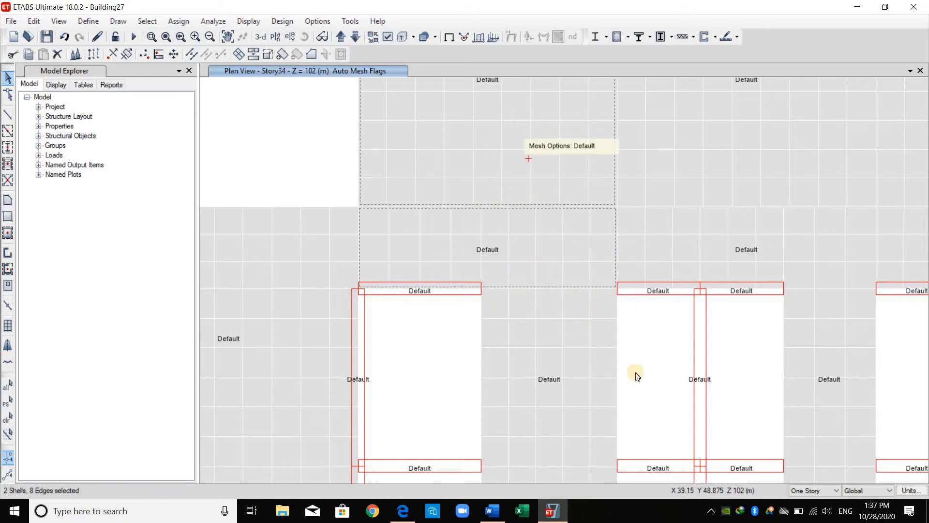
mouse_move(644, 273)
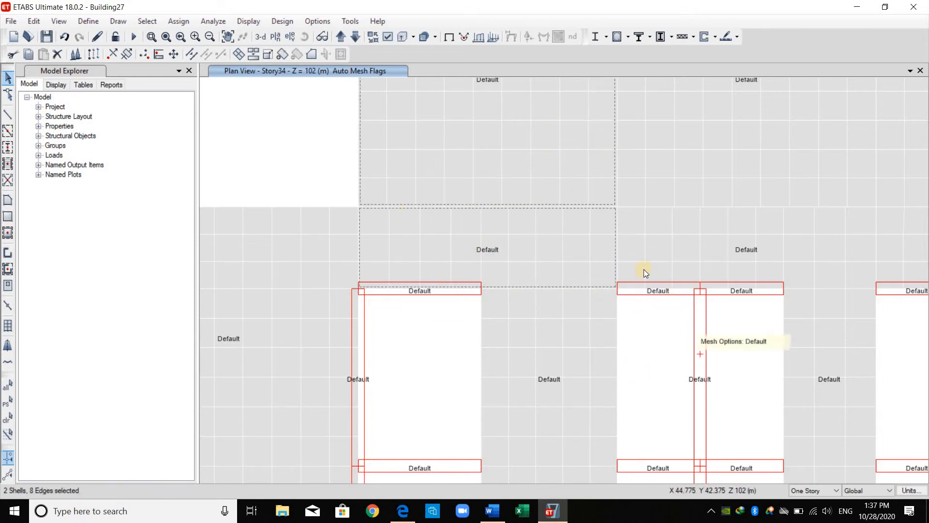
mouse_move(340, 174)
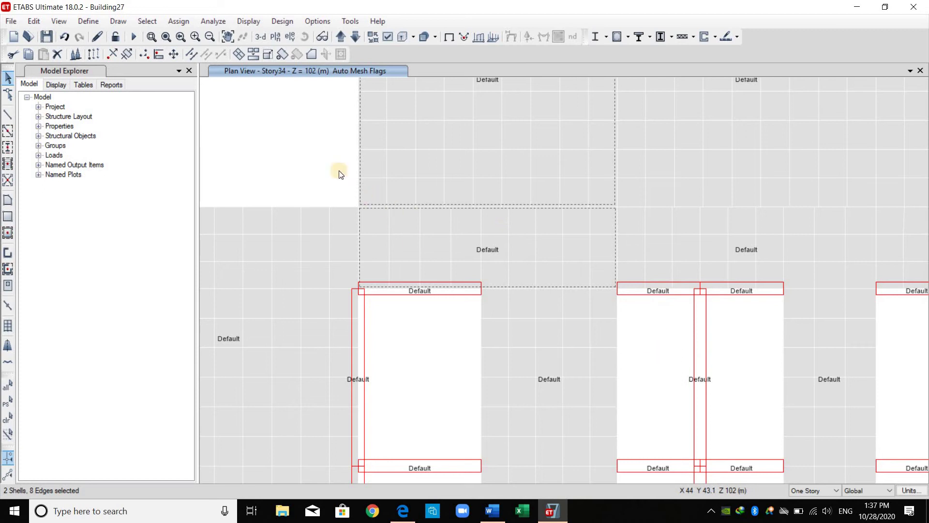
mouse_move(298, 141)
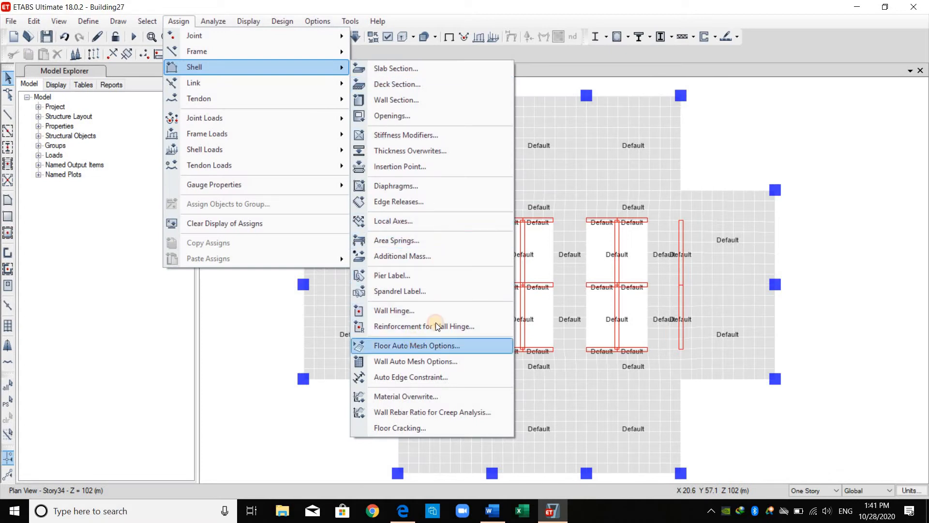
Assign No Auto Meshing to the upper-right floor panel and reselect it.
left_click(416, 346)
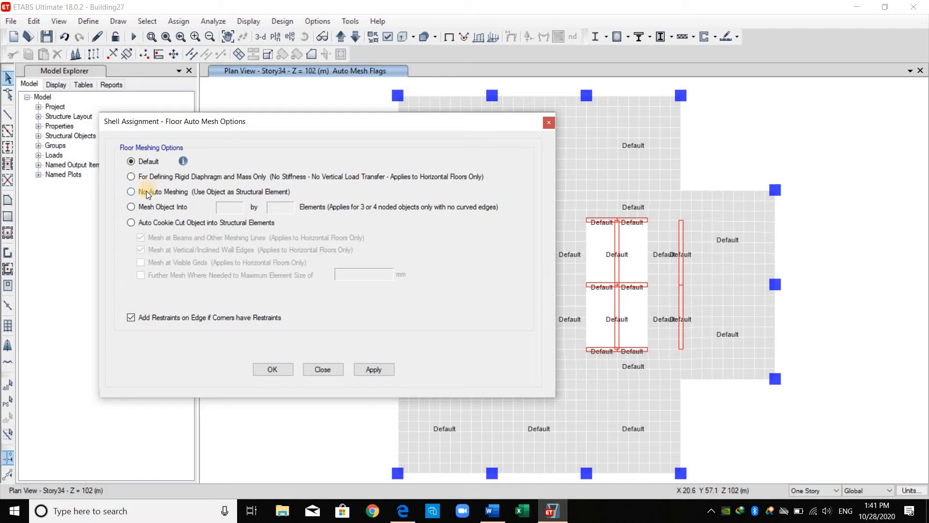
mouse_move(637, 142)
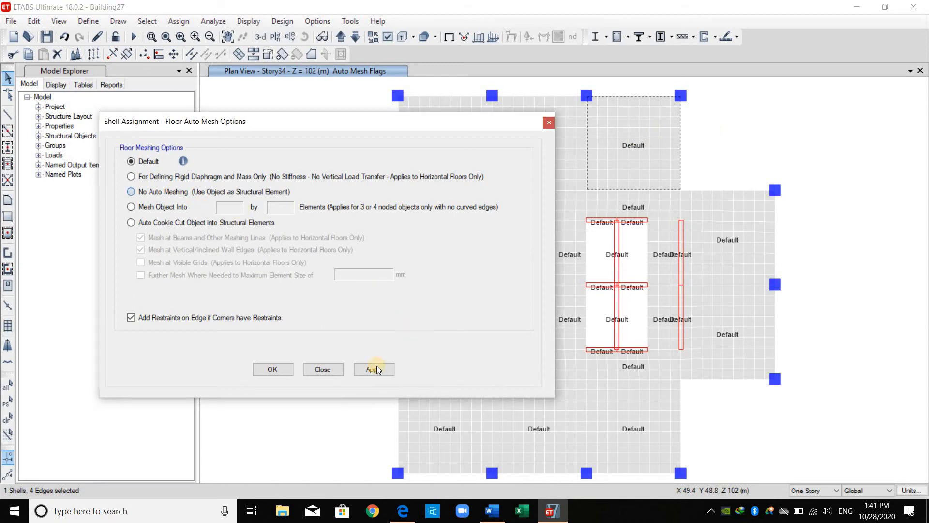
left_click(373, 369)
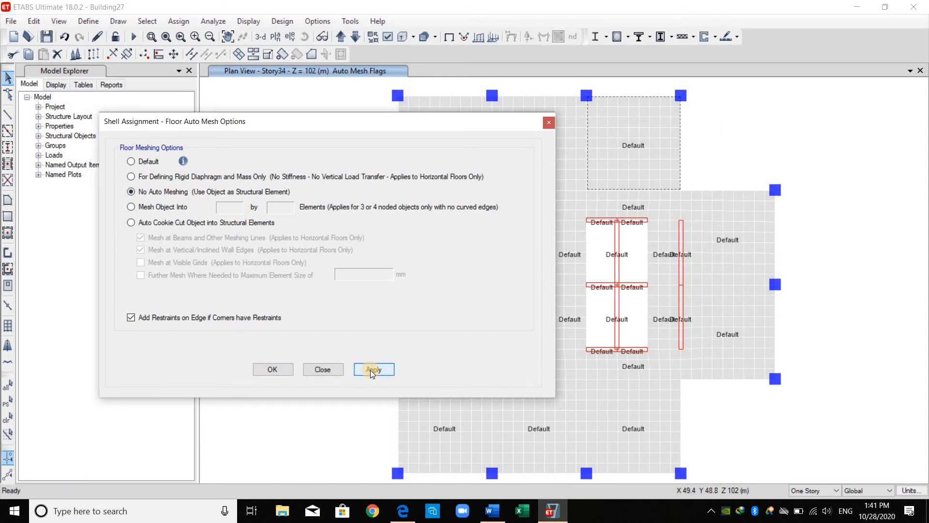
left_click(372, 369)
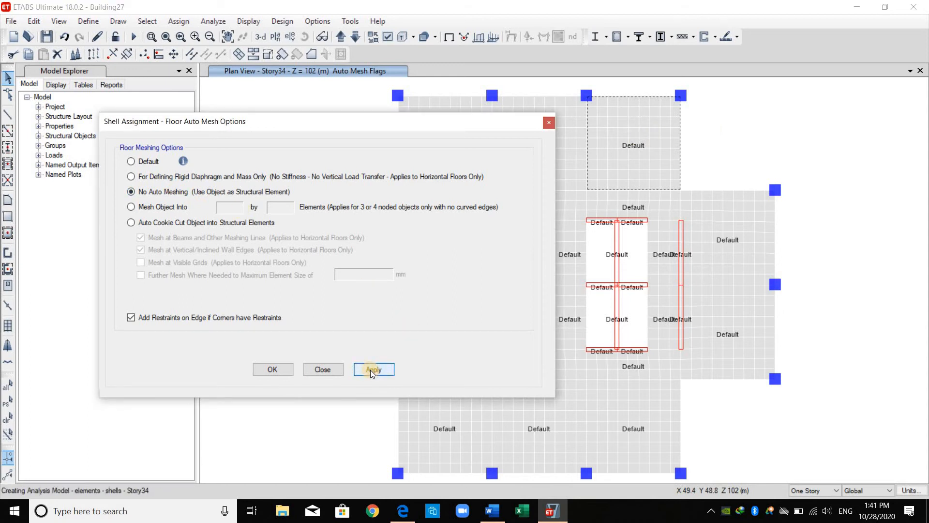
left_click(374, 369)
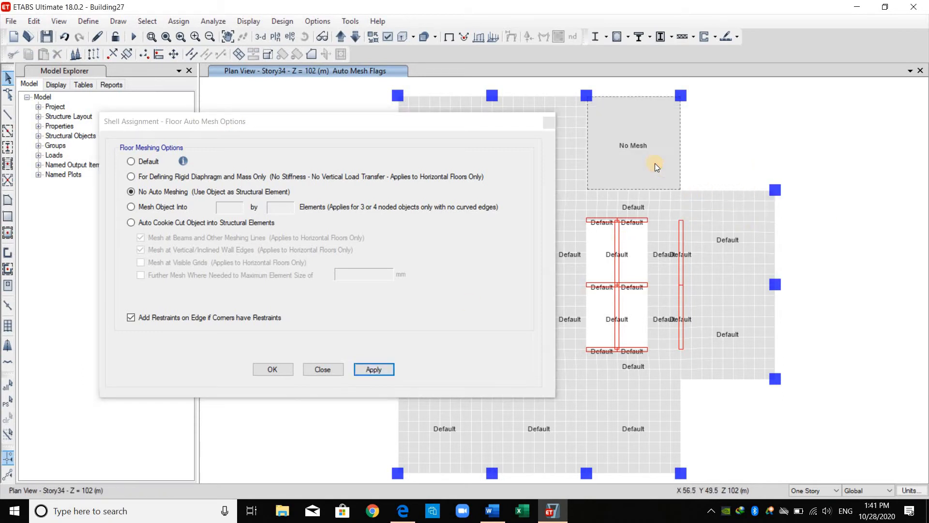
left_click(131, 206)
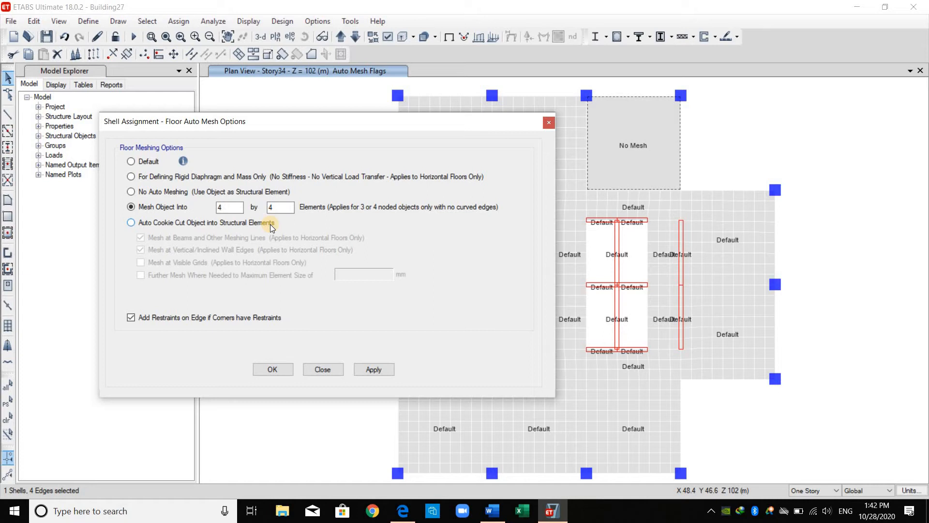
mouse_move(467, 228)
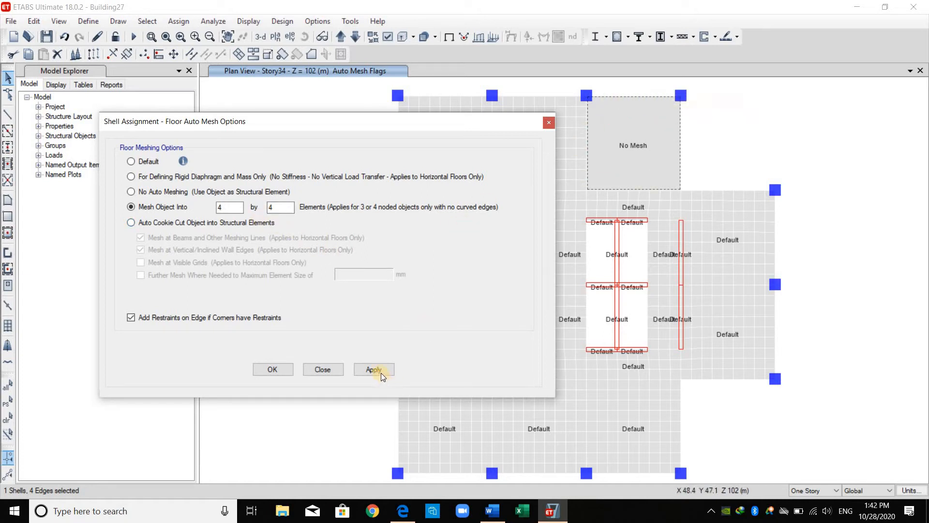
Apply a 4 by 4 object mesh to the upper-right slab panel.
left_click(373, 369)
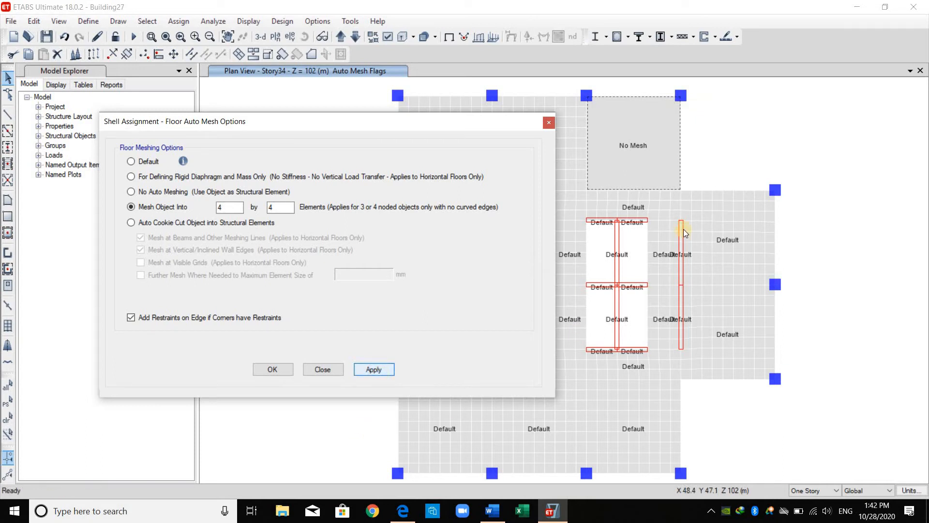
left_click(373, 369)
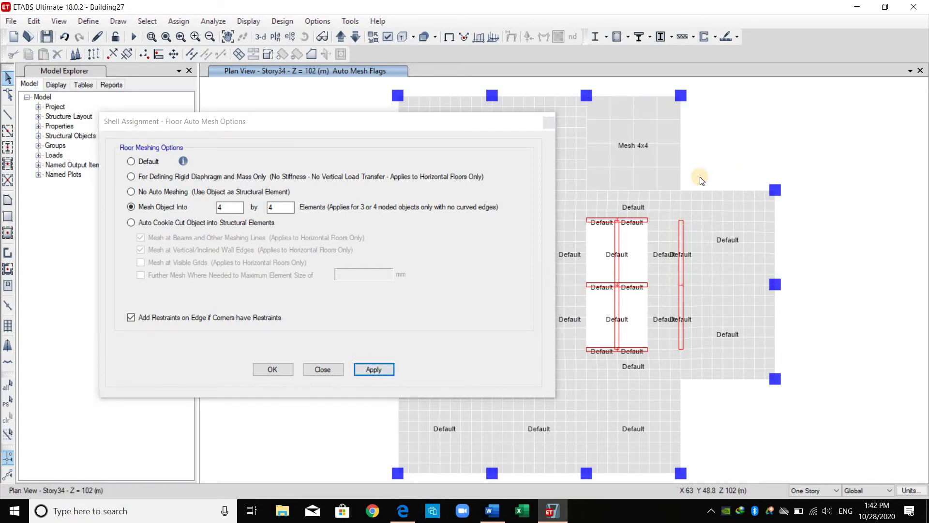
mouse_move(721, 111)
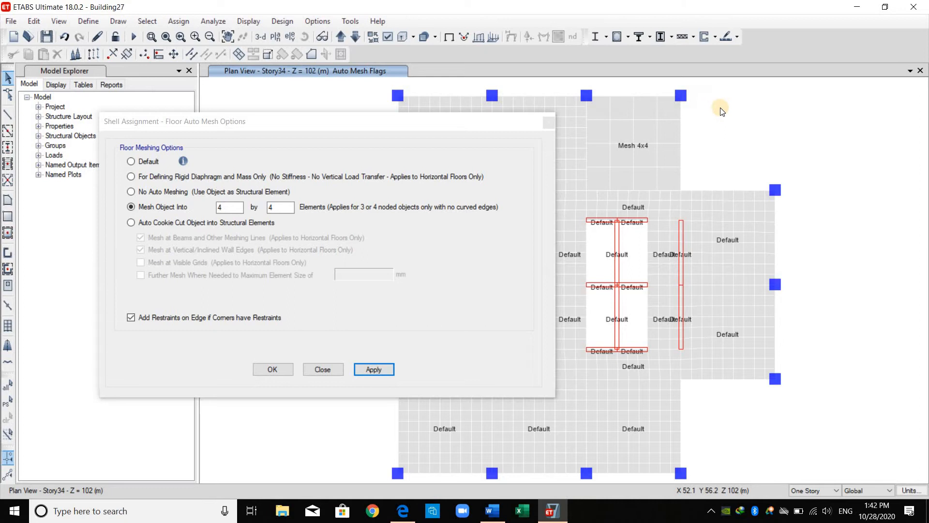
mouse_move(604, 112)
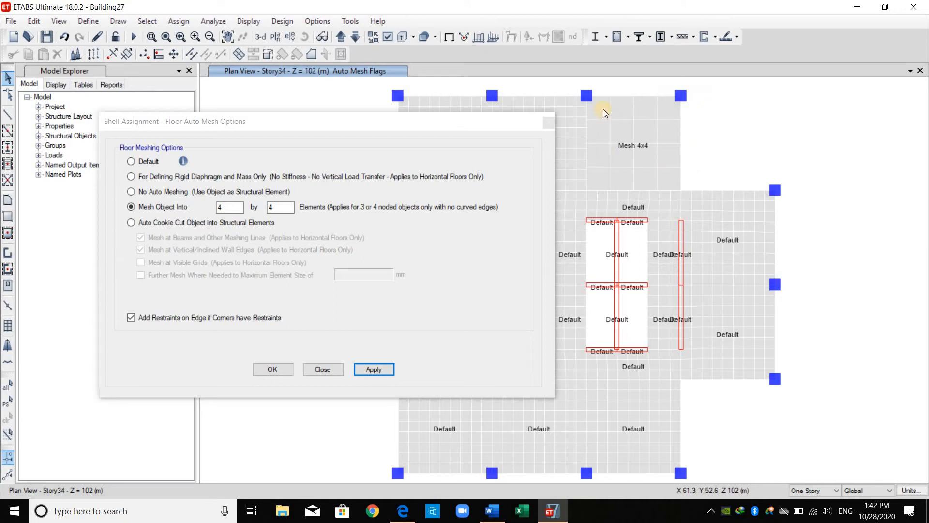
mouse_move(605, 183)
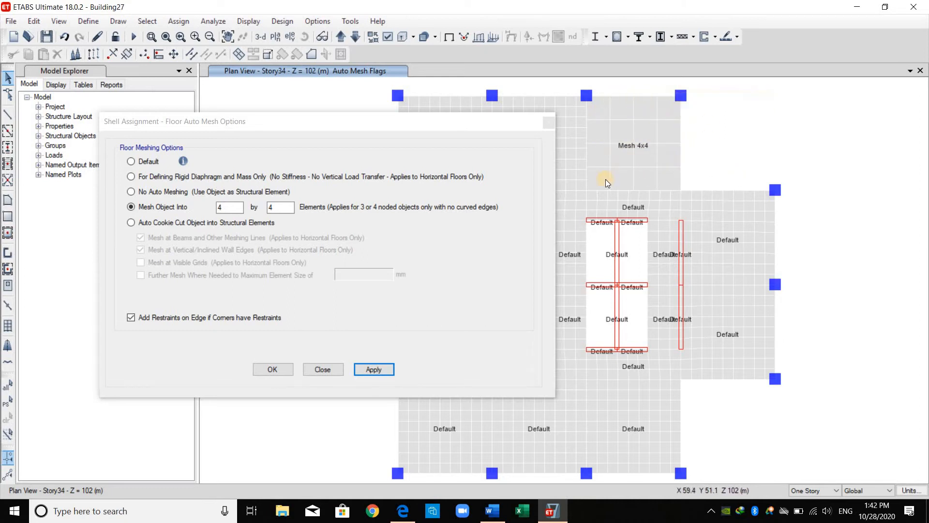
mouse_move(647, 163)
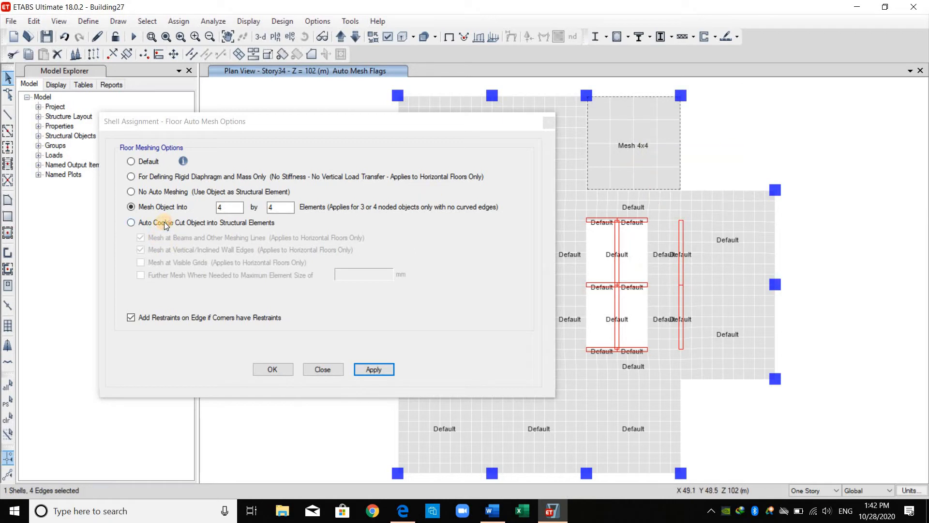
Choose Auto Cookie Cut, meshing at visible grids with further meshing enabled.
left_click(131, 222)
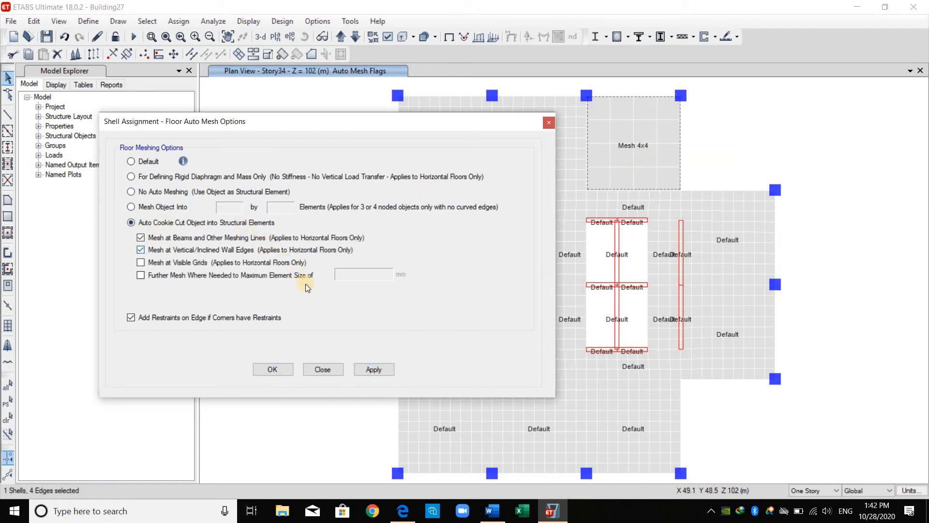
left_click(141, 262)
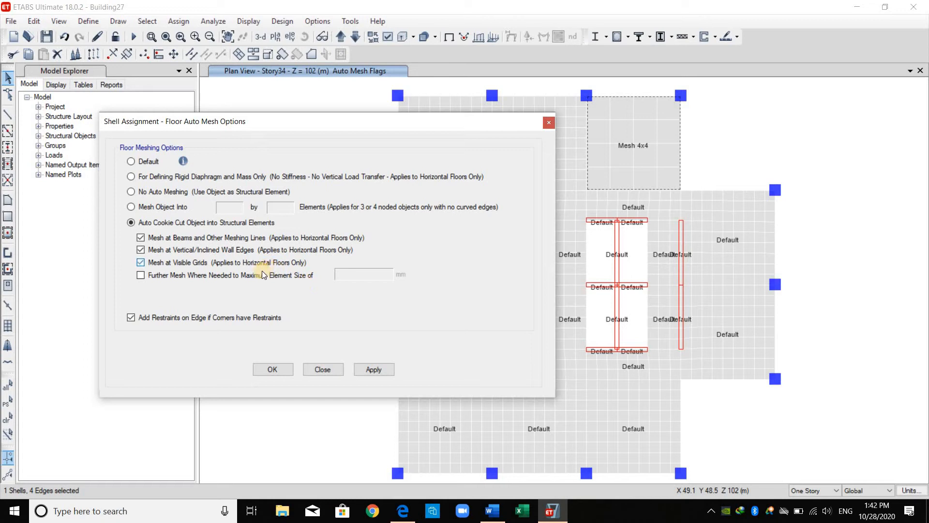
left_click(141, 275)
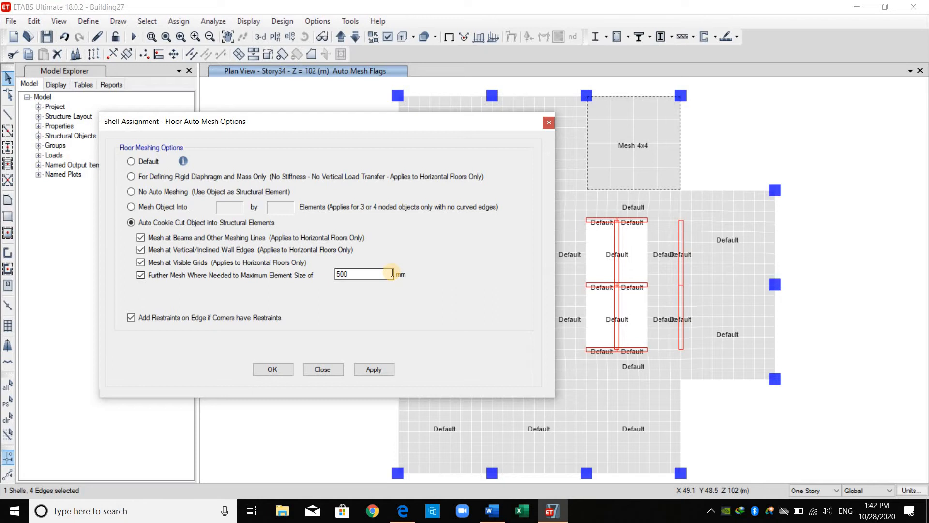
mouse_move(212, 24)
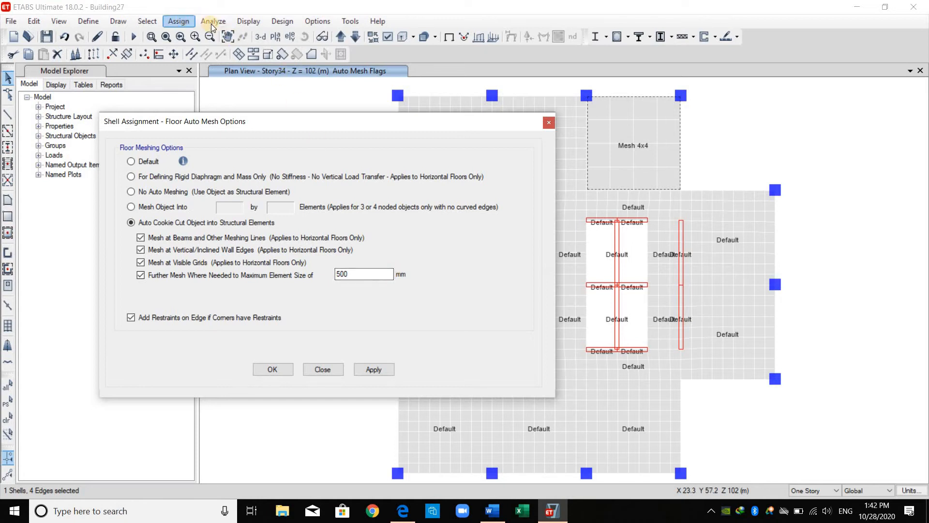
Check the floor Automatic Mesh Settings, then enter a 1000 mm maximum element size.
left_click(212, 21)
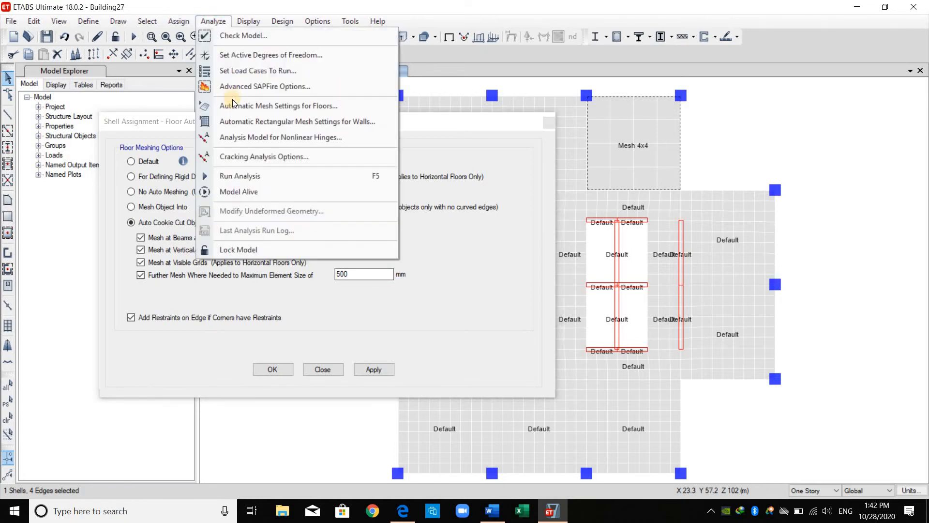
left_click(278, 106)
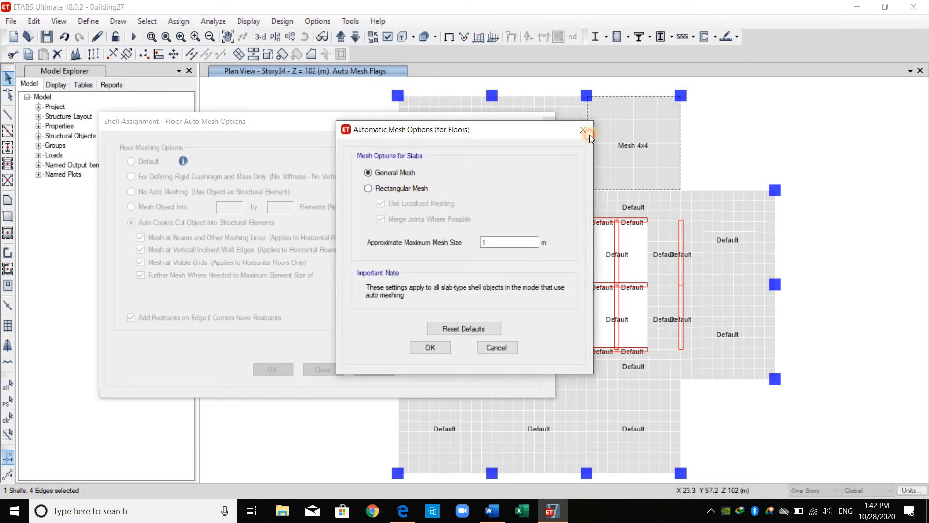
left_click(583, 129)
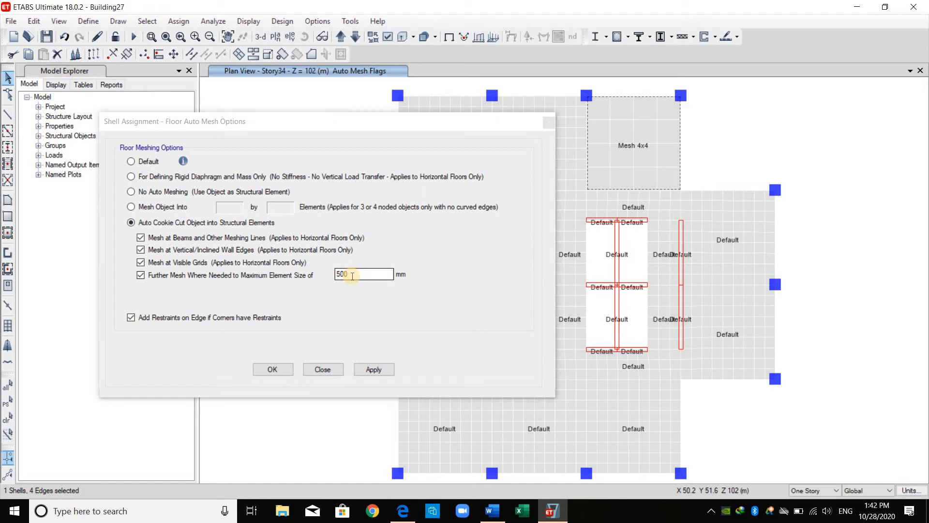
triple_click(364, 274)
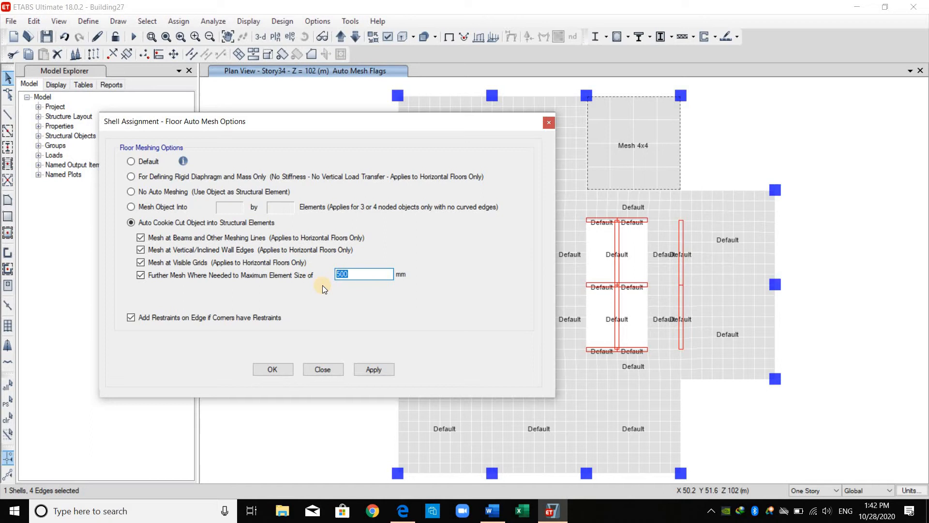
type("1")
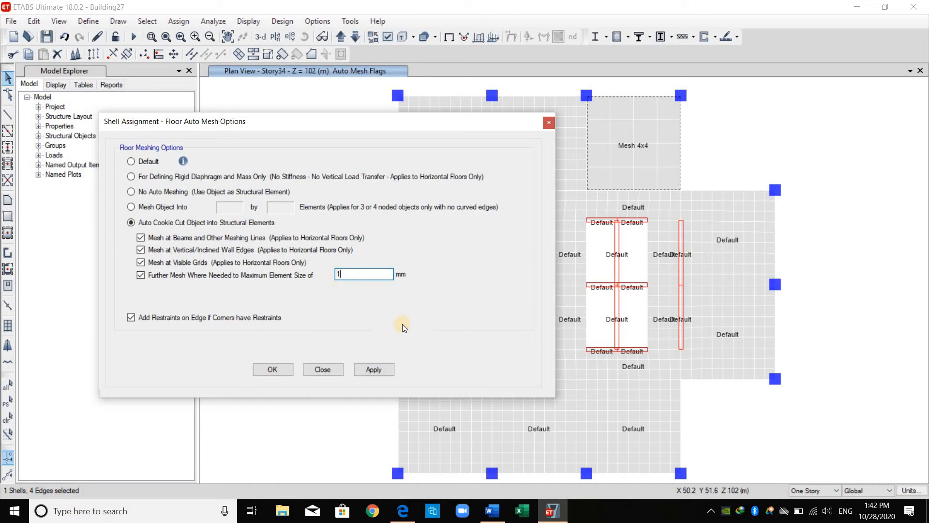
type("1000")
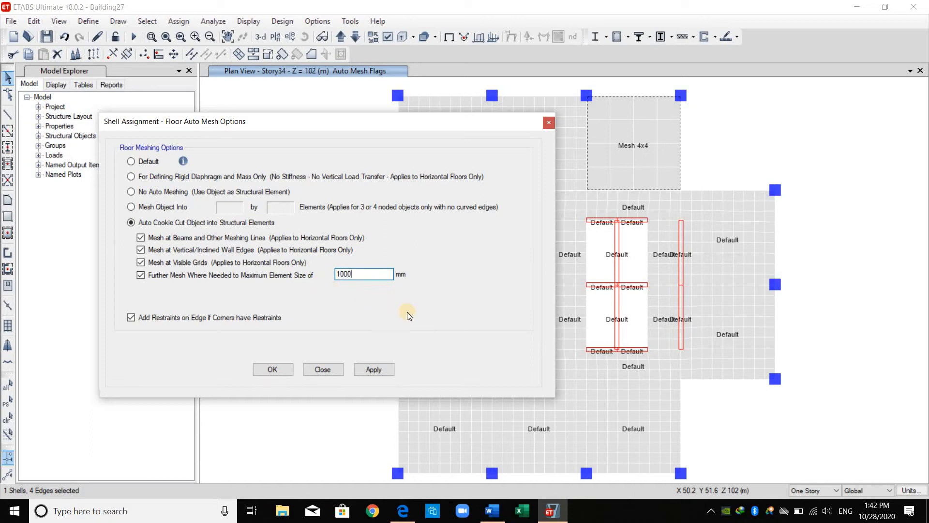
Apply Auto Cookie Cut meshing (max element size 1000 mm) to the top-right floor panel.
left_click(373, 368)
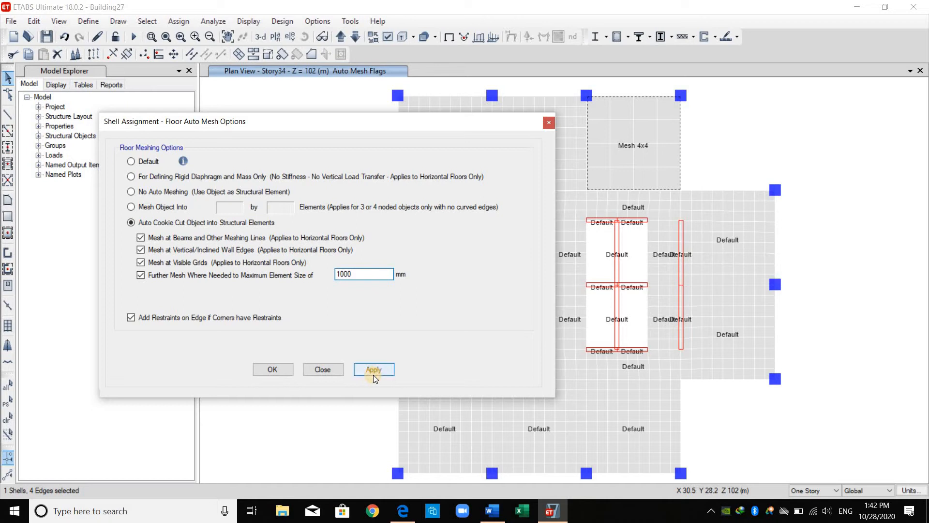
left_click(373, 369)
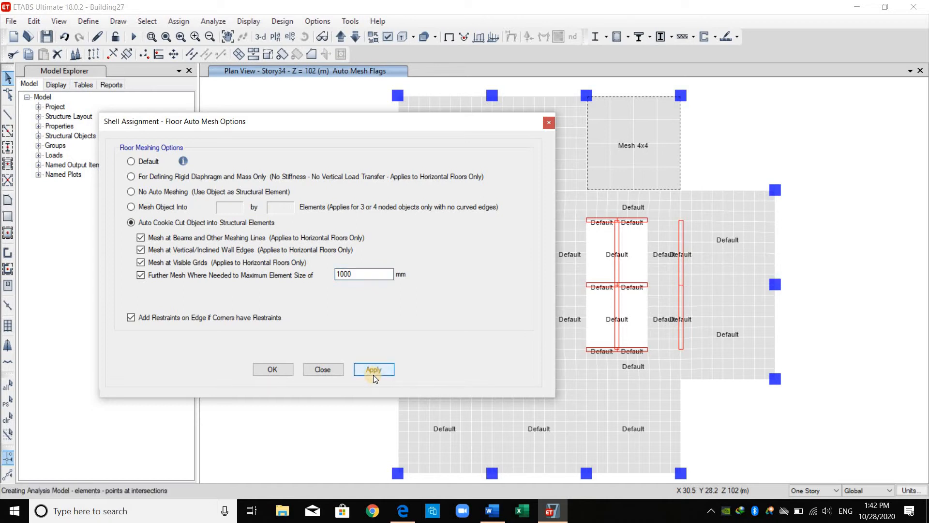
left_click(373, 369)
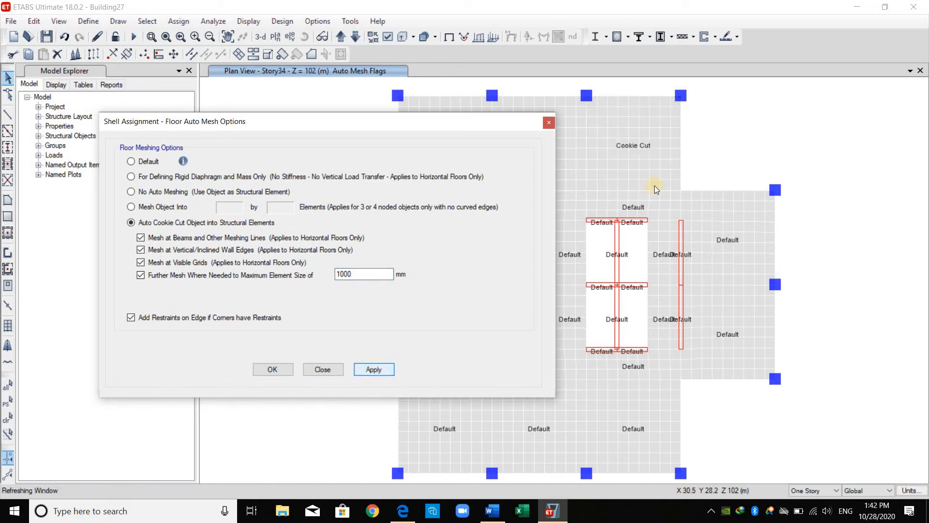
left_click(373, 369)
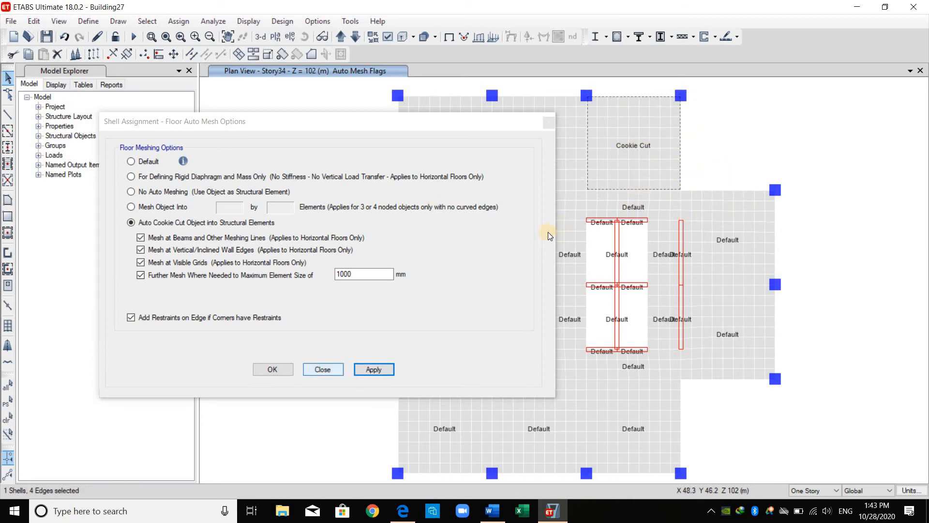
mouse_move(661, 163)
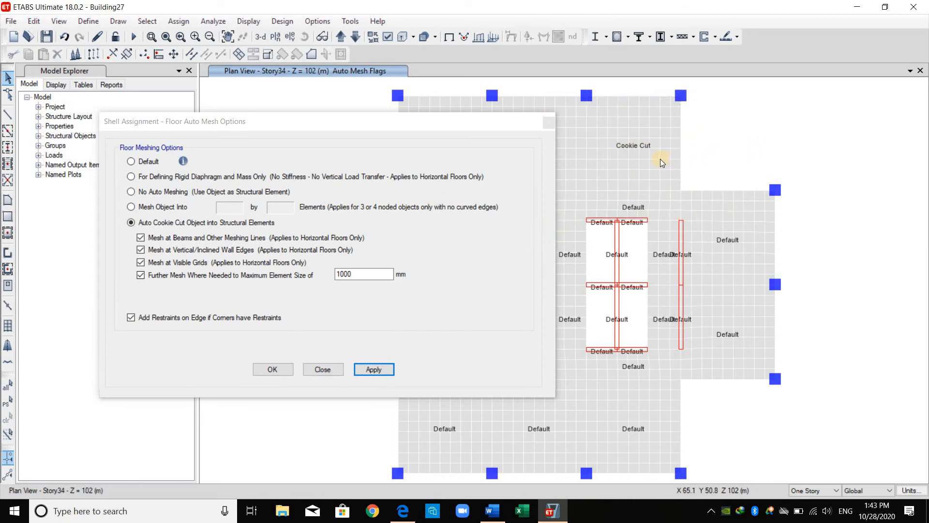
left_click(633, 142)
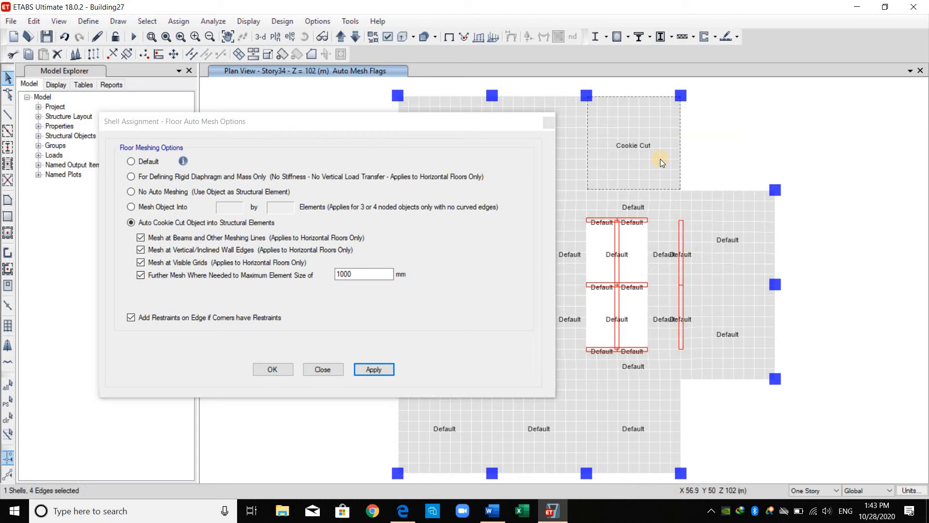
mouse_move(631, 97)
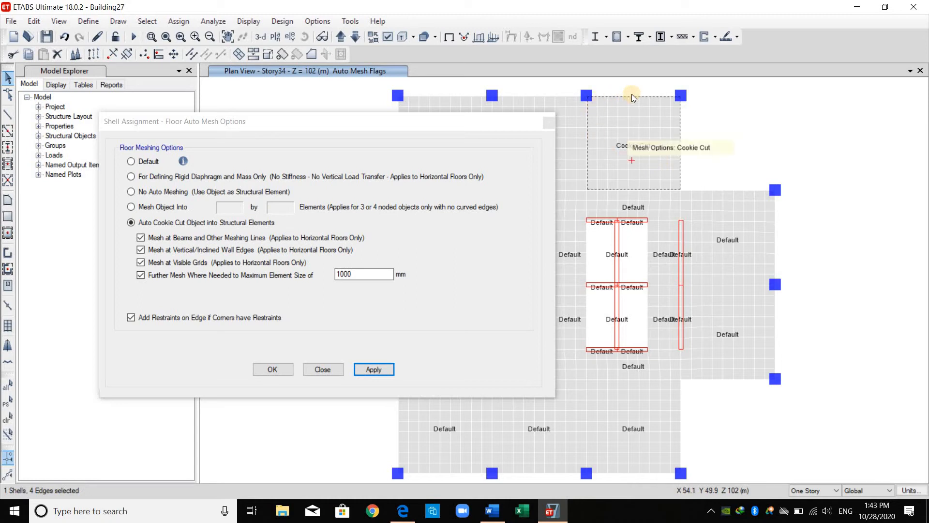
mouse_move(593, 165)
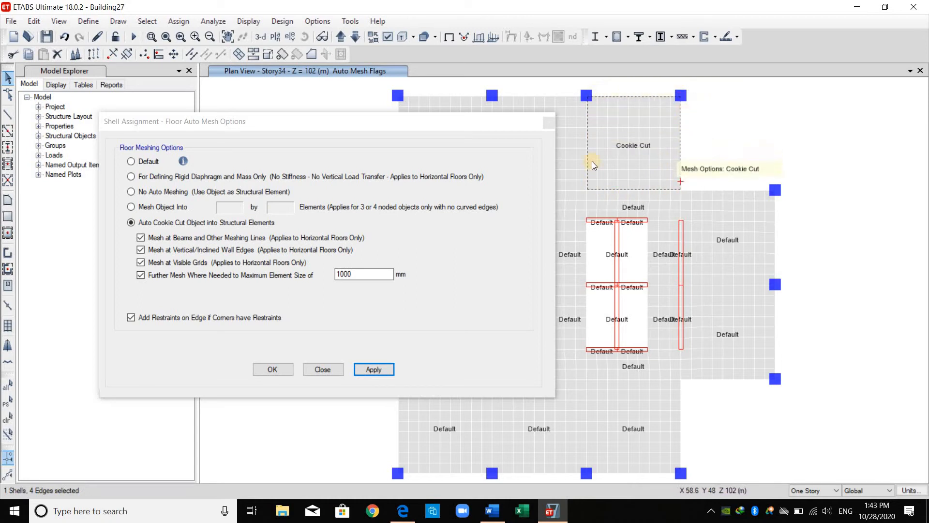
mouse_move(784, 299)
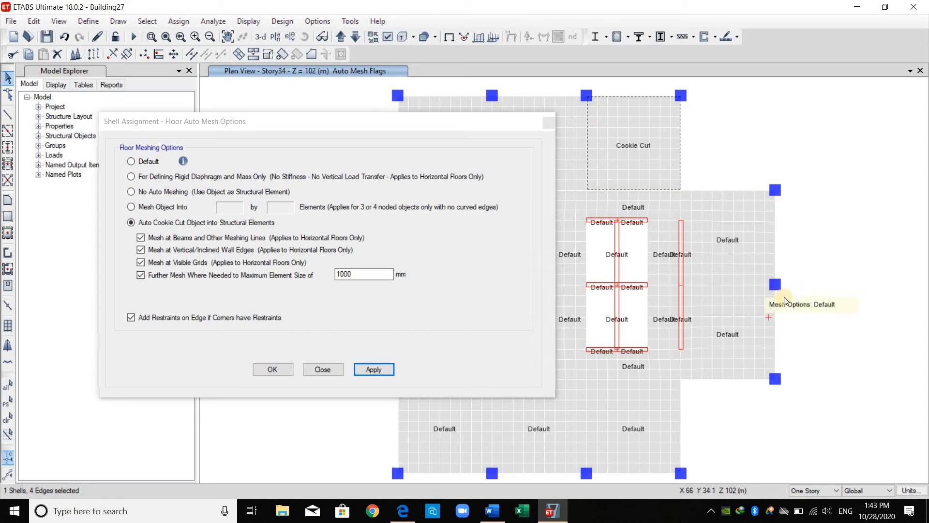
mouse_move(499, 241)
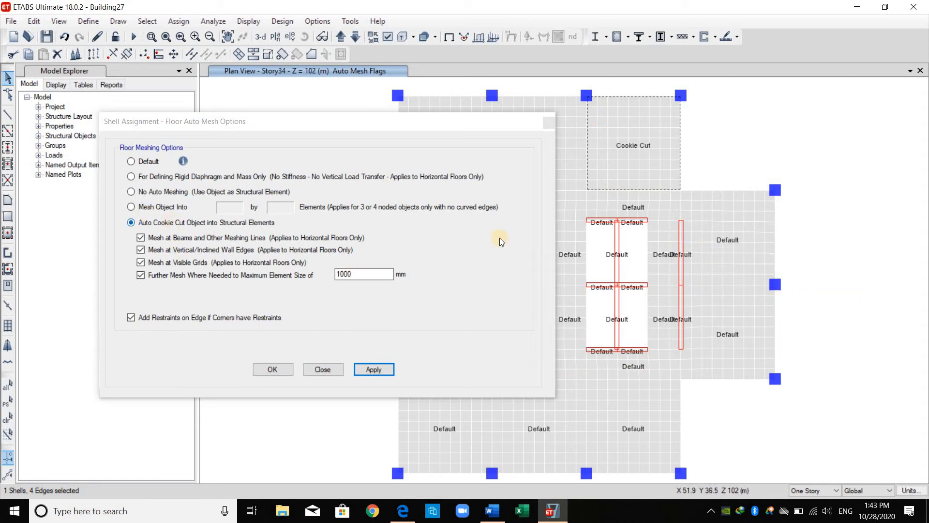
mouse_move(214, 21)
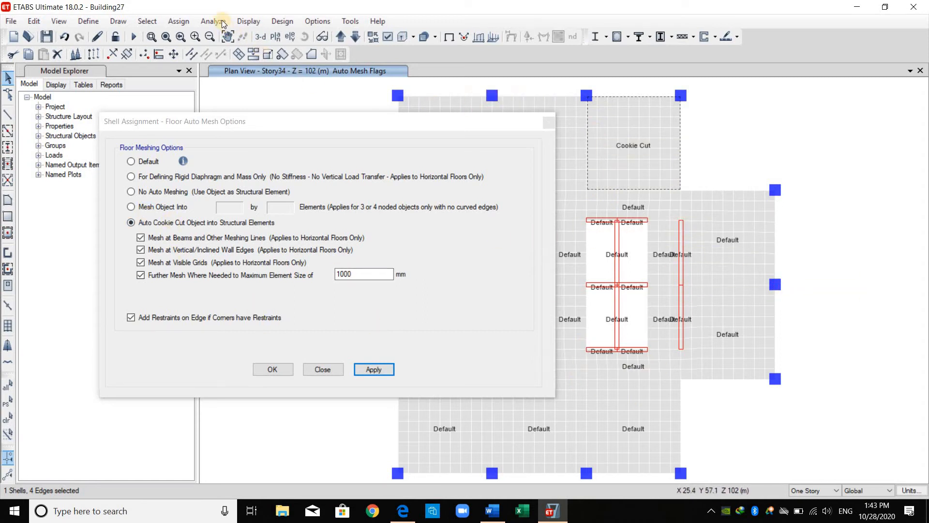
Open Automatic Mesh Settings for Floors, showing General Mesh with 1 m maximum size.
left_click(212, 21)
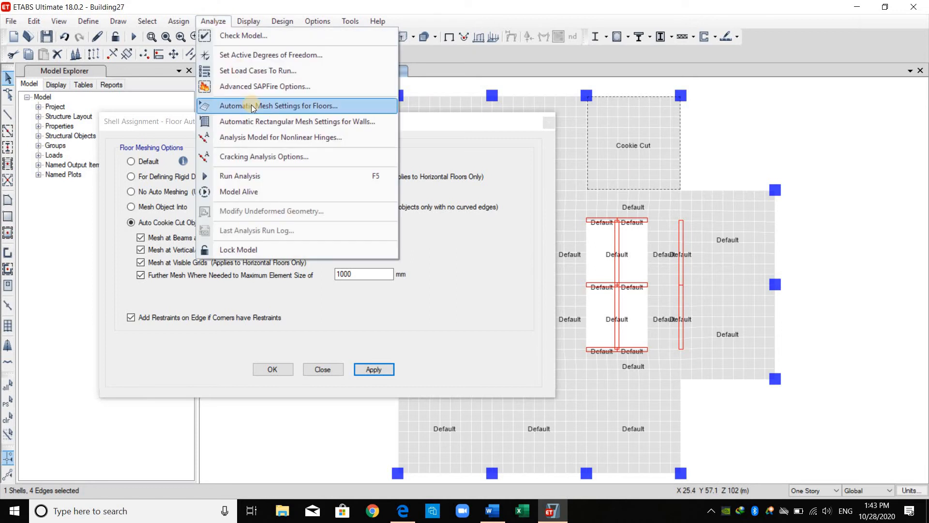
left_click(277, 106)
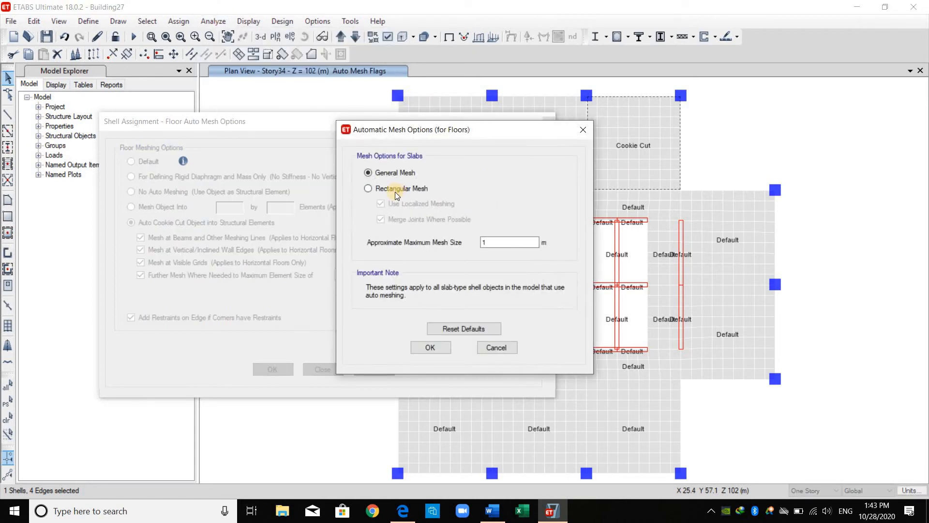
mouse_move(541, 130)
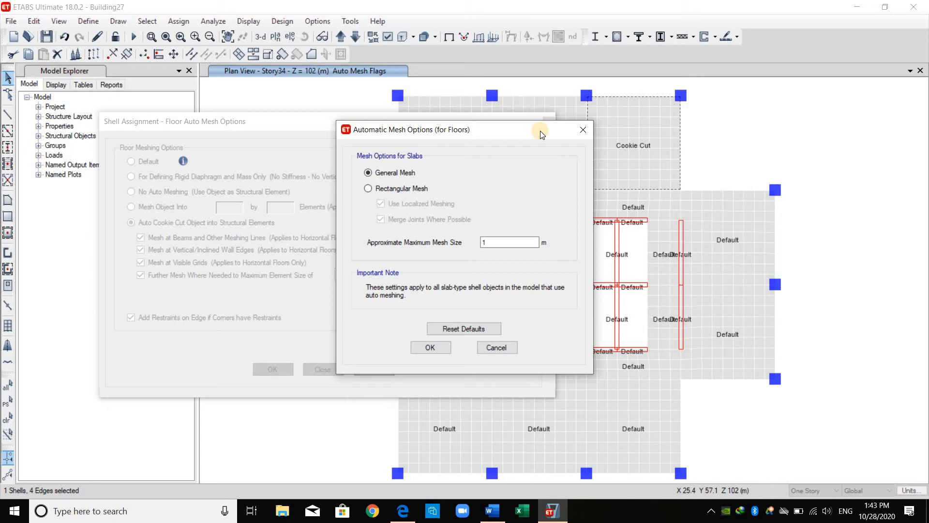
mouse_move(421, 192)
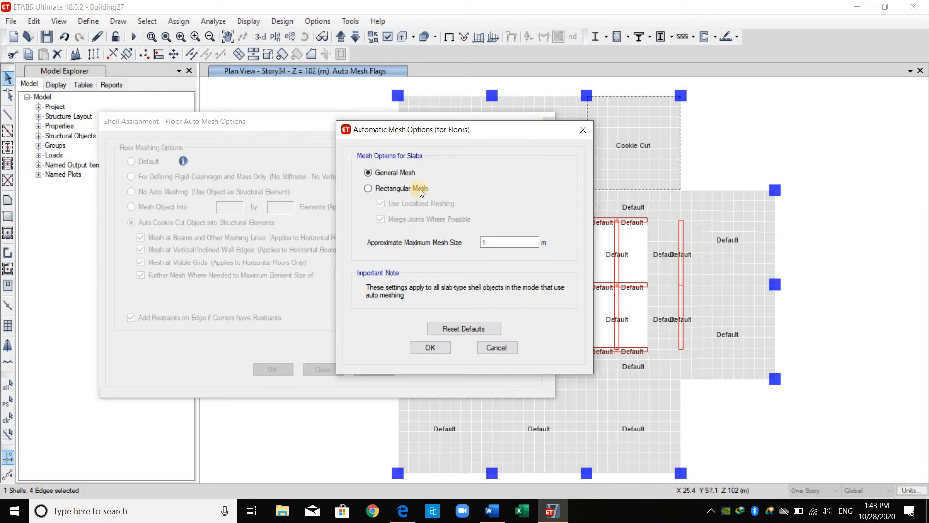
mouse_move(183, 226)
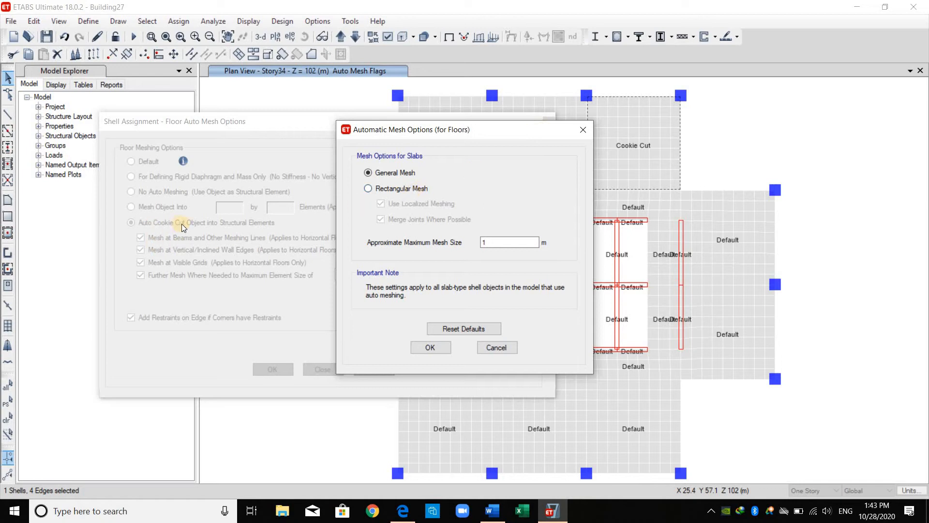
mouse_move(247, 228)
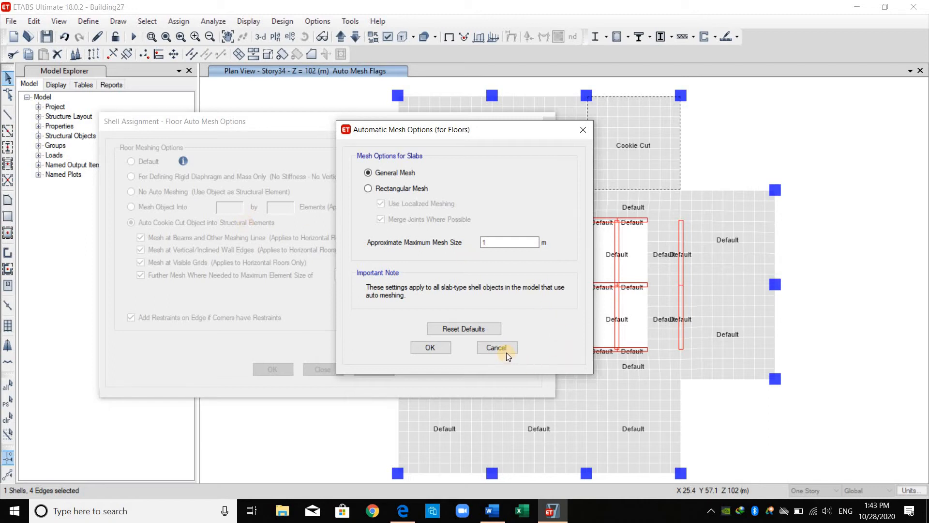
mouse_move(395, 188)
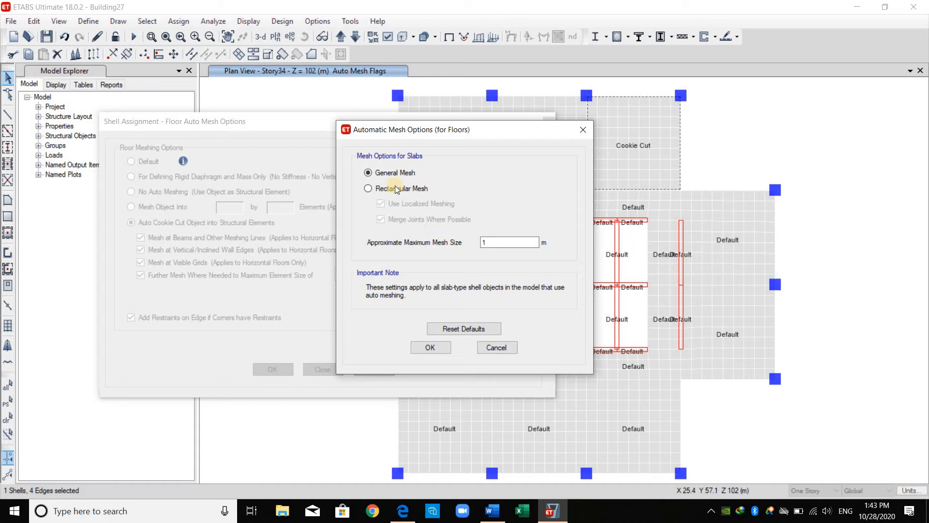
mouse_move(400, 176)
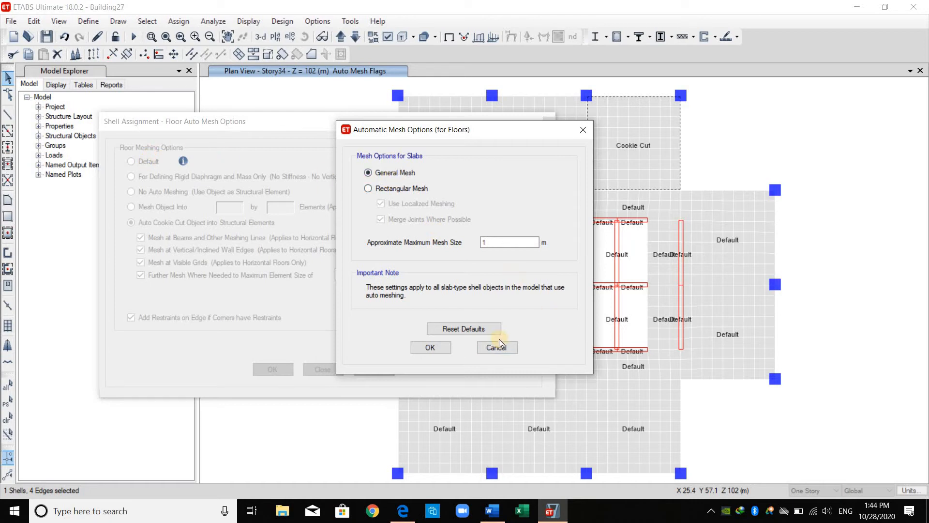
Cancel the mesh settings and set the top-right floor panel back to Default meshing.
left_click(496, 348)
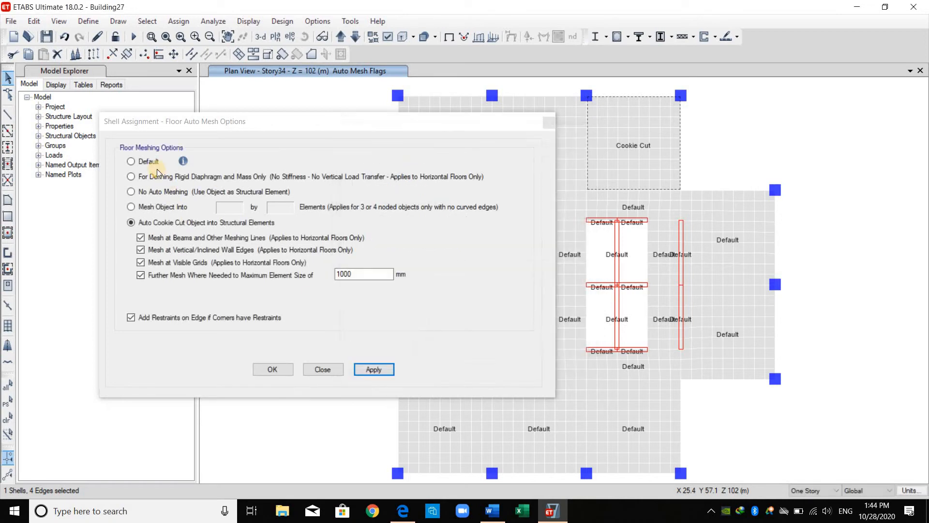
left_click(131, 161)
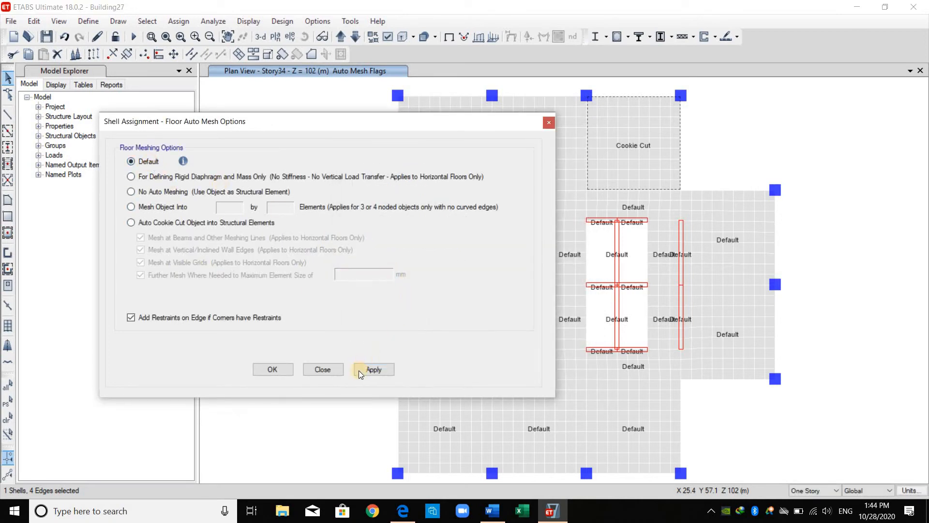
left_click(373, 369)
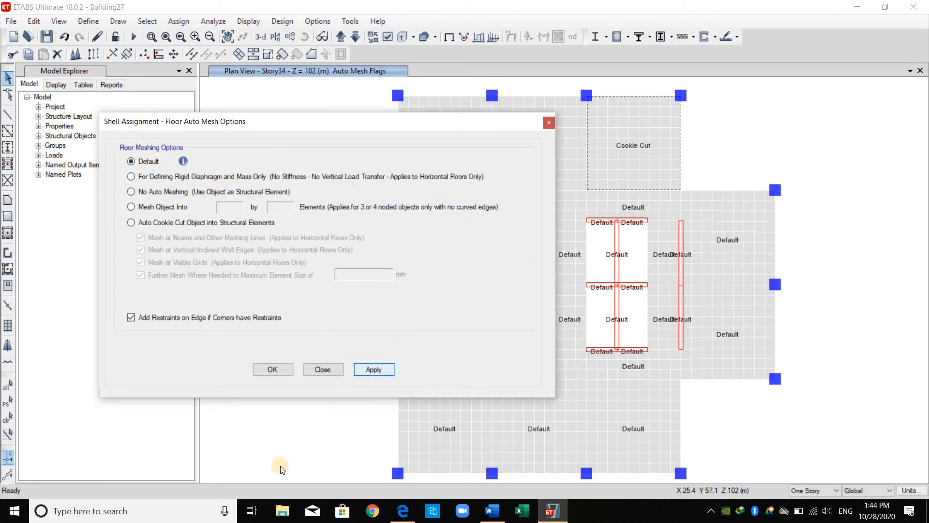
left_click(373, 369)
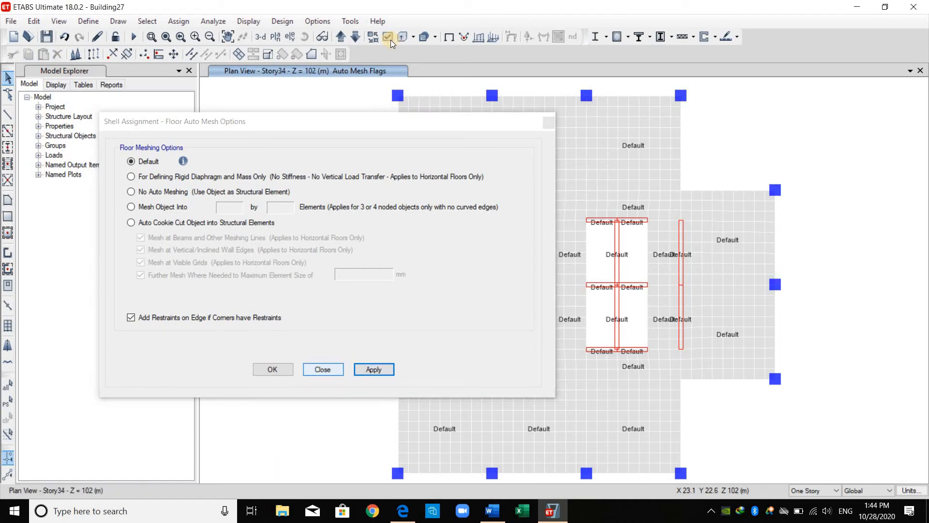
left_click(322, 369)
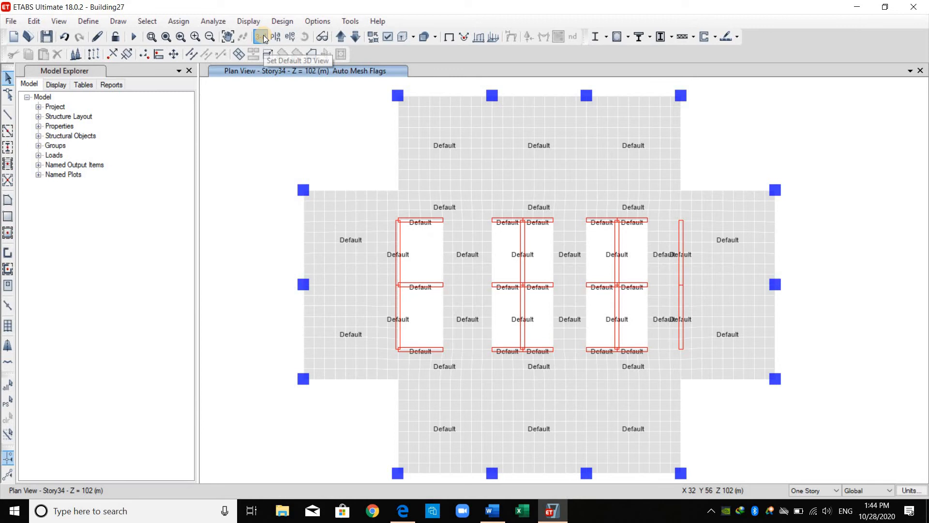
Show the default 3-D view and select all 1168 floor shells by object type.
left_click(262, 36)
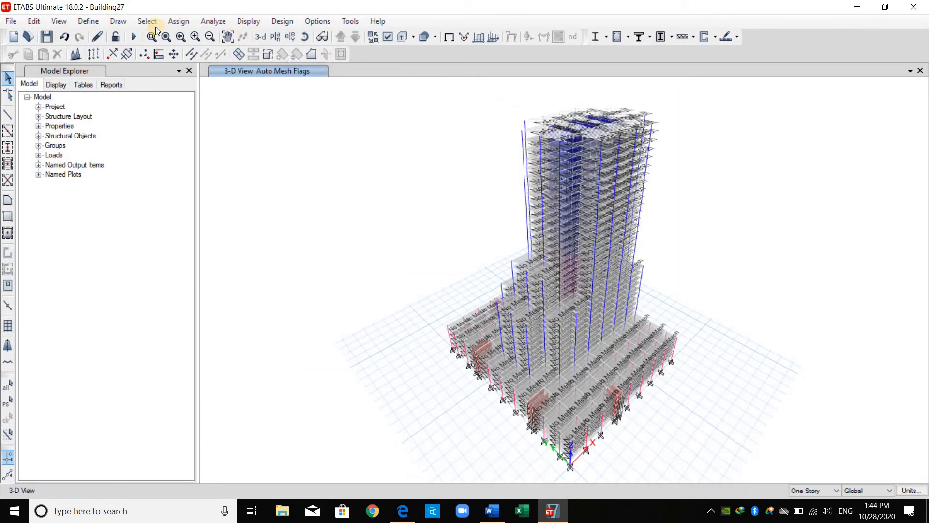
left_click(146, 21)
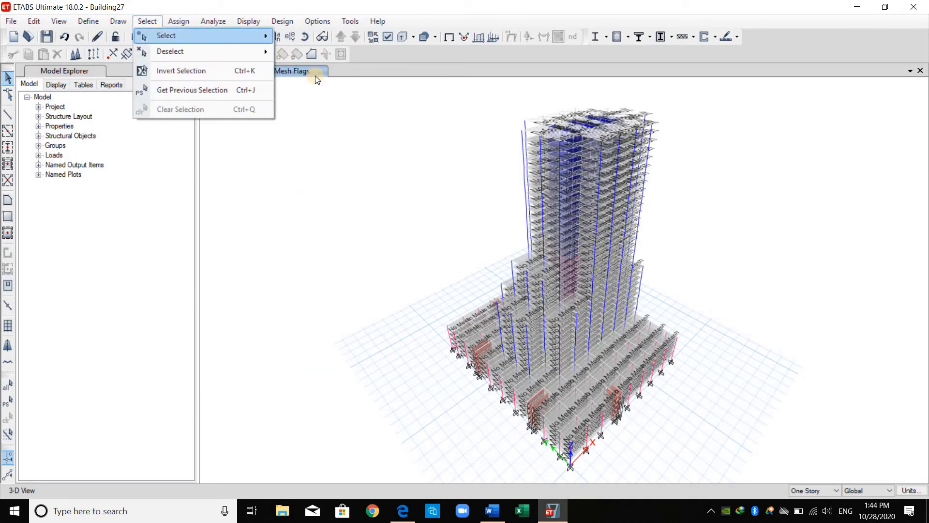
left_click(167, 35)
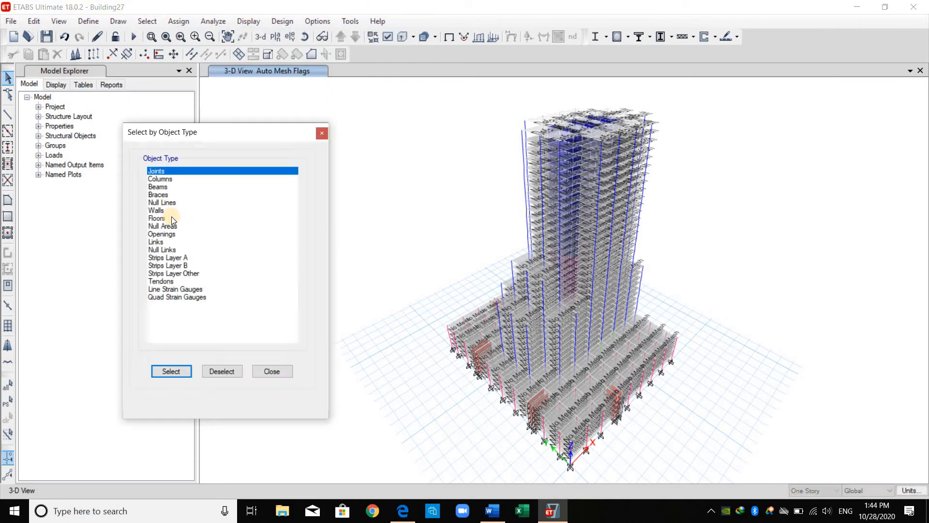
left_click(156, 219)
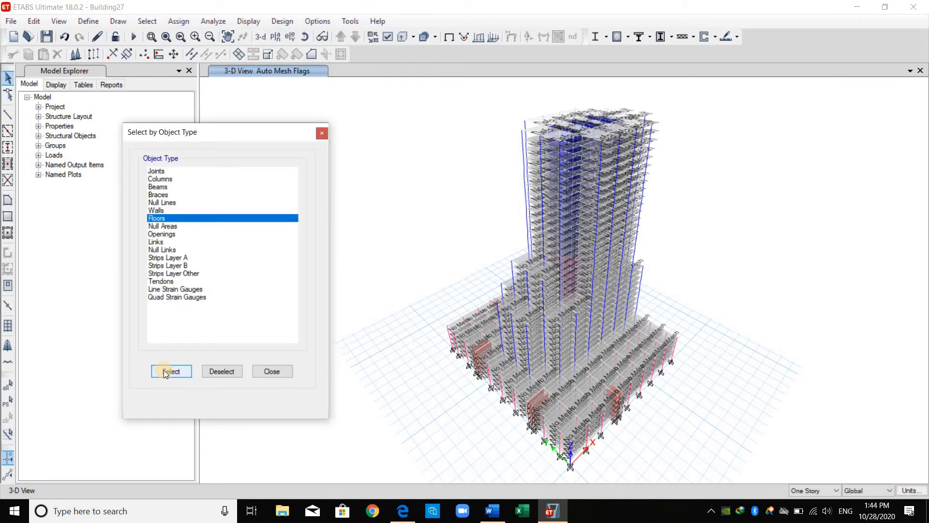
left_click(172, 372)
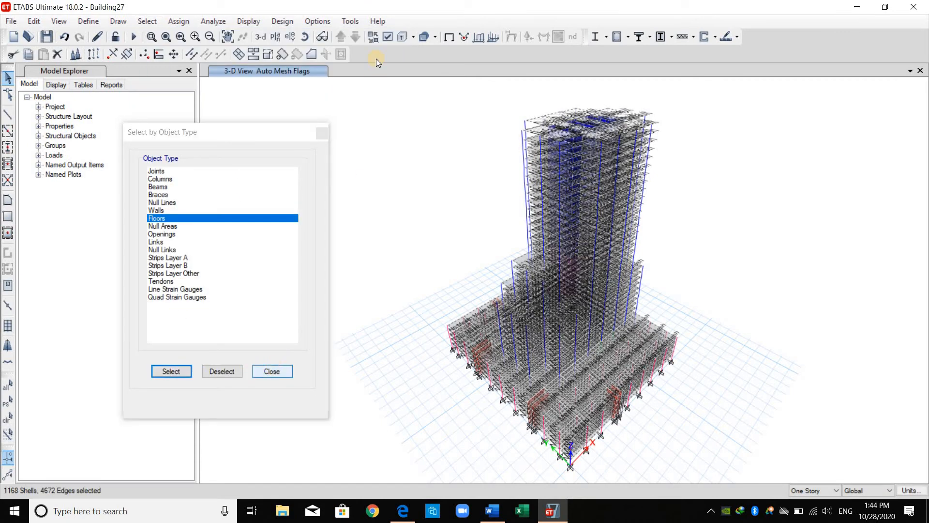
left_click(271, 372)
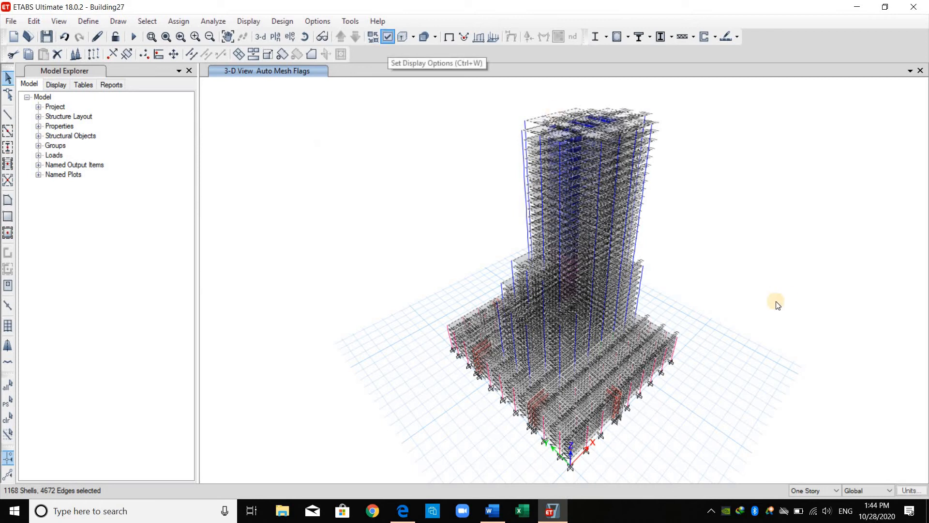
left_click(387, 37)
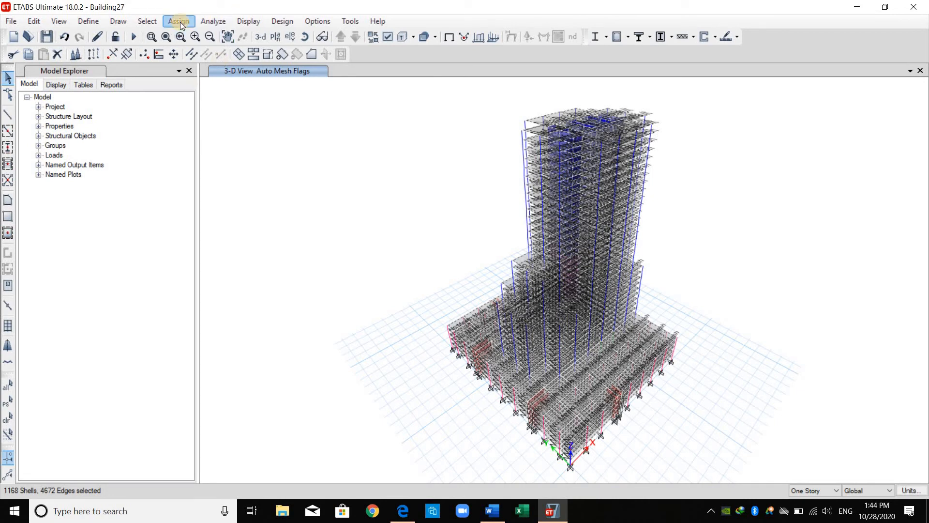
Assign Default floor auto meshing to all selected floor shells and clear the mesh labels.
left_click(179, 21)
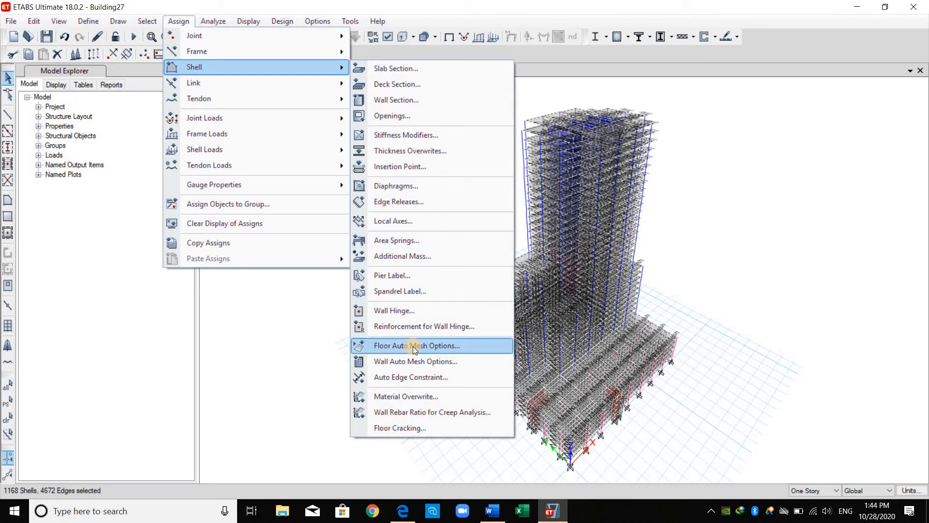
left_click(417, 346)
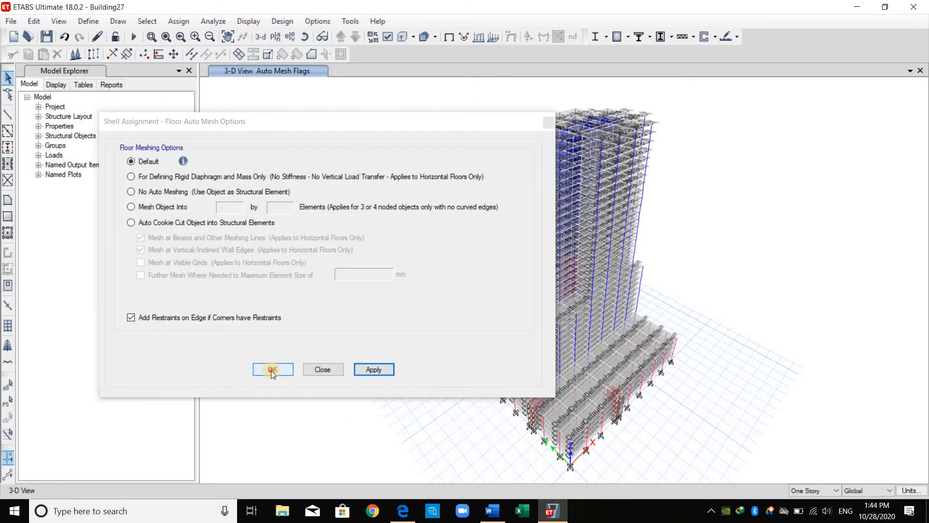
left_click(273, 369)
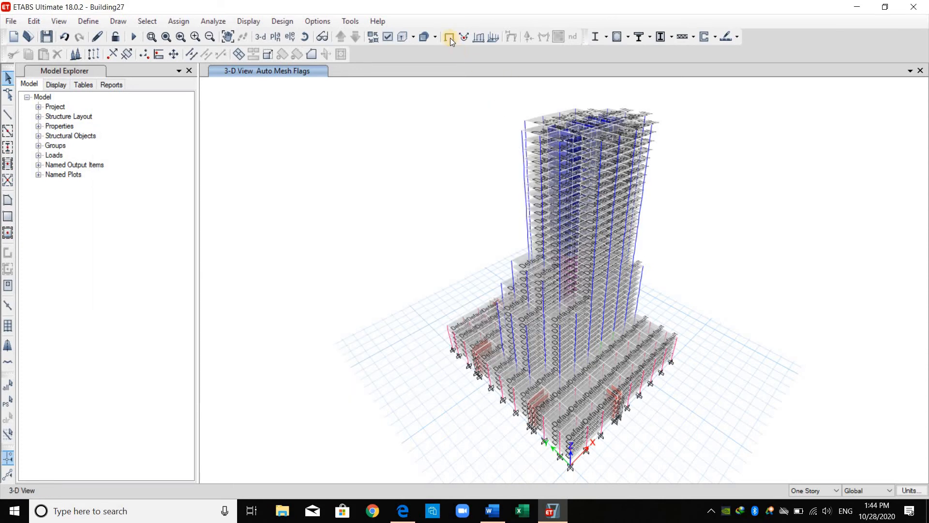
left_click(449, 36)
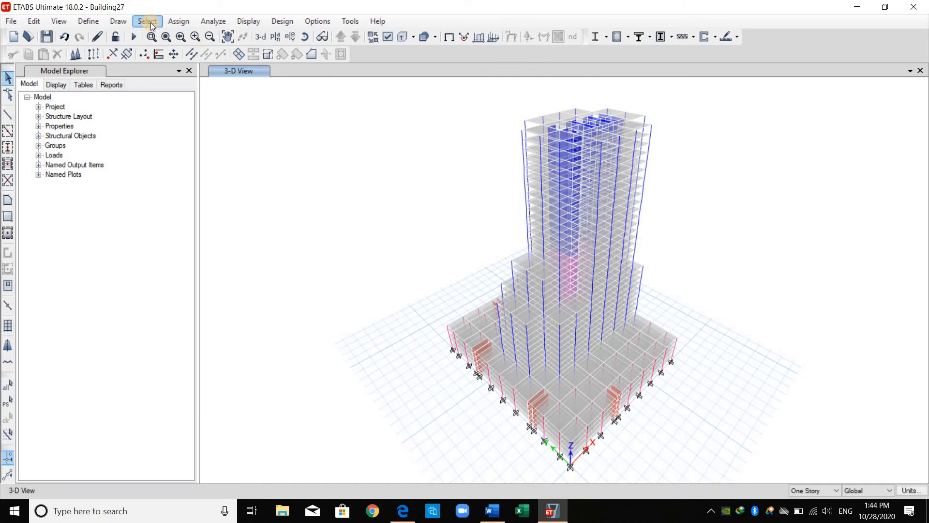
Open the Select by Object Type dialog from the Select menu.
left_click(148, 21)
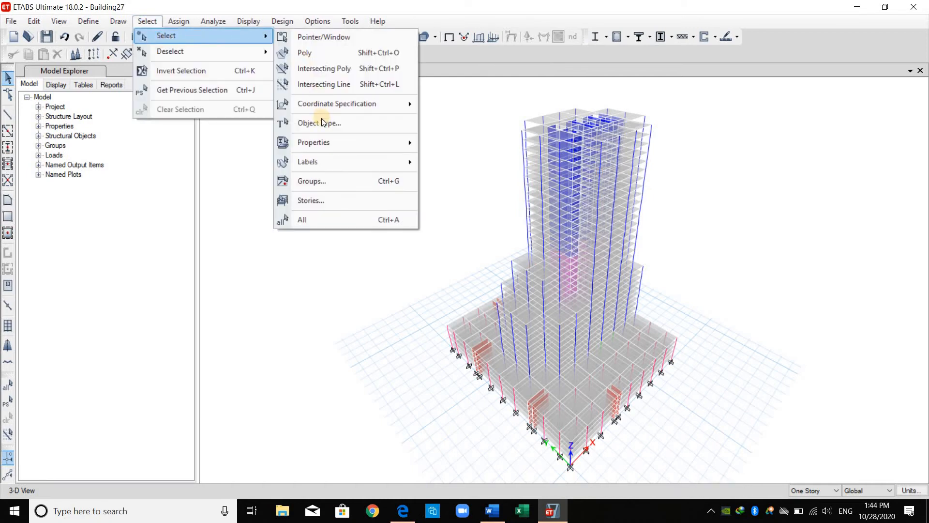
left_click(319, 122)
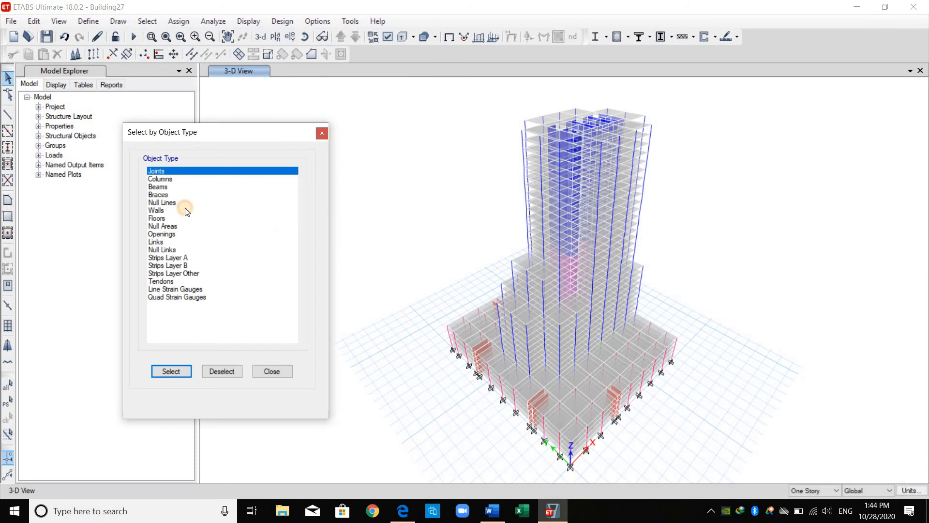
Select all 822 walls, show only selected objects, and bring up the elevation view list.
left_click(156, 210)
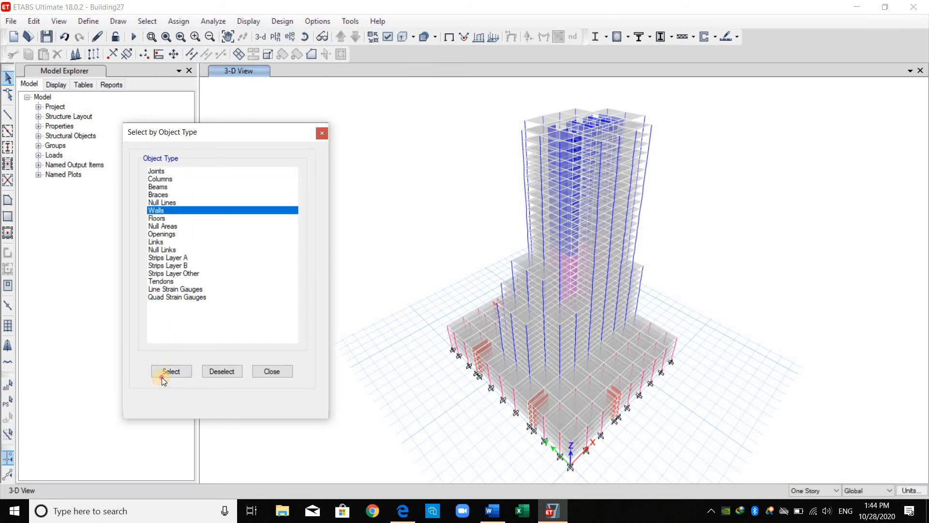
left_click(171, 371)
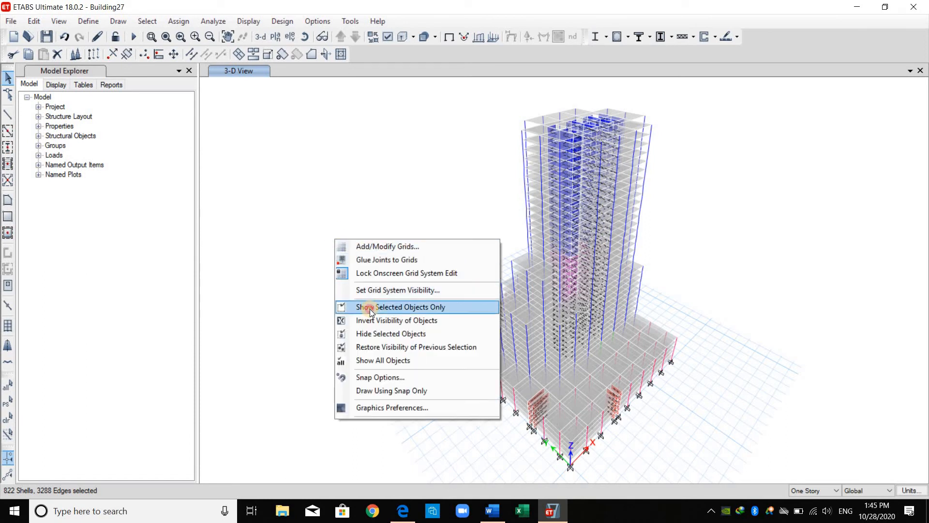
left_click(401, 307)
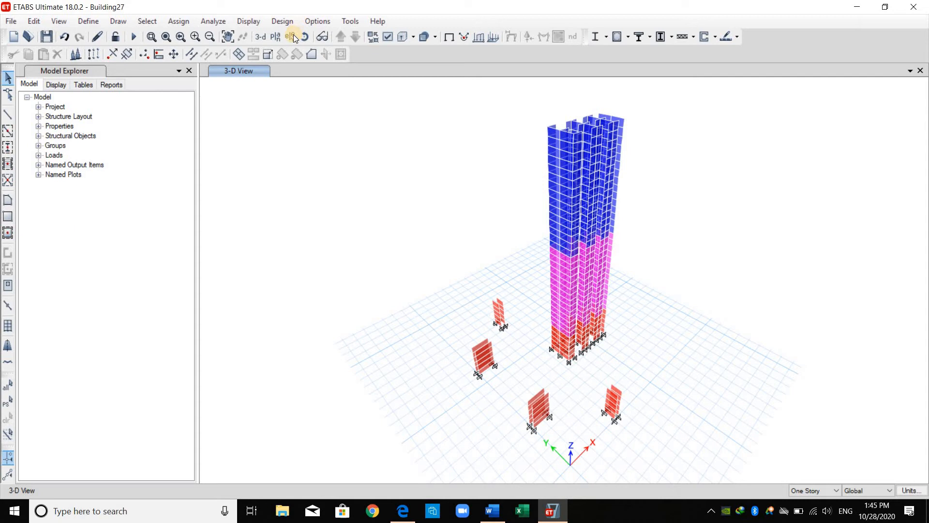
left_click(290, 36)
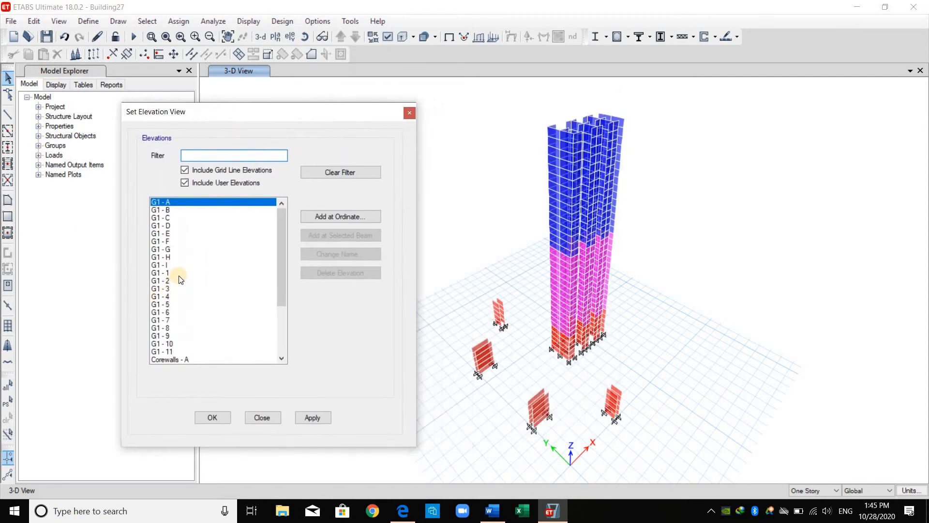
Display the G1-D elevation, zoom in on its wall, and select the bottom panel.
left_click(160, 297)
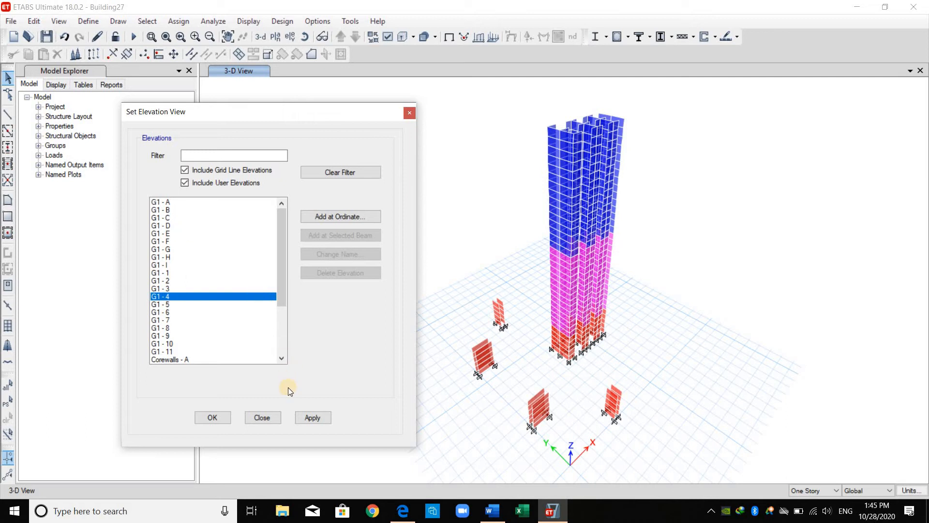
left_click(312, 418)
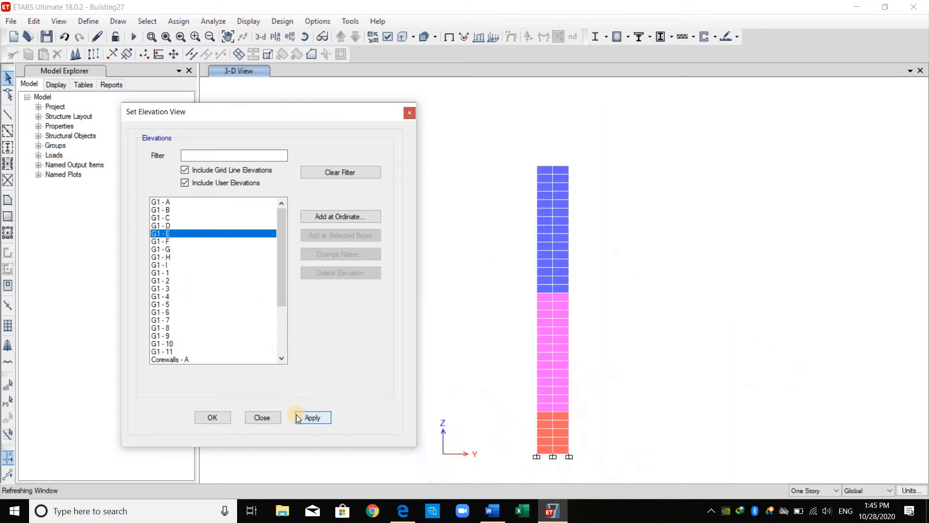
left_click(311, 417)
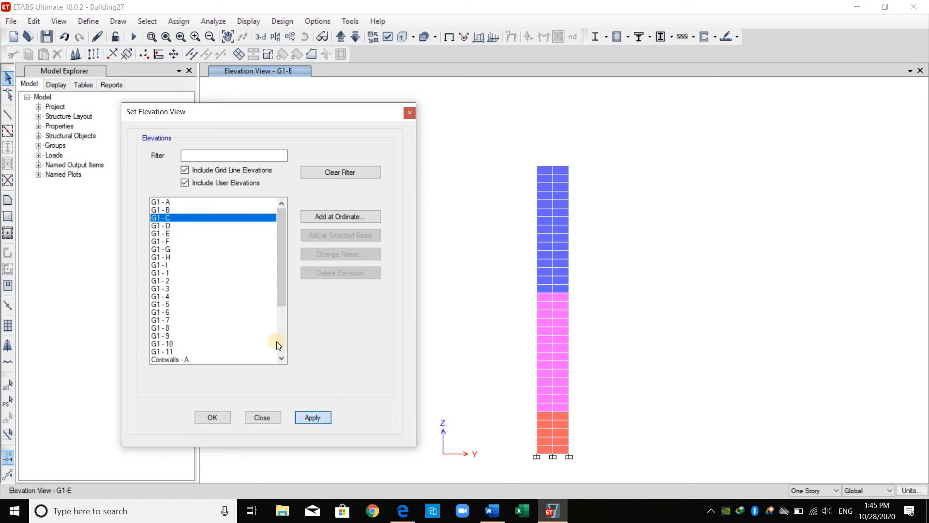
left_click(311, 417)
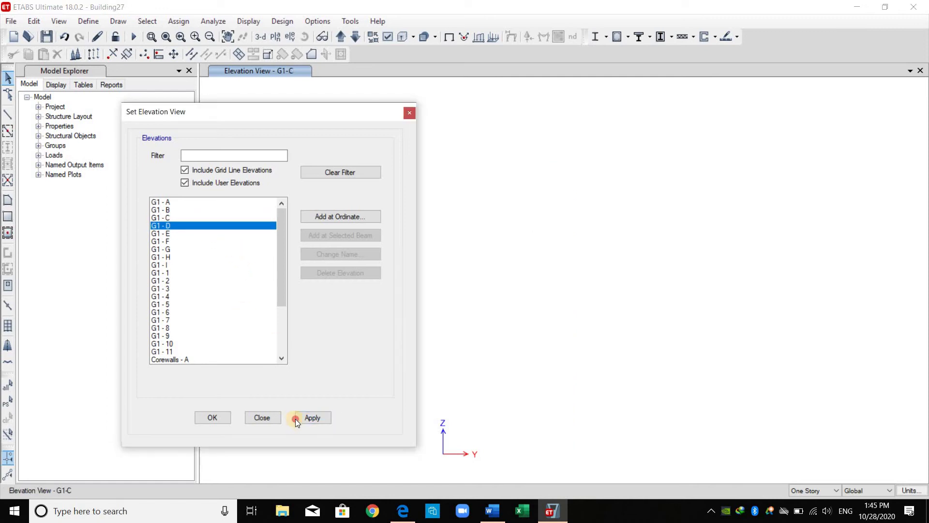
left_click(313, 417)
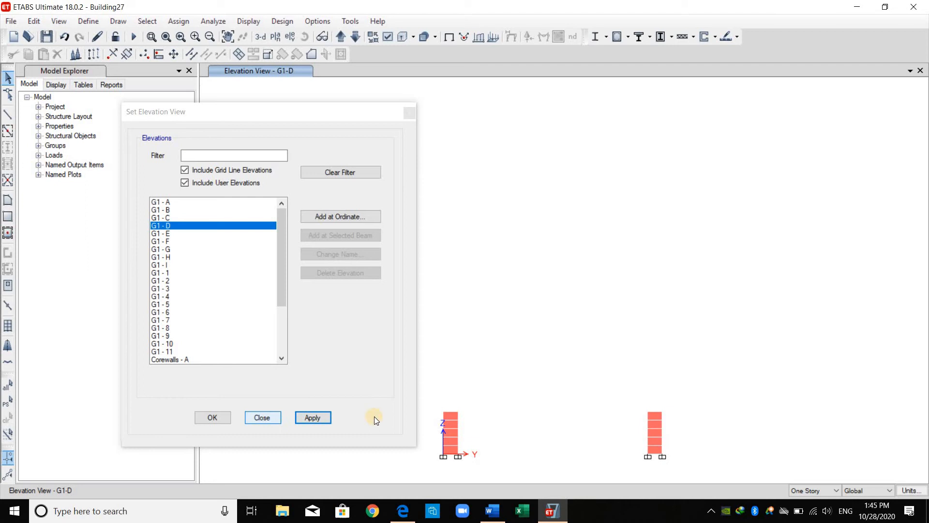
left_click(262, 418)
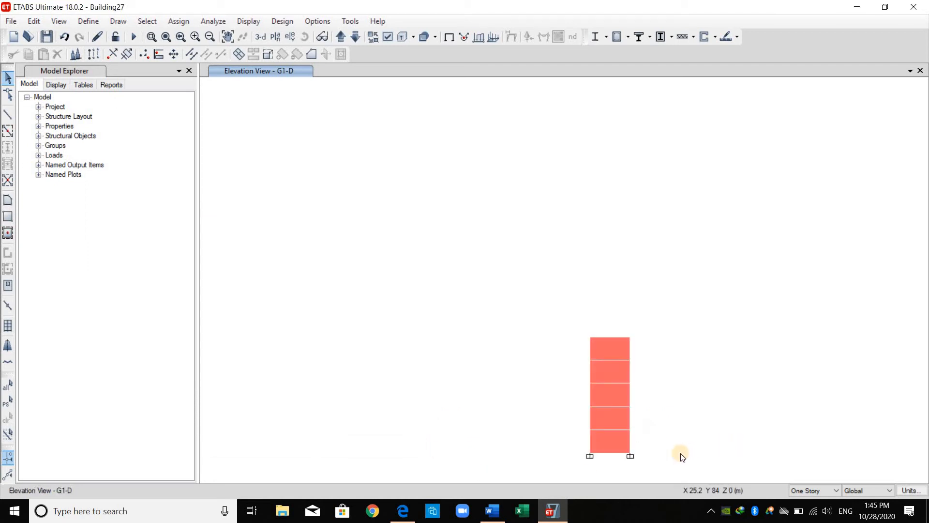
mouse_move(660, 448)
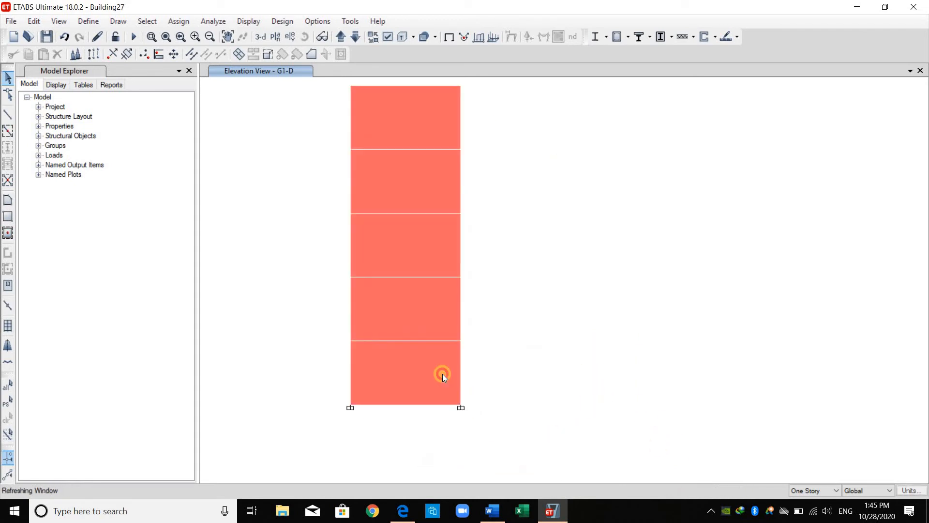
left_click(441, 375)
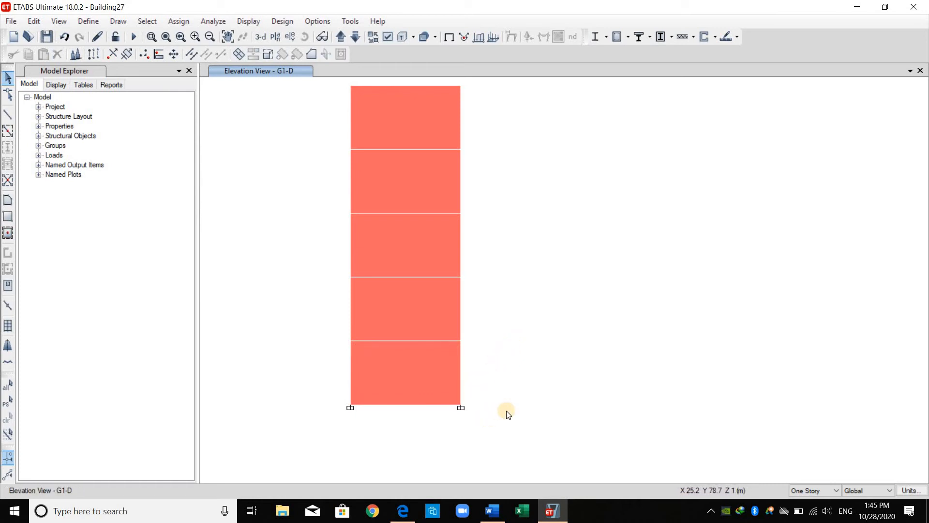
left_click(437, 379)
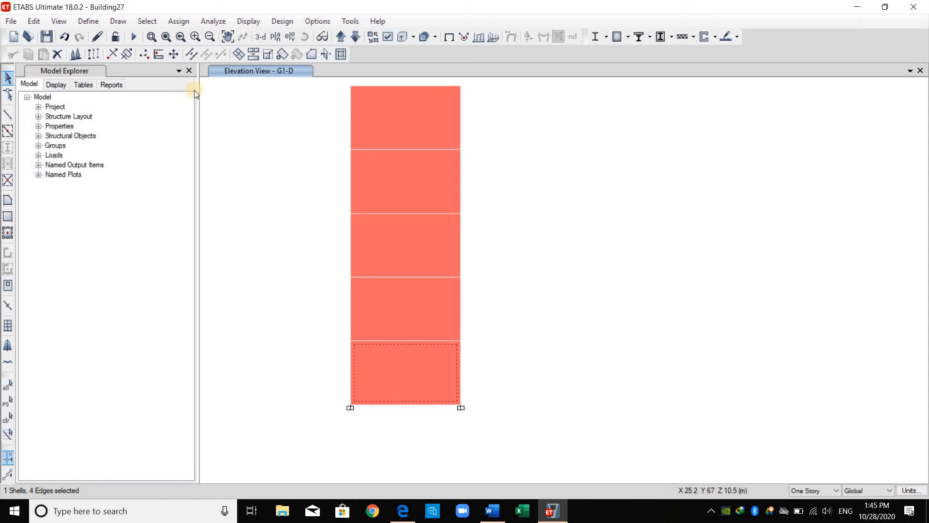
Apply Default Wall Auto Mesh Options to the bottom panel, flagging G1-D panels Default.
left_click(178, 21)
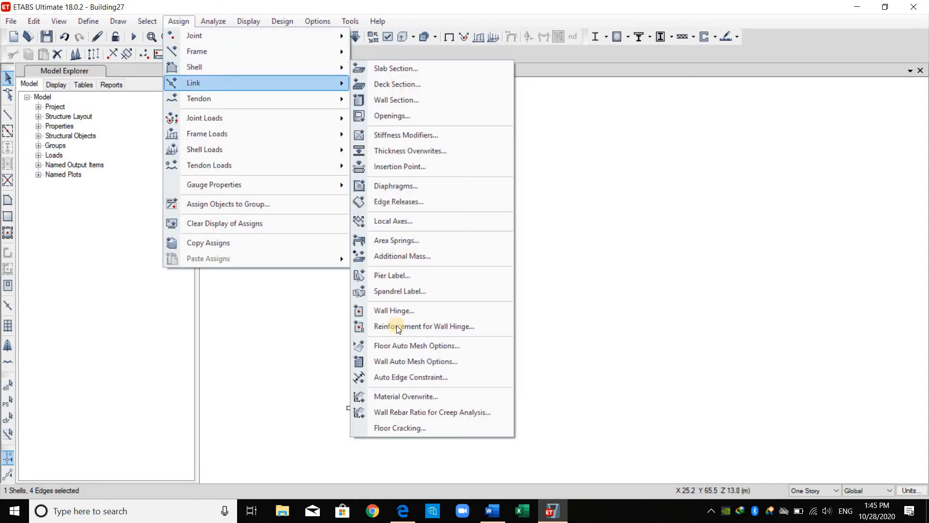
mouse_move(415, 361)
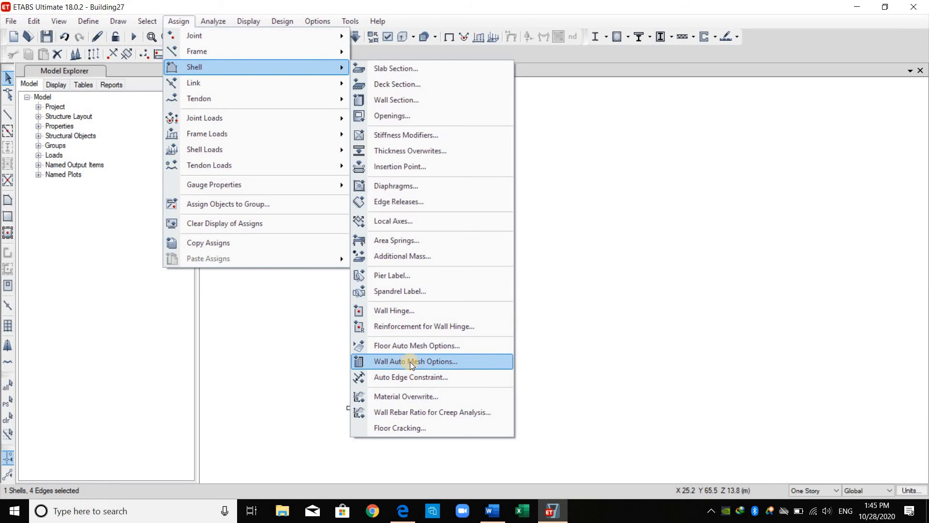
left_click(415, 361)
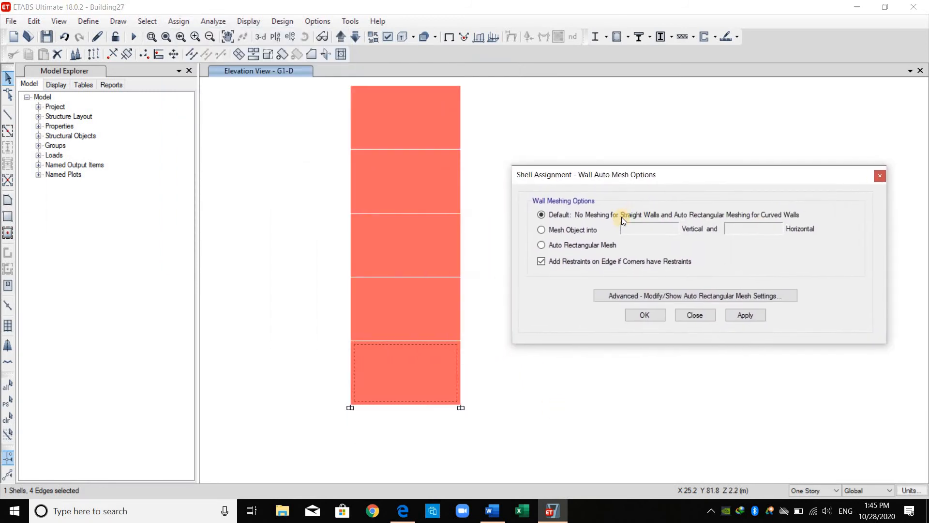
mouse_move(578, 231)
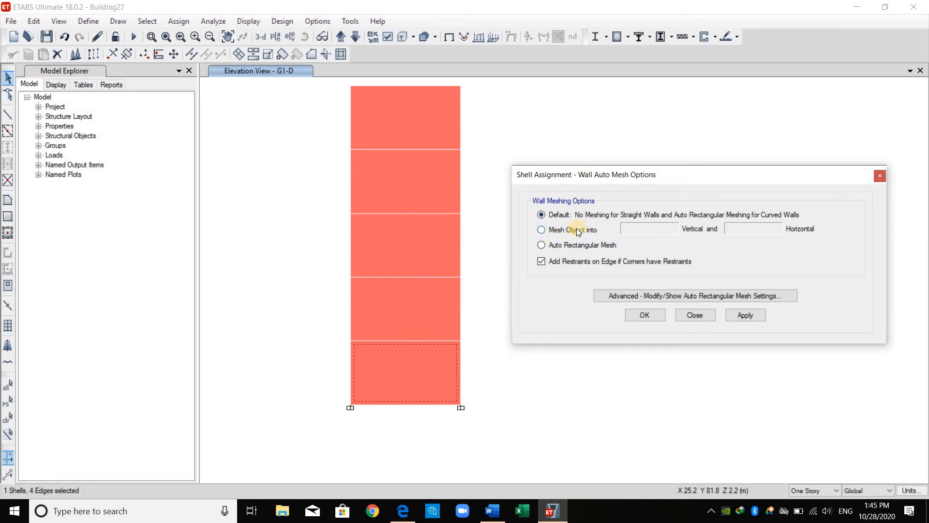
mouse_move(620, 215)
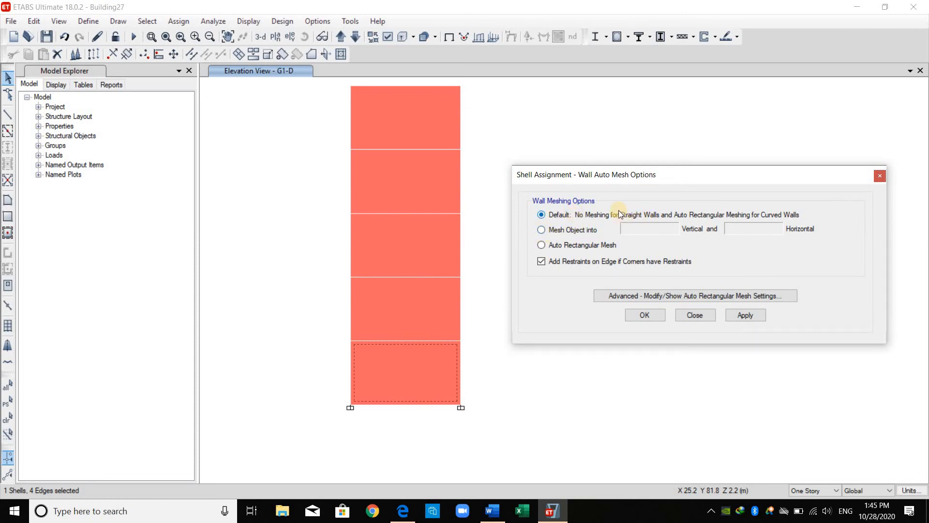
mouse_move(694, 230)
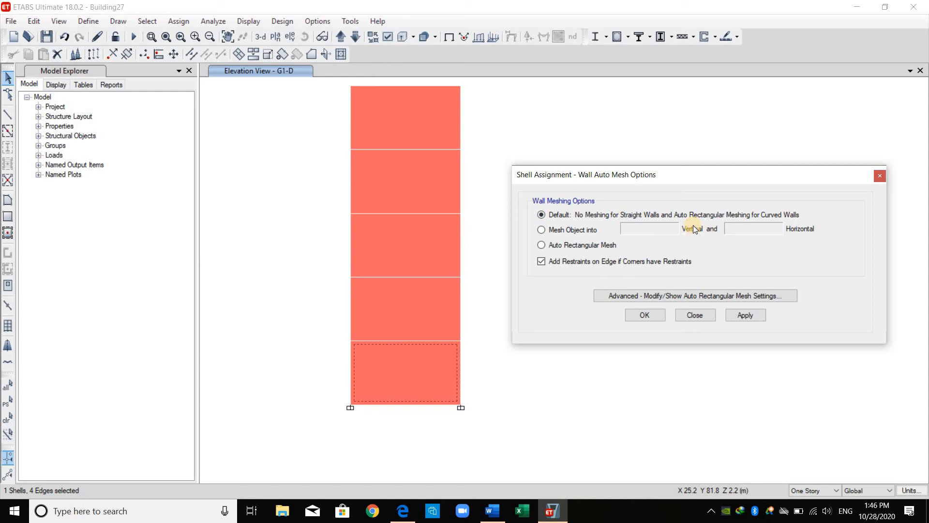
mouse_move(610, 319)
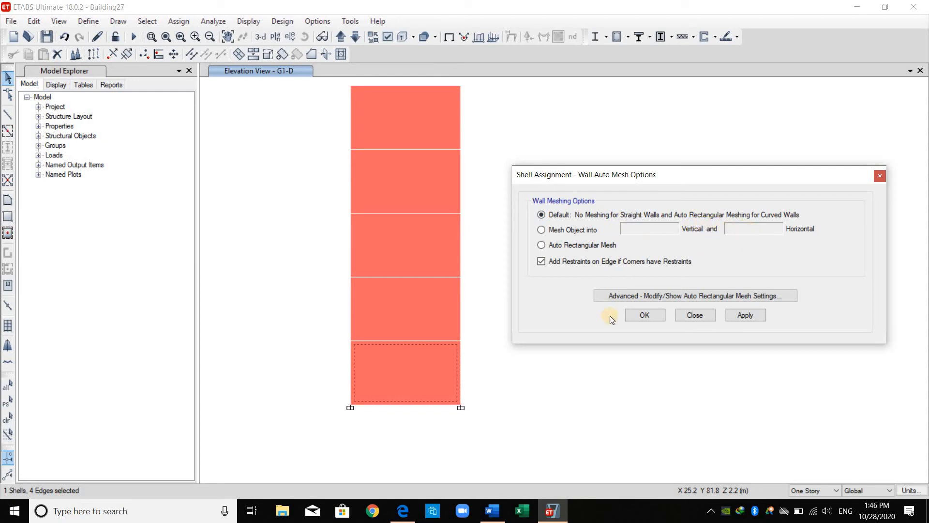
mouse_move(584, 227)
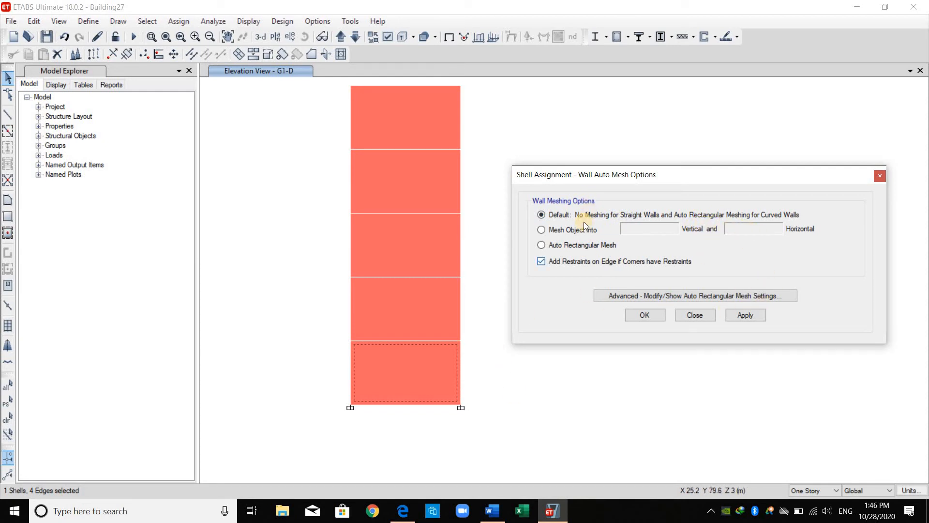
mouse_move(704, 336)
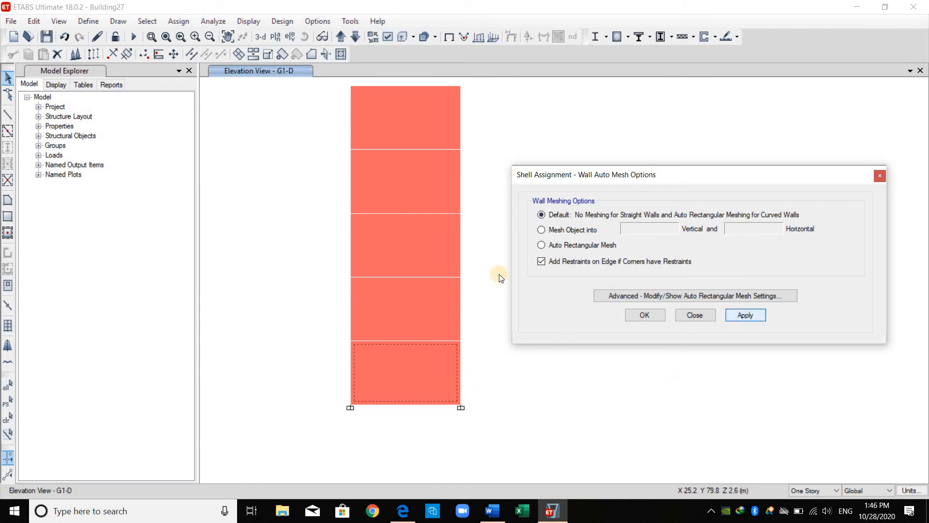
left_click(745, 315)
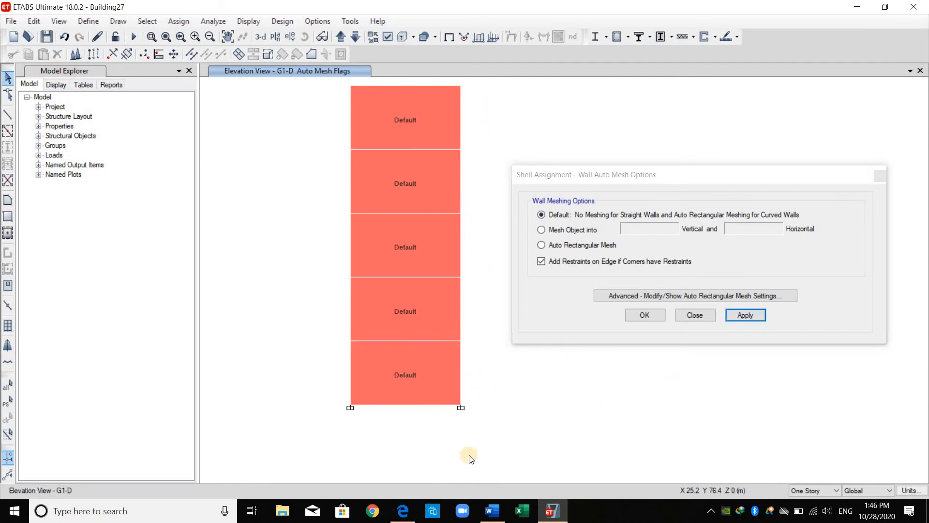
mouse_move(433, 184)
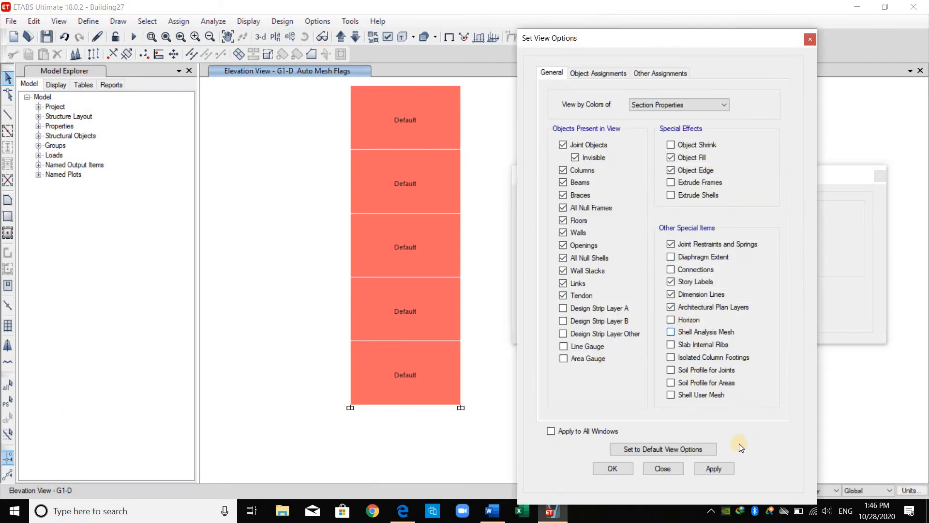
left_click(671, 331)
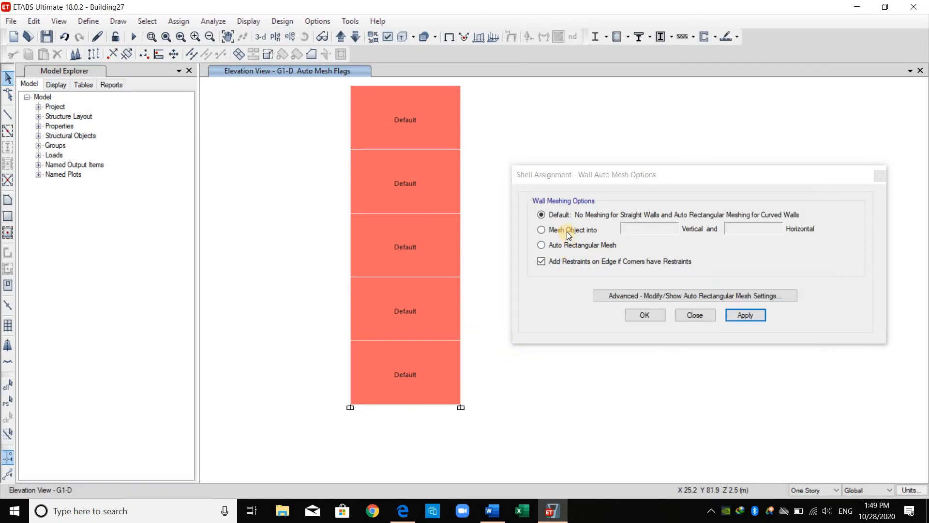
Mesh the bottom G1-D wall panel 5 by 3, then choose Auto Rectangular Mesh.
left_click(541, 230)
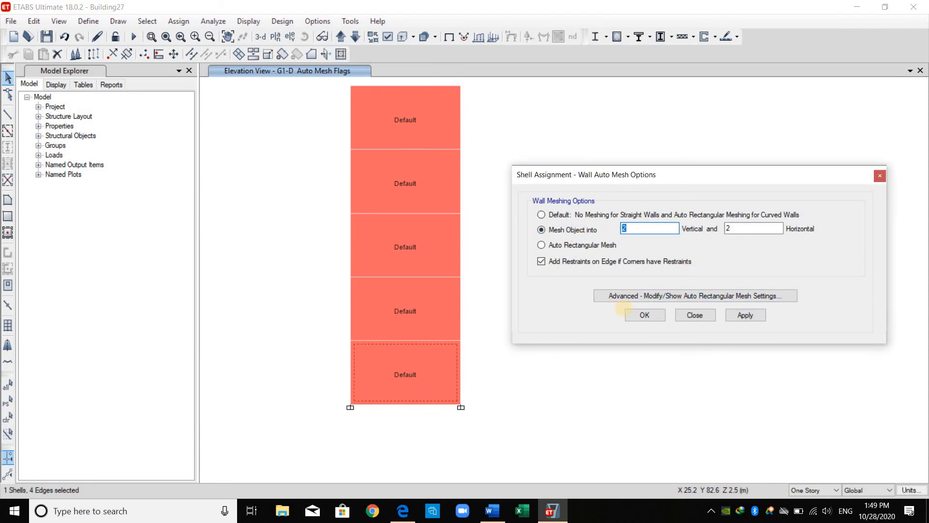
left_click(745, 315)
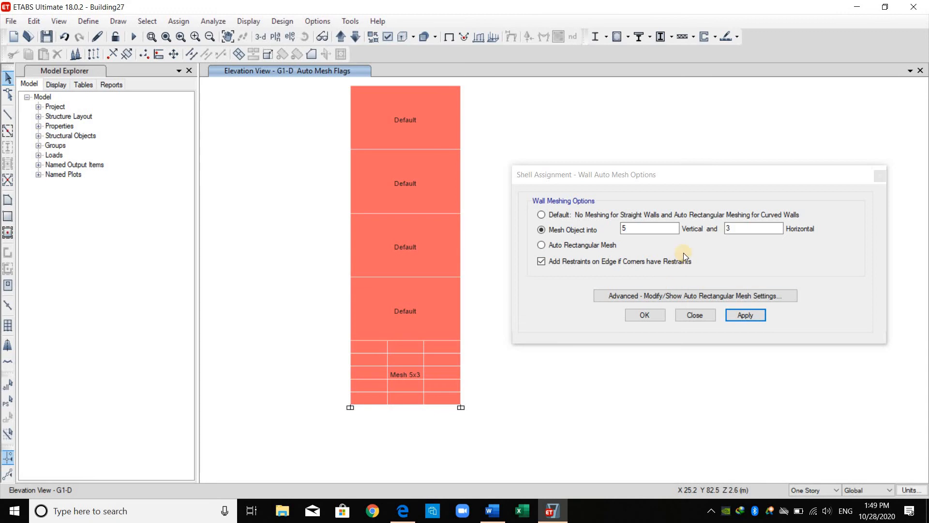
mouse_move(632, 237)
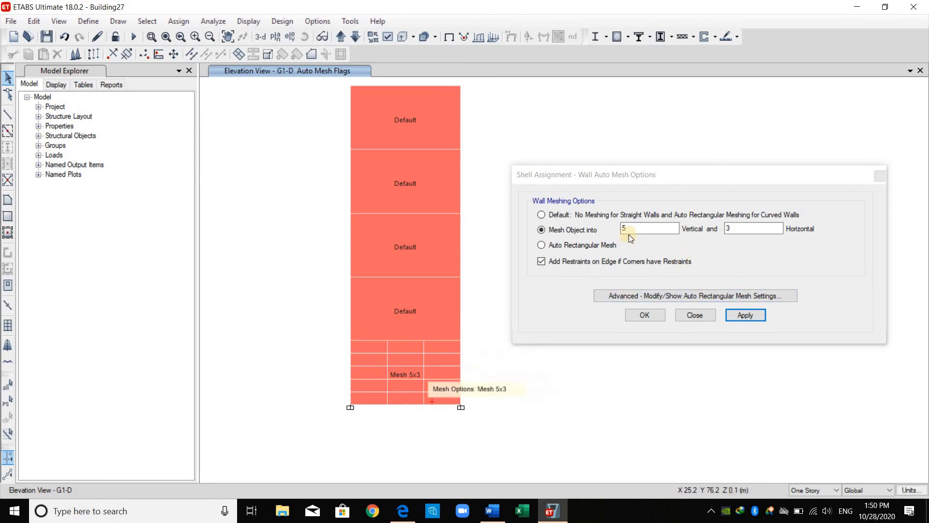
mouse_move(690, 267)
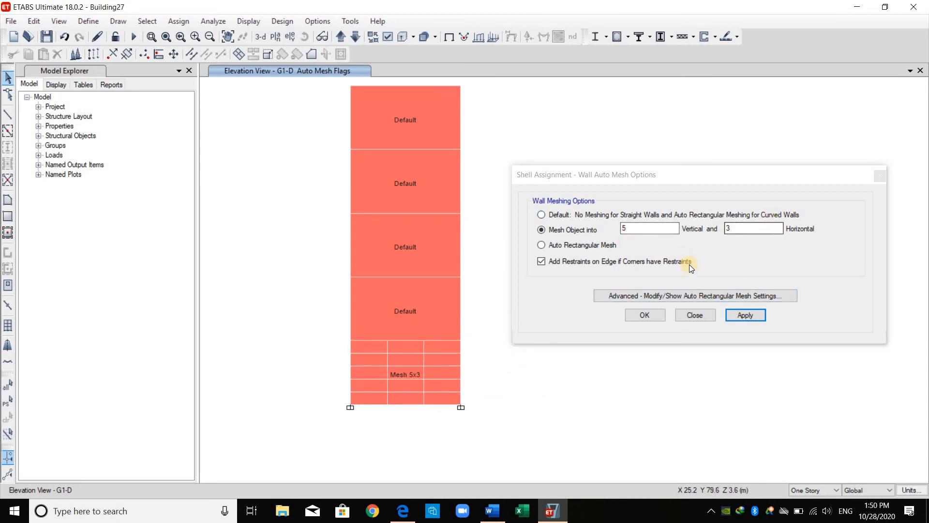
mouse_move(588, 248)
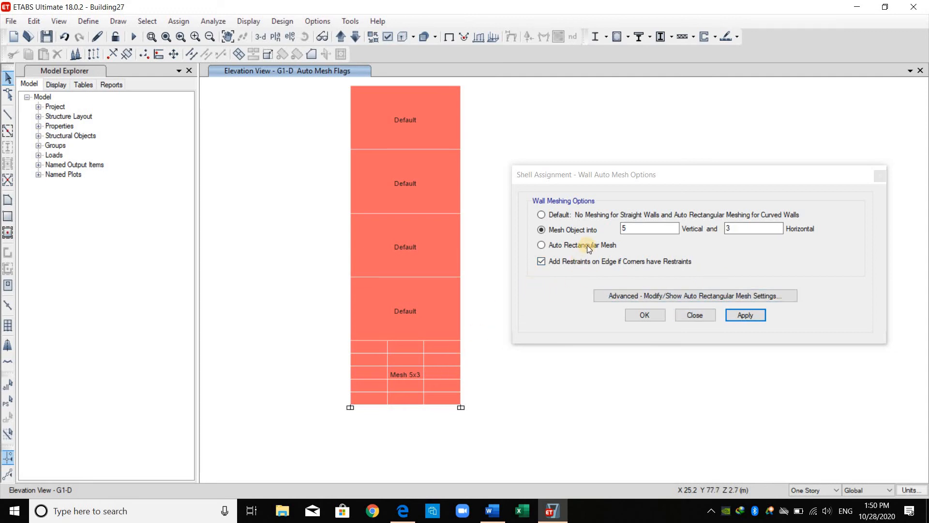
left_click(540, 245)
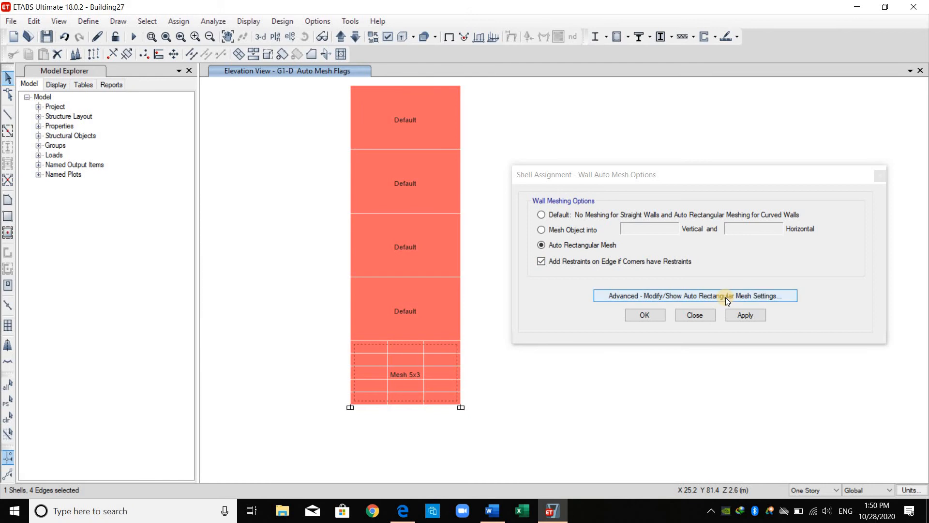
Auto-mesh the bottom G1-D wall panel at 1 m maximum size, then reset it to Default.
left_click(695, 296)
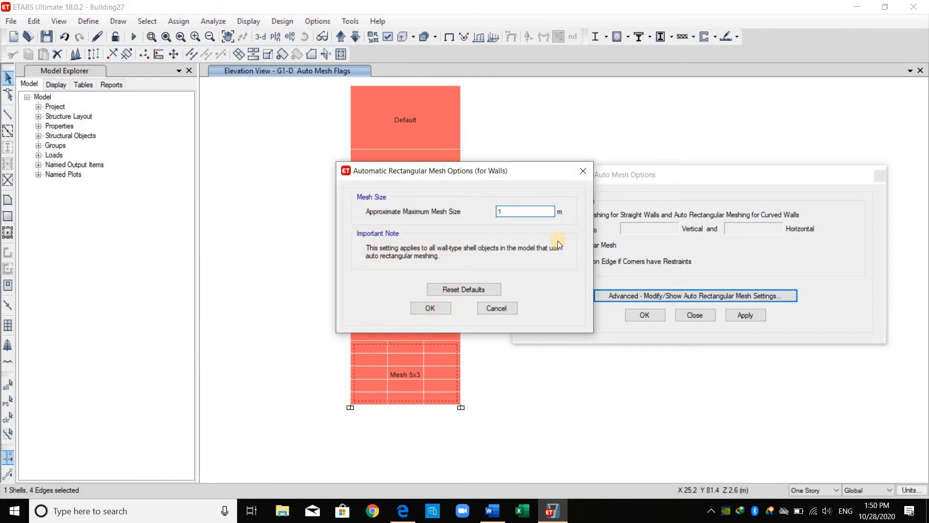
left_click(430, 308)
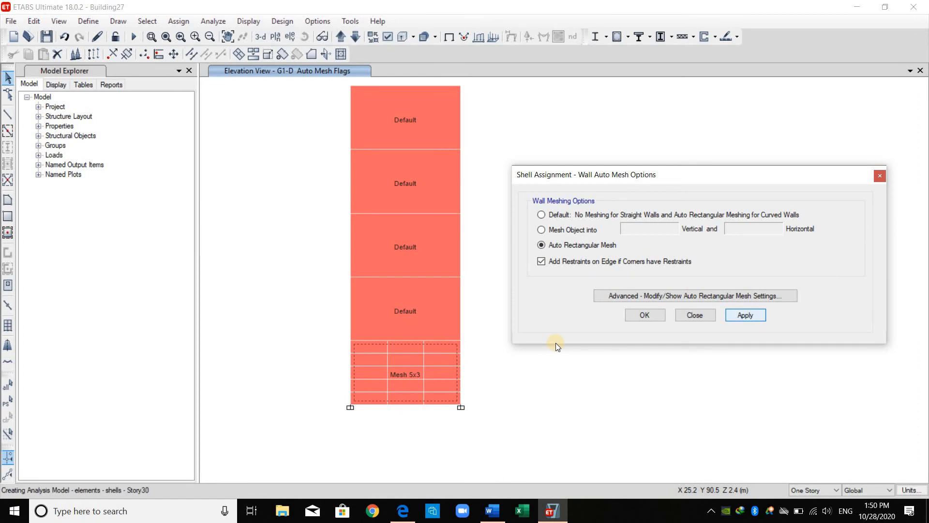
left_click(745, 315)
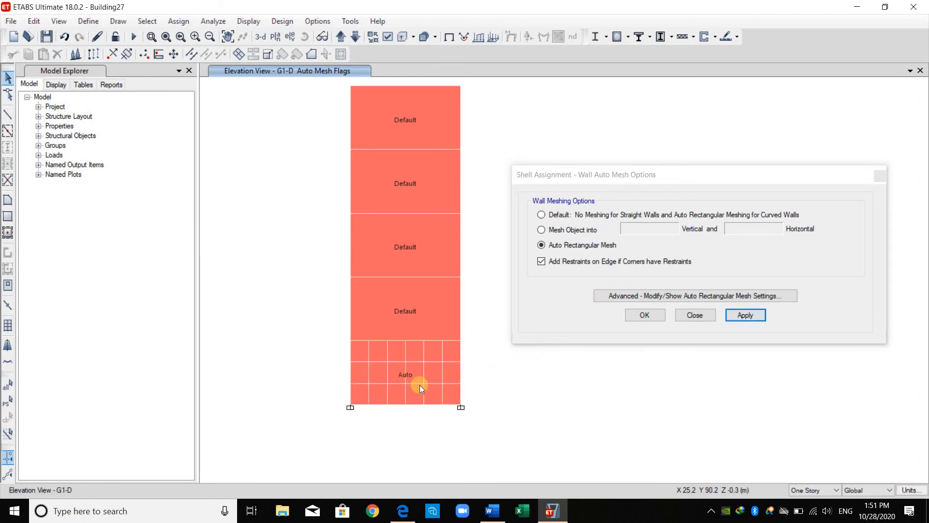
mouse_move(459, 364)
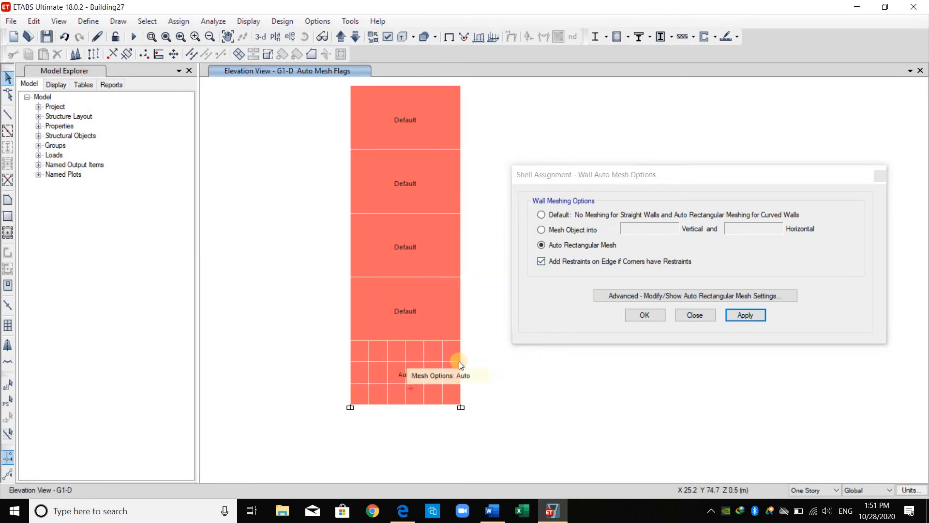
mouse_move(643, 325)
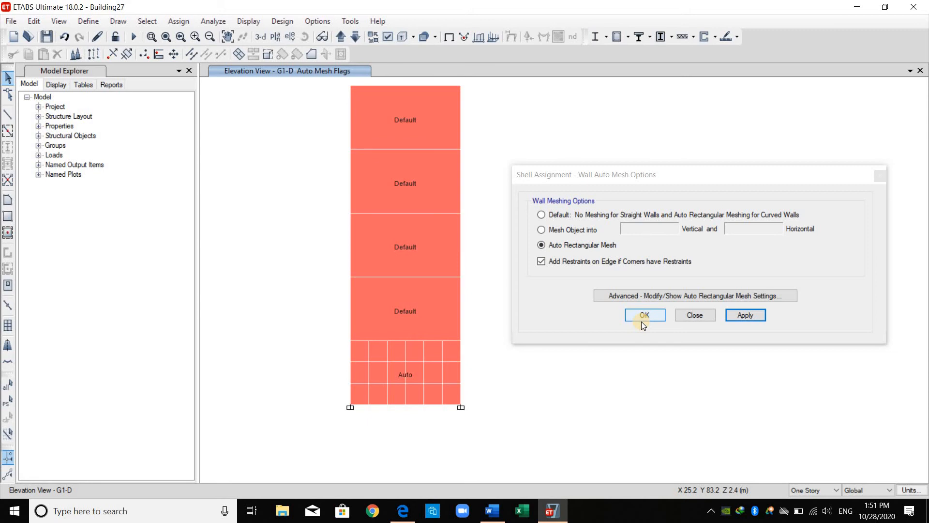
mouse_move(695, 314)
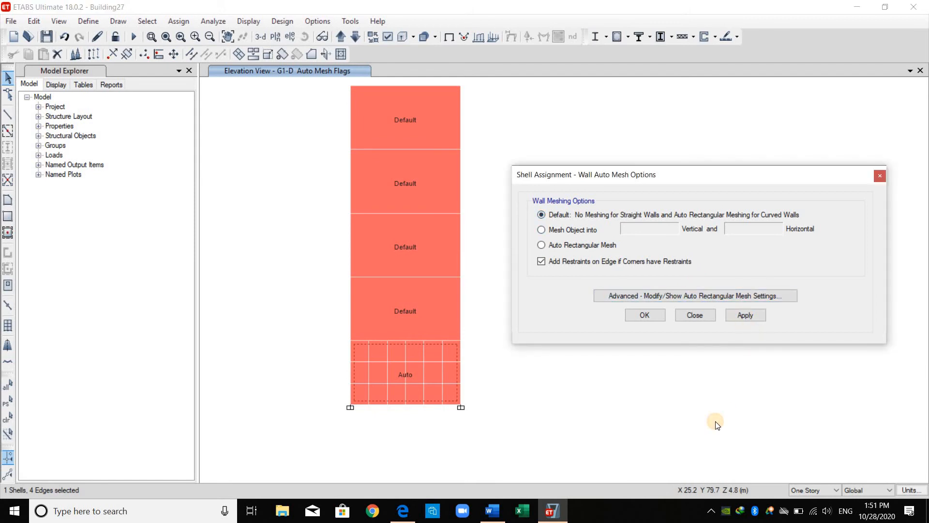
left_click(745, 315)
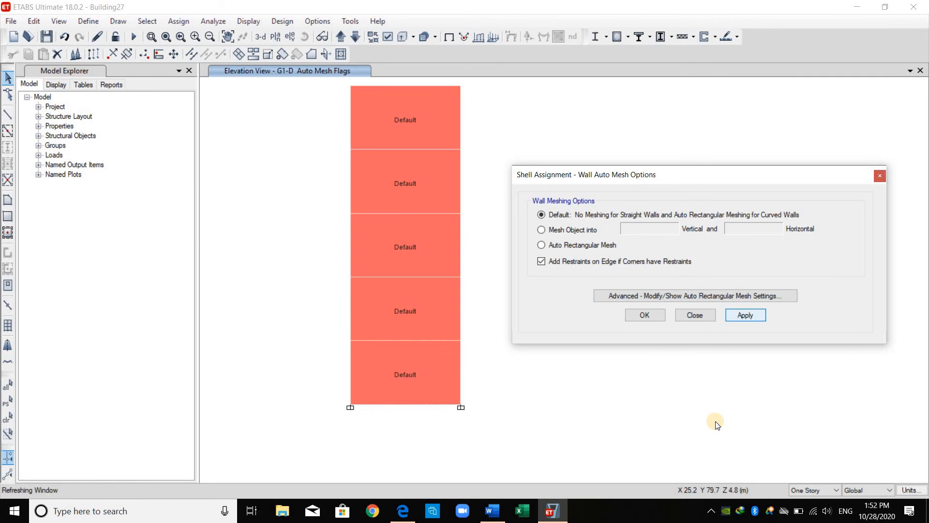
Read the Mass FAQ note advising against auto area meshing for shear walls, then return to ETABS.
left_click(694, 315)
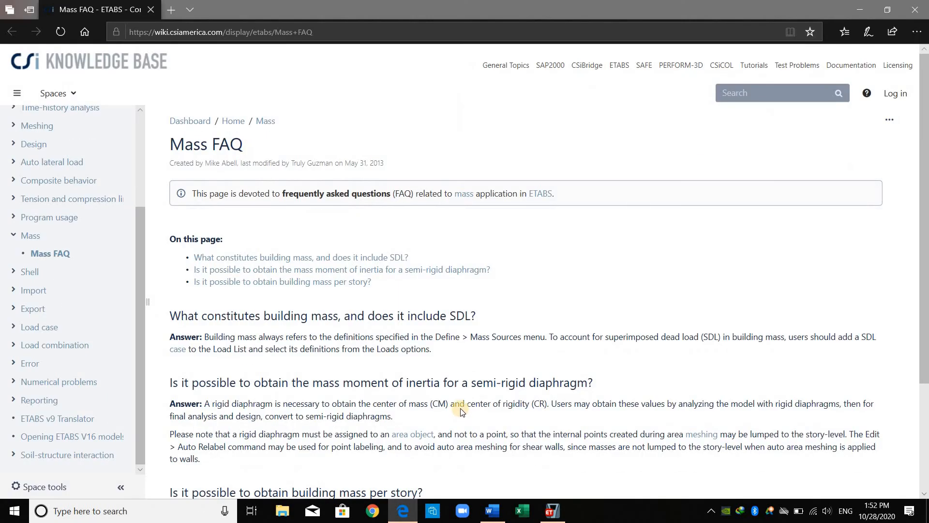
scroll("down", 3)
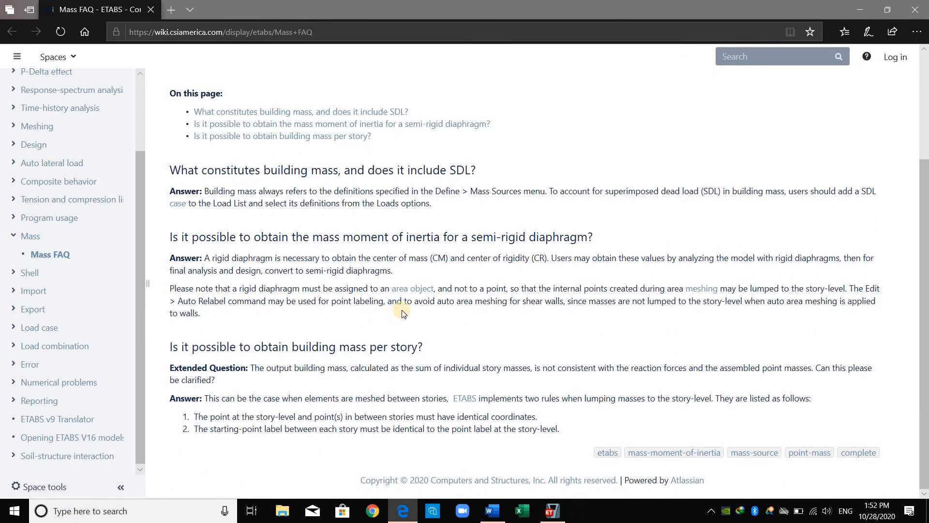
mouse_move(467, 304)
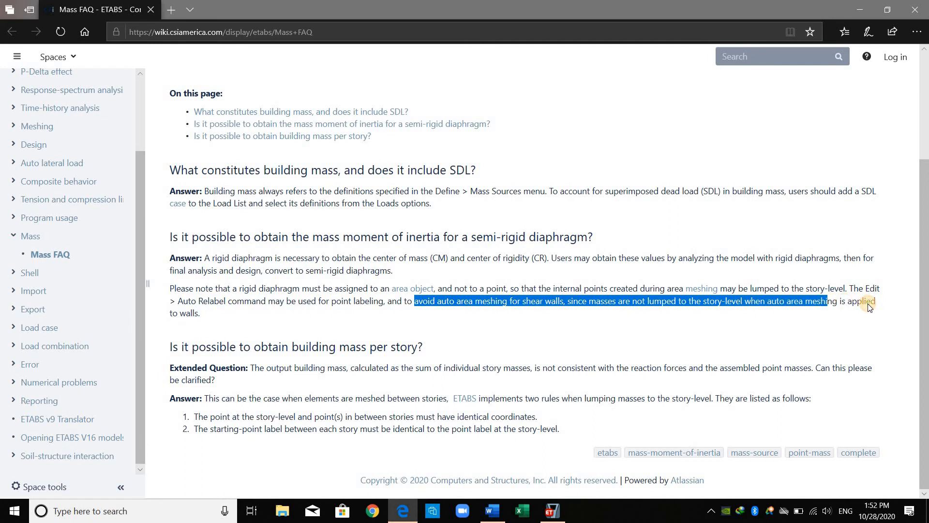
left_click(551, 510)
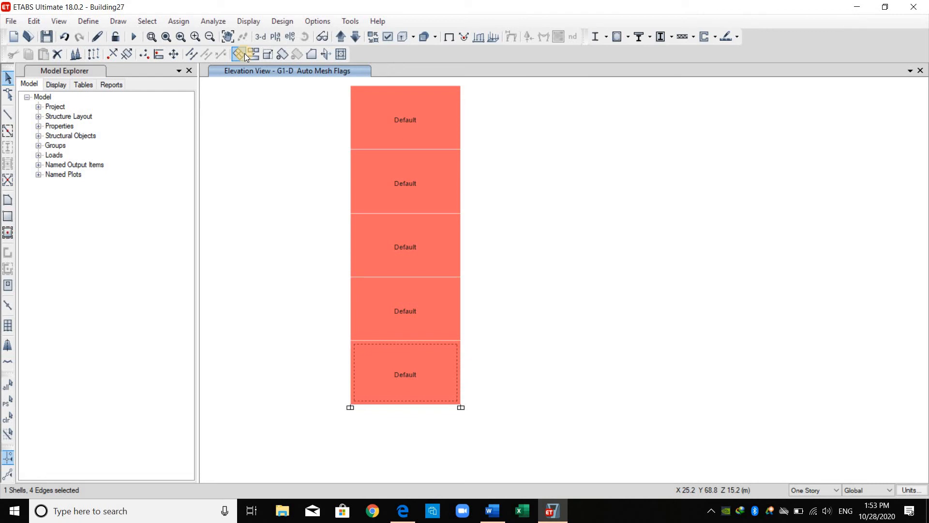
mouse_move(491, 355)
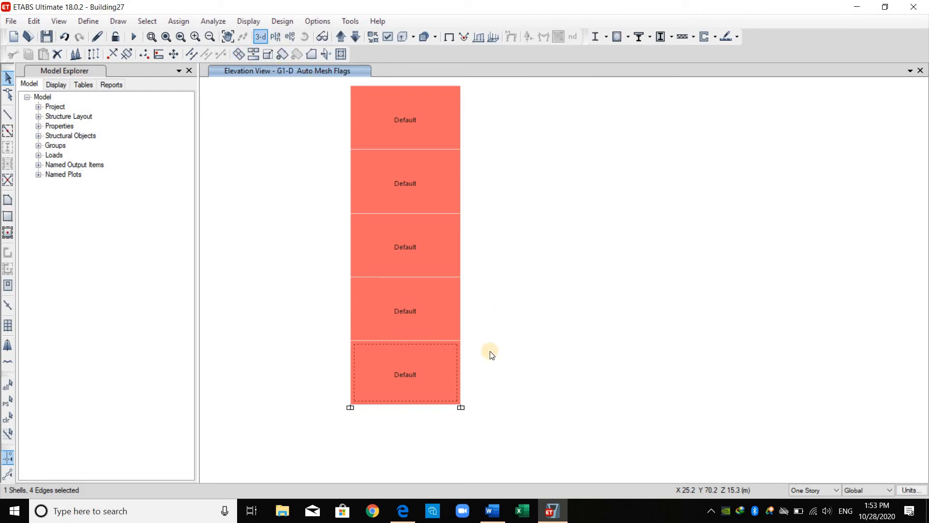
Switch the elevation window to the 3-D view of the tower walls.
left_click(260, 36)
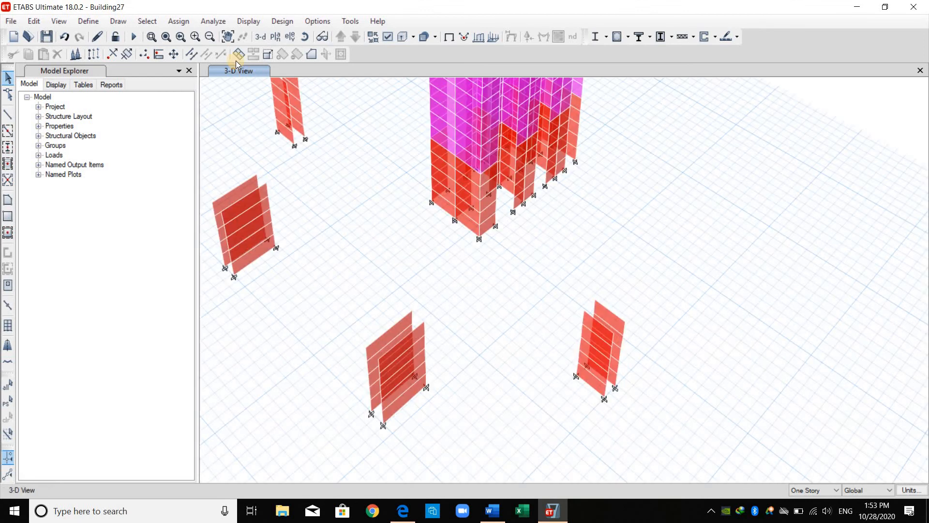
mouse_move(237, 54)
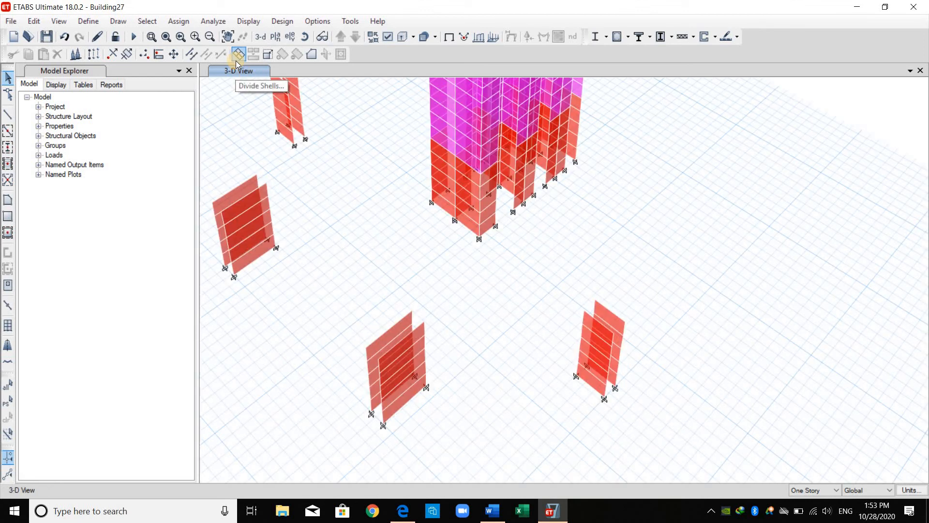
mouse_move(615, 414)
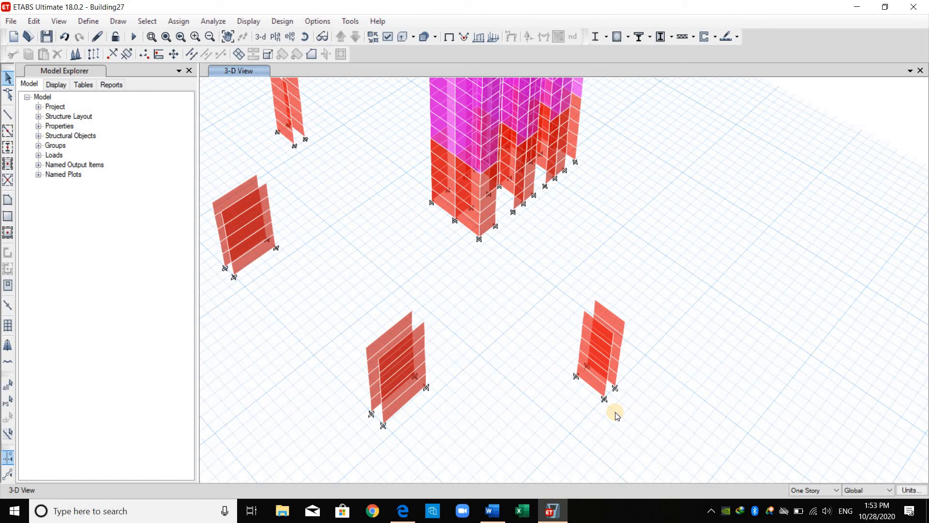
mouse_move(580, 410)
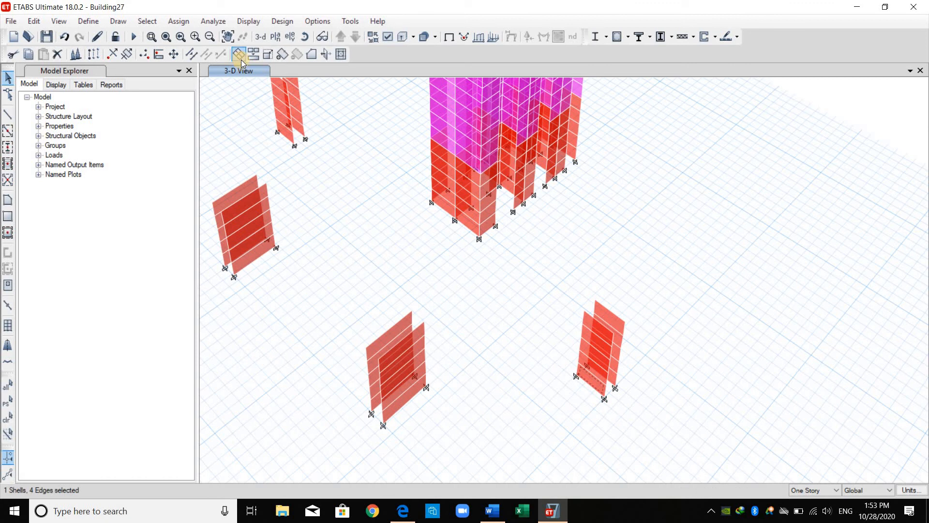
Divide the first freestanding wall pair into 5 by 3 shell pieces.
left_click(238, 54)
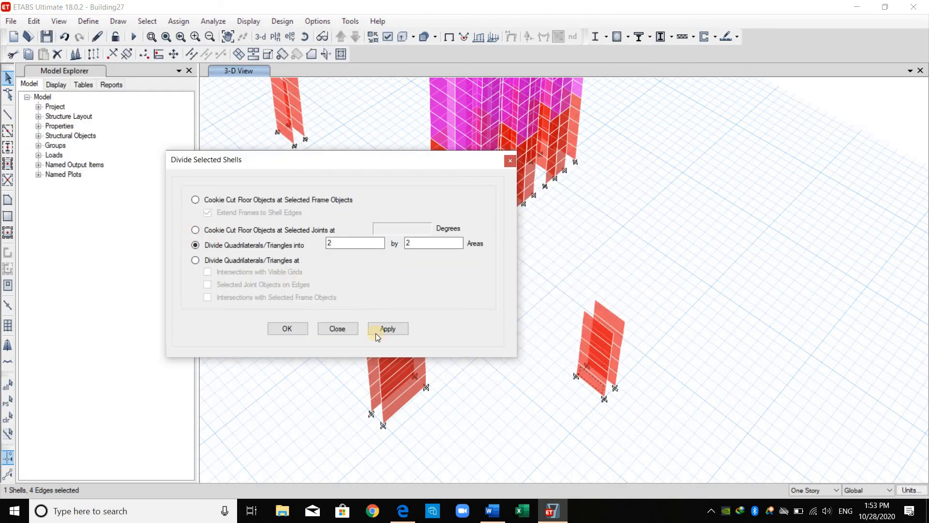
left_click(387, 329)
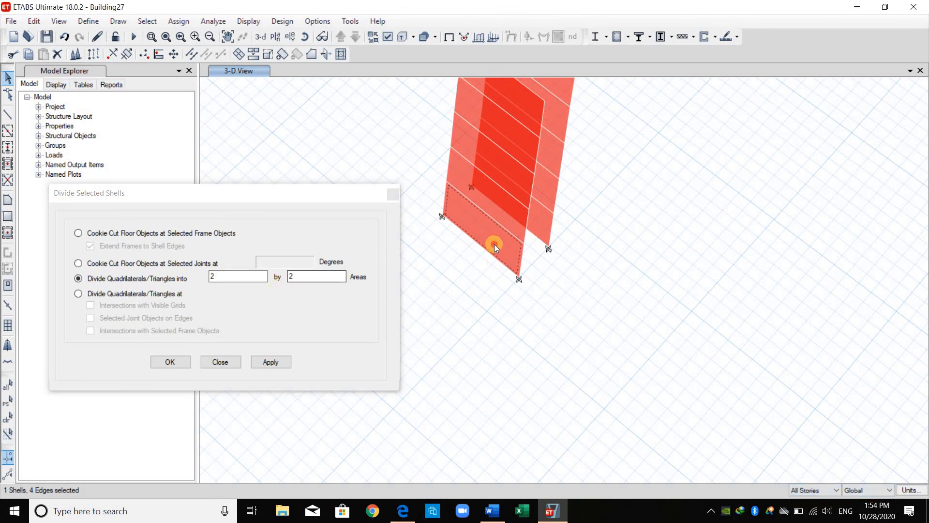
left_click(270, 362)
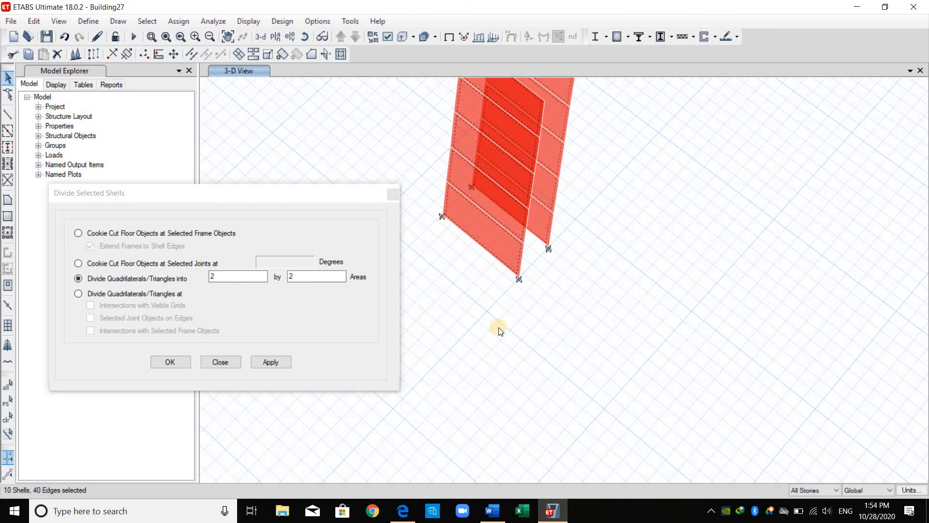
left_click(270, 361)
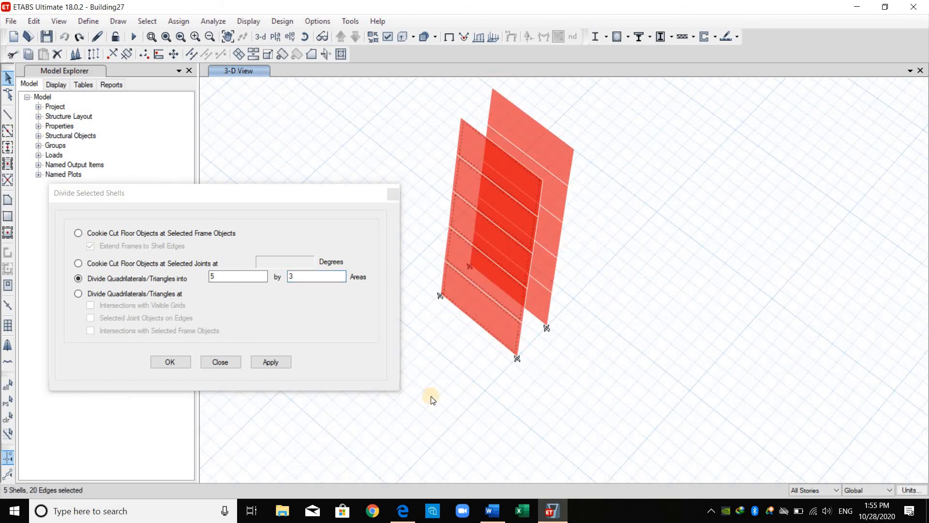
left_click(270, 361)
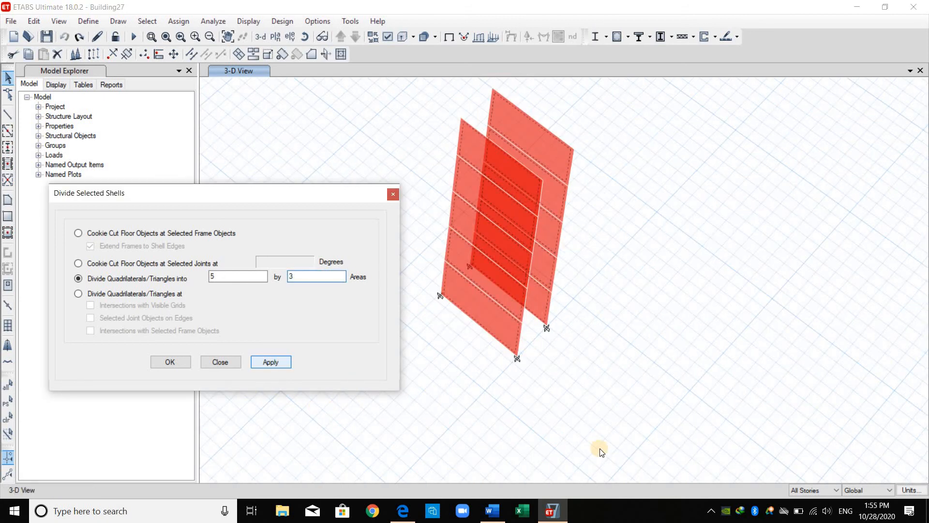
left_click(270, 362)
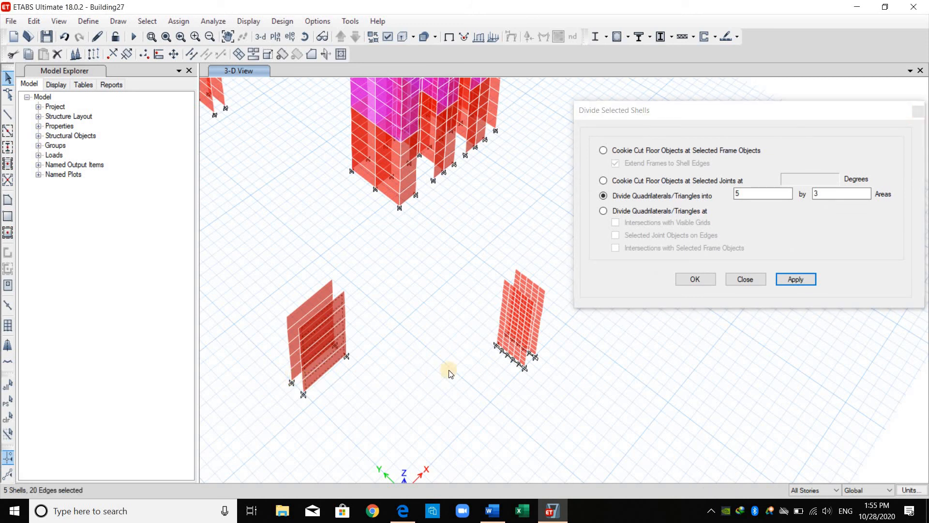
Divide the other freestanding walls with an 8 by 3 shell split.
left_click(795, 279)
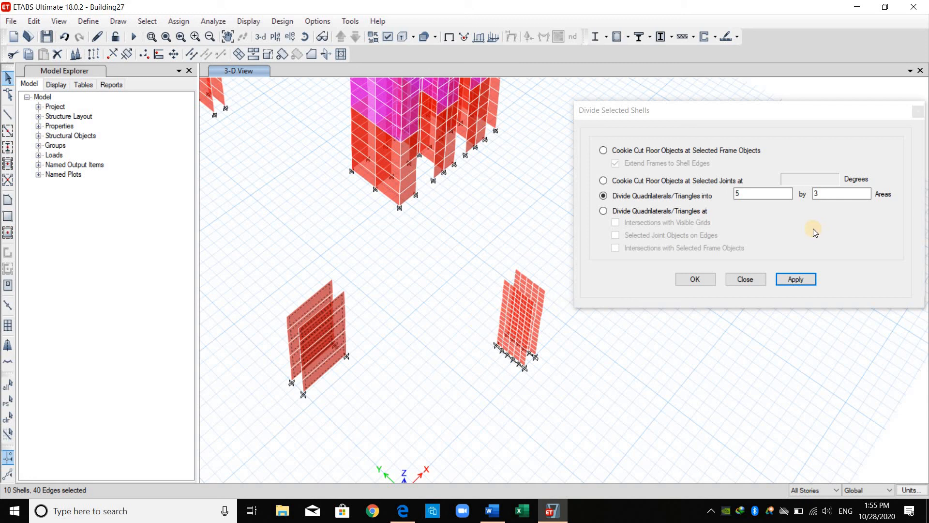
mouse_move(645, 236)
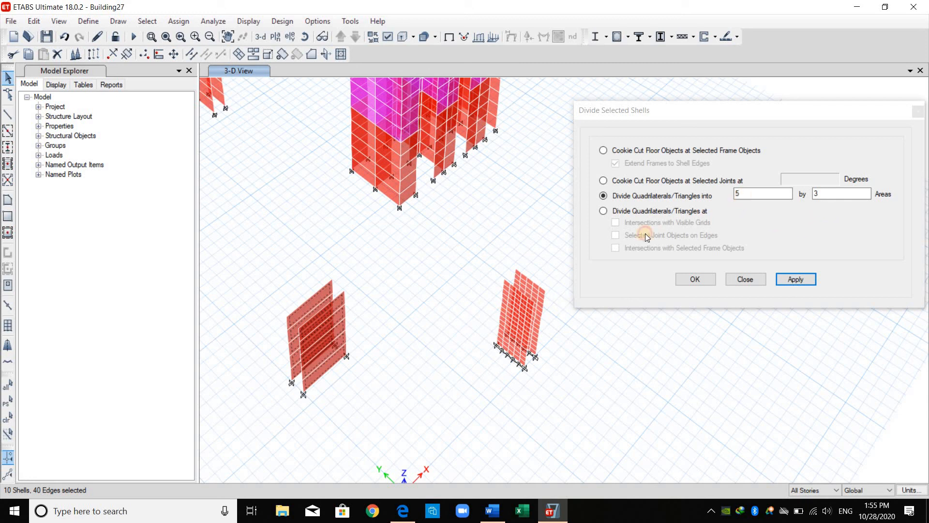
triple_click(763, 194)
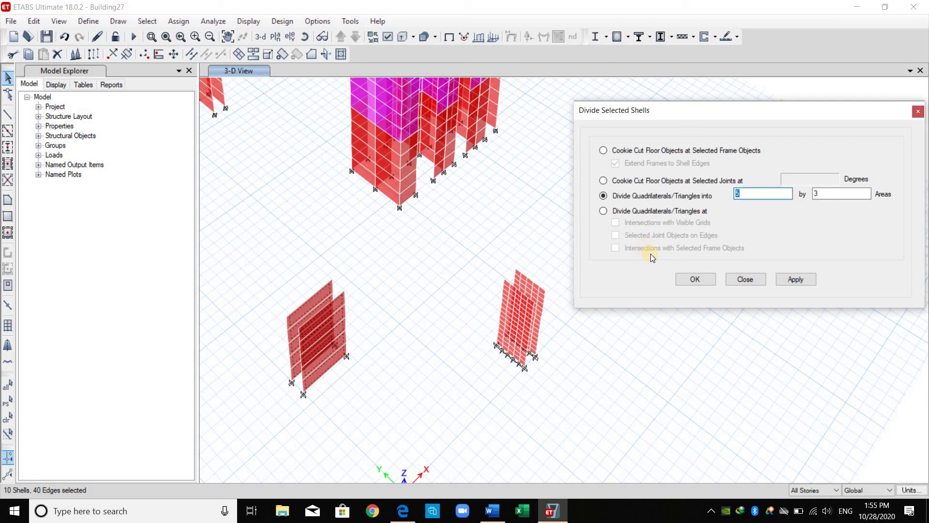
left_click(795, 279)
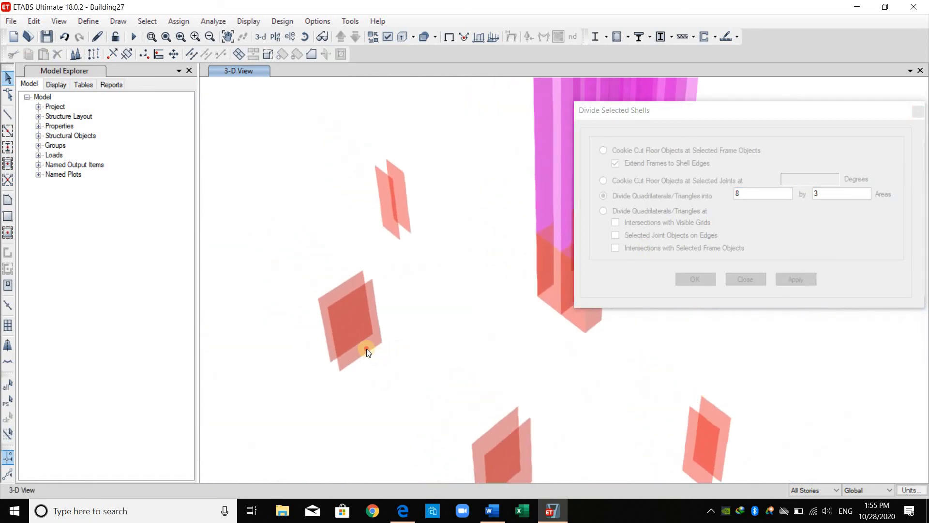
left_click(796, 279)
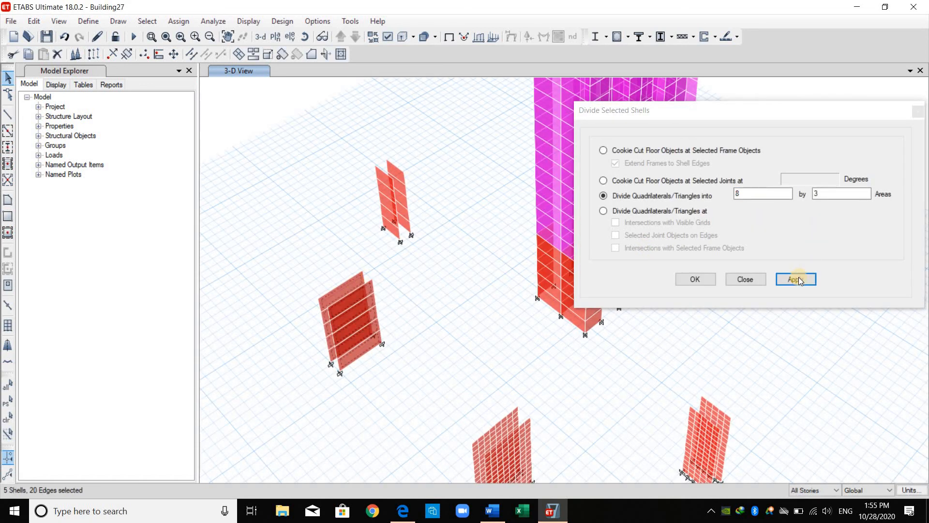
left_click(795, 279)
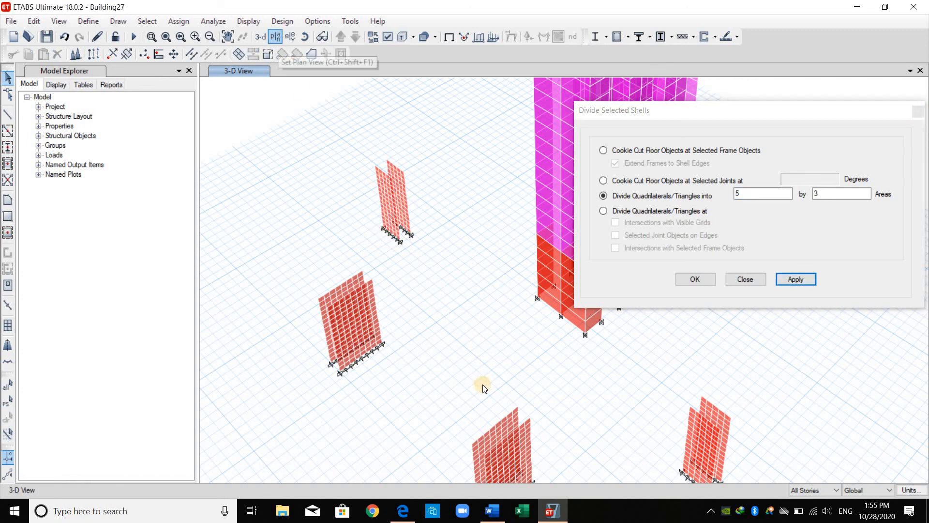
Show the Story34 plan and select the core wall groups.
left_click(274, 37)
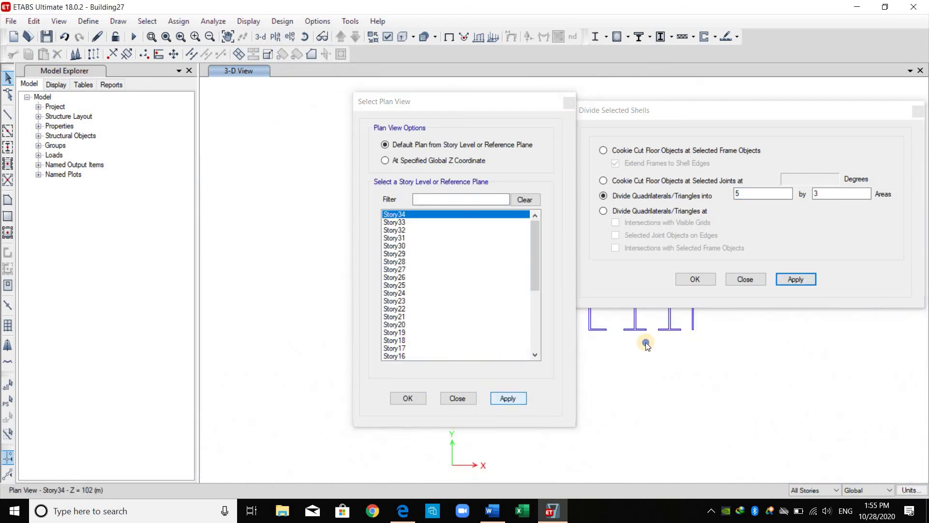
left_click(407, 398)
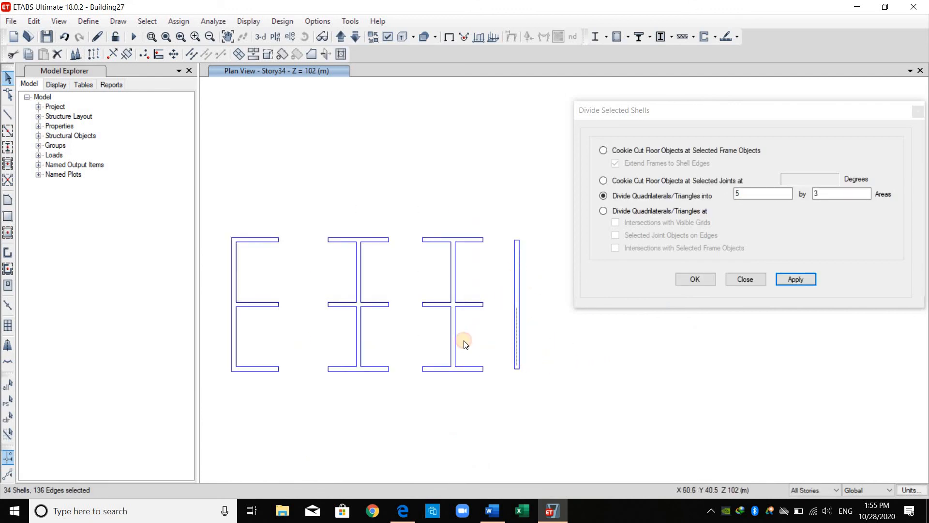
left_click(795, 280)
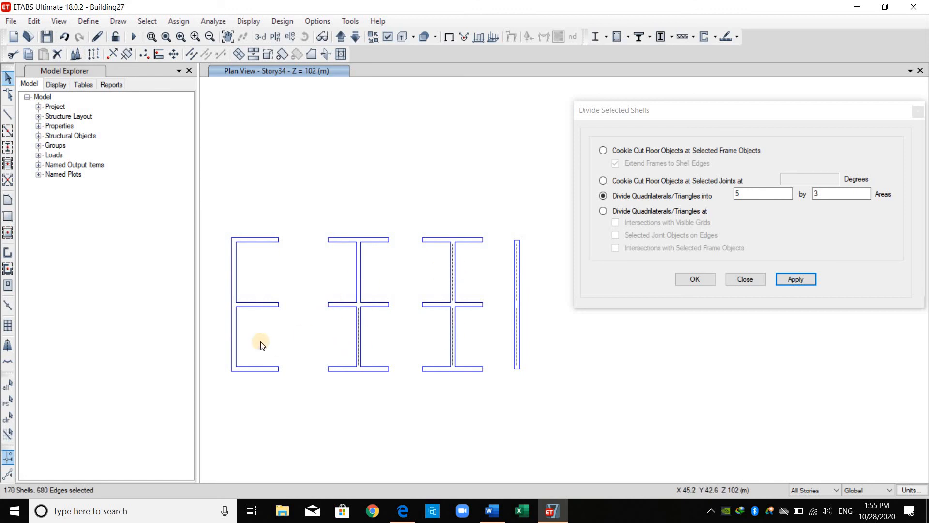
left_click(795, 279)
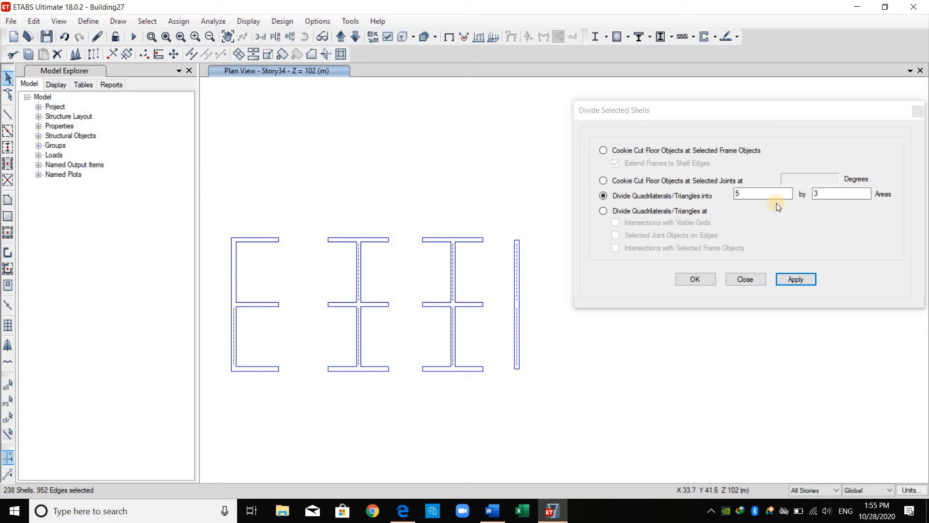
left_click(795, 279)
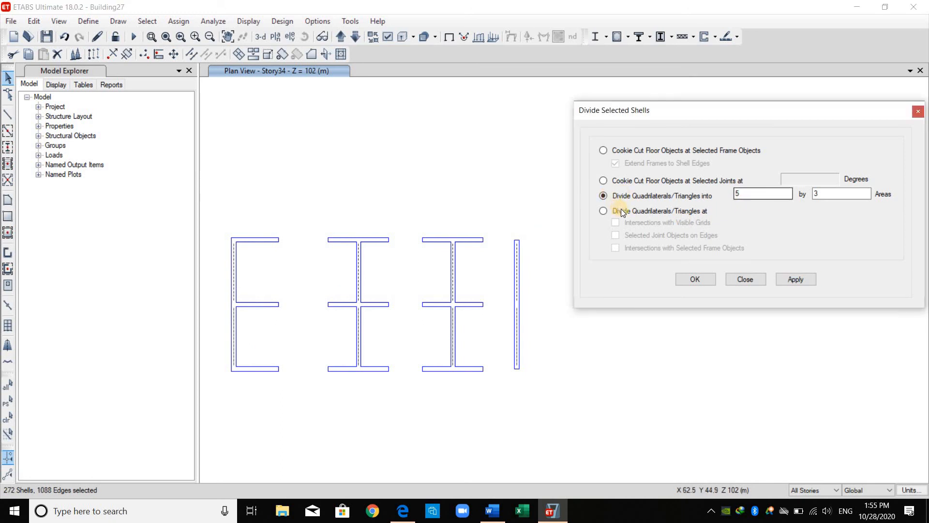
left_click(795, 279)
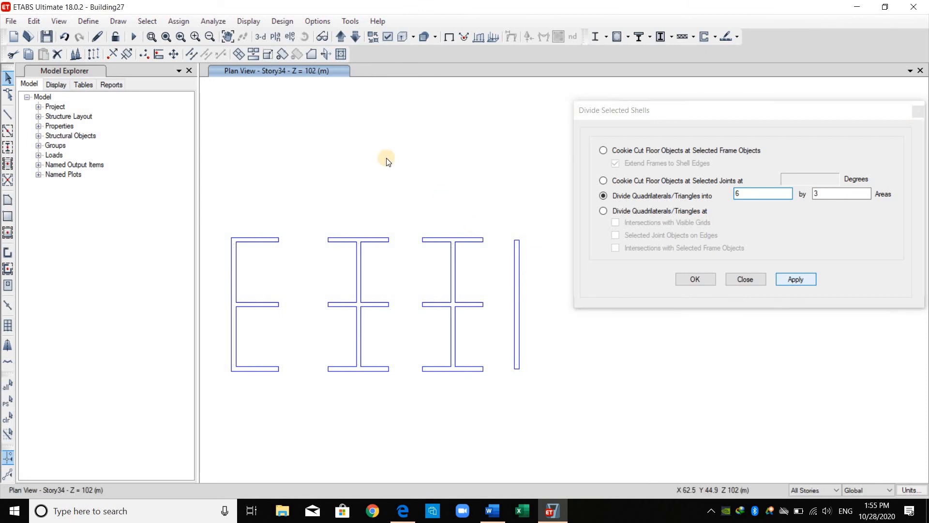
Make the Corewalls grid system visible in the plan view.
right_click(386, 160)
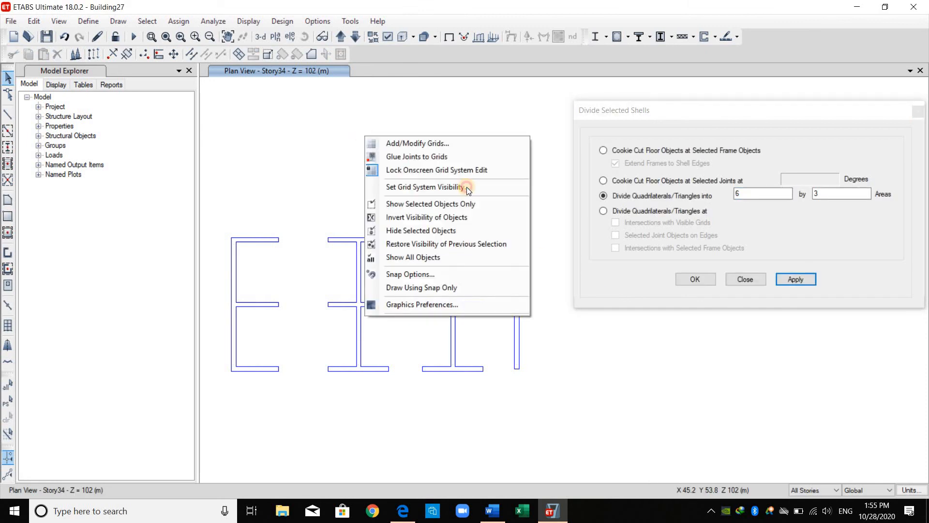
left_click(425, 187)
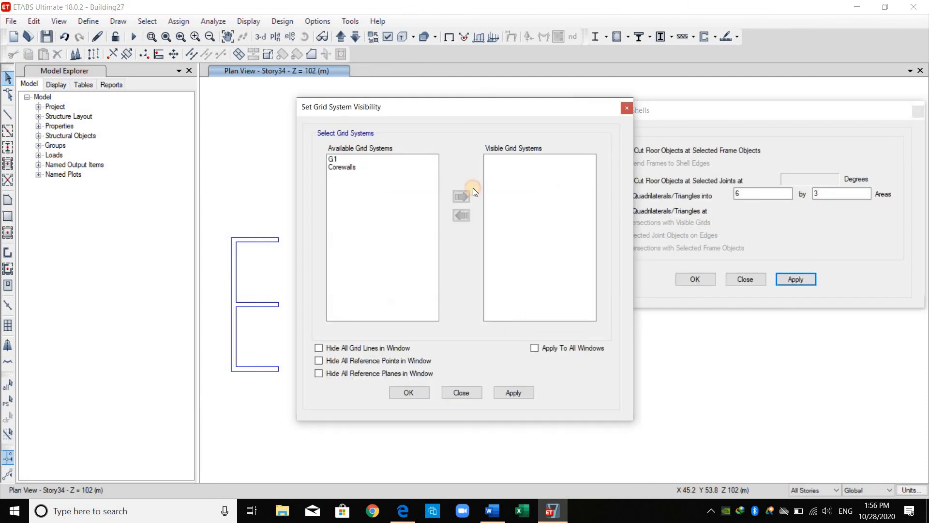
left_click(462, 392)
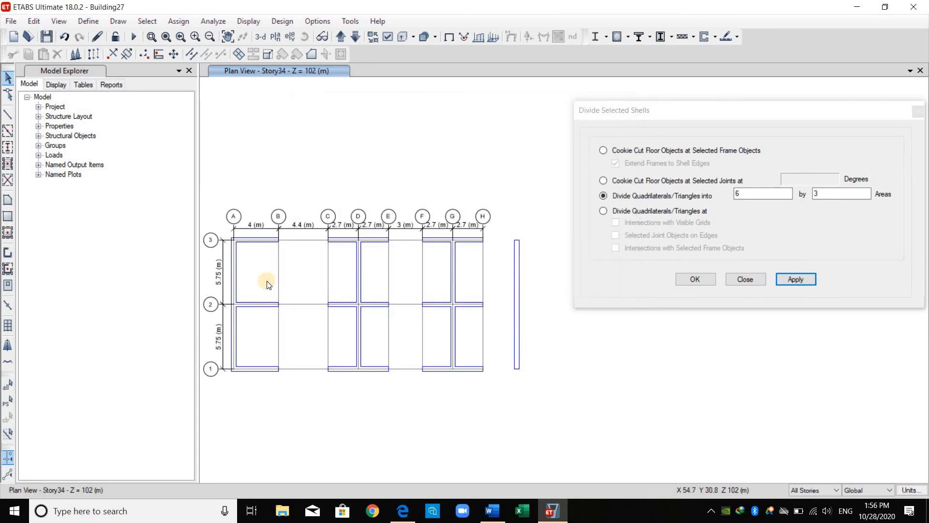
mouse_move(266, 245)
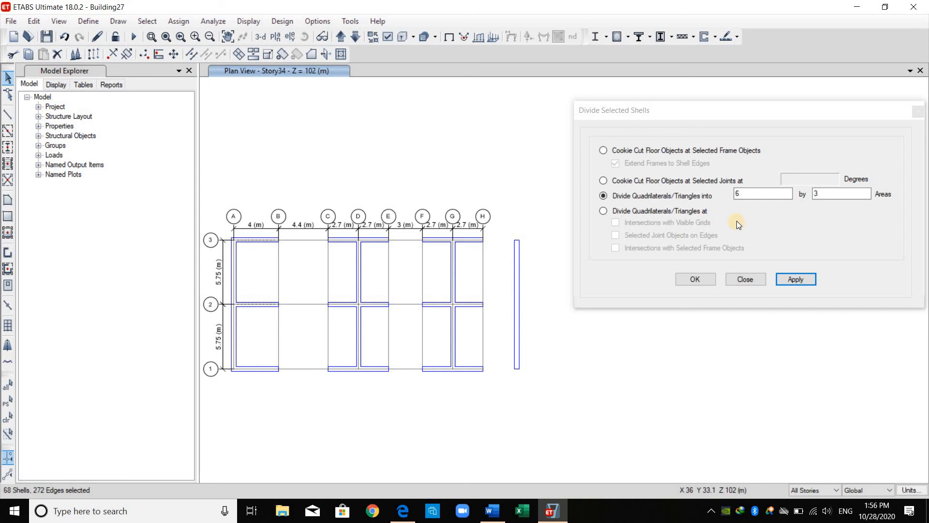
Divide the Story34 core wall groups using 6 by 3, 4 by 3 and 3 by 3 splits.
left_click(796, 279)
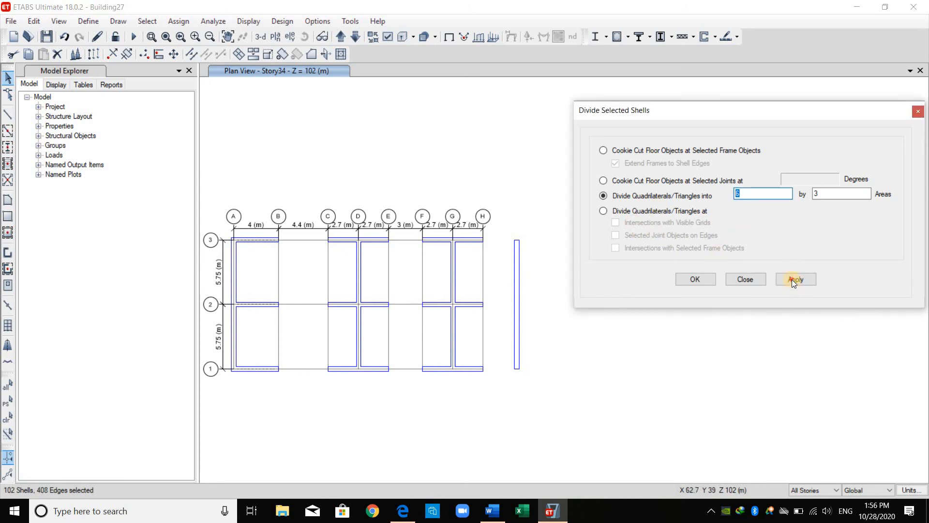
left_click(796, 279)
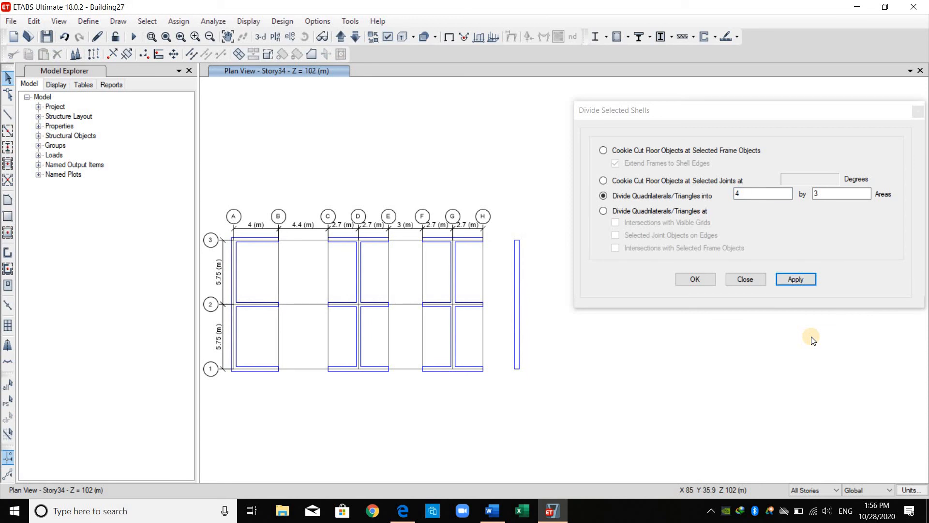
mouse_move(353, 245)
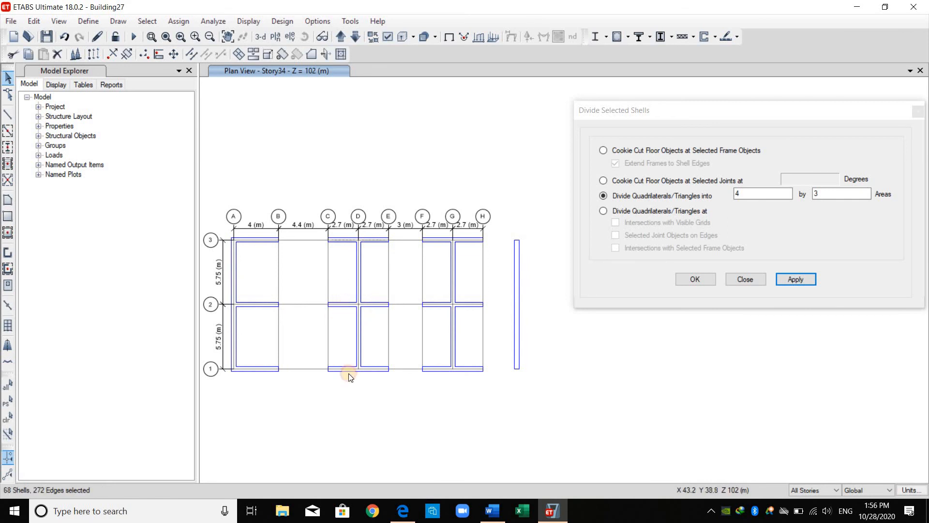
left_click(795, 279)
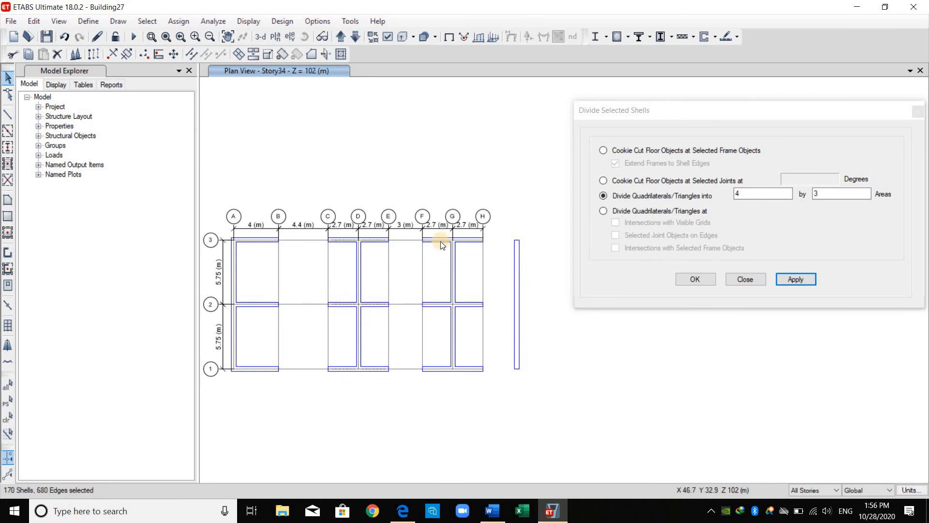
left_click(796, 280)
type("3")
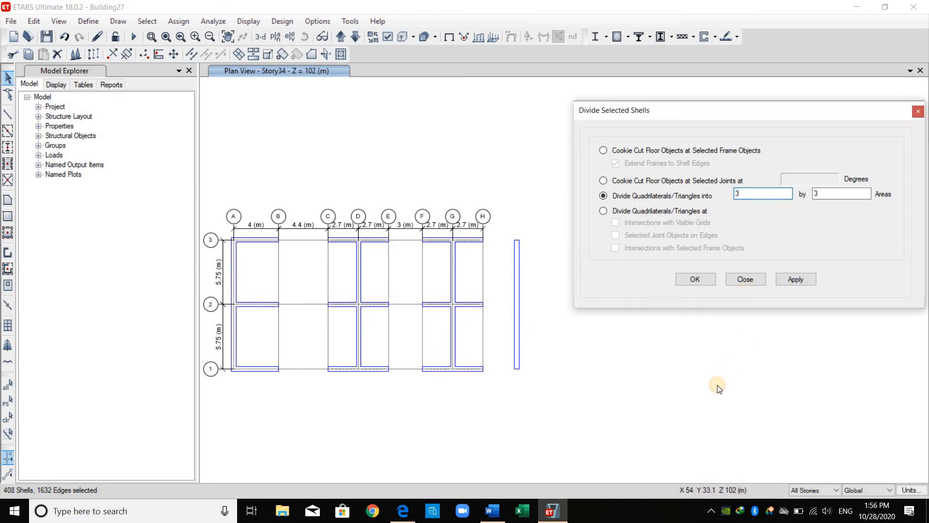
left_click(796, 279)
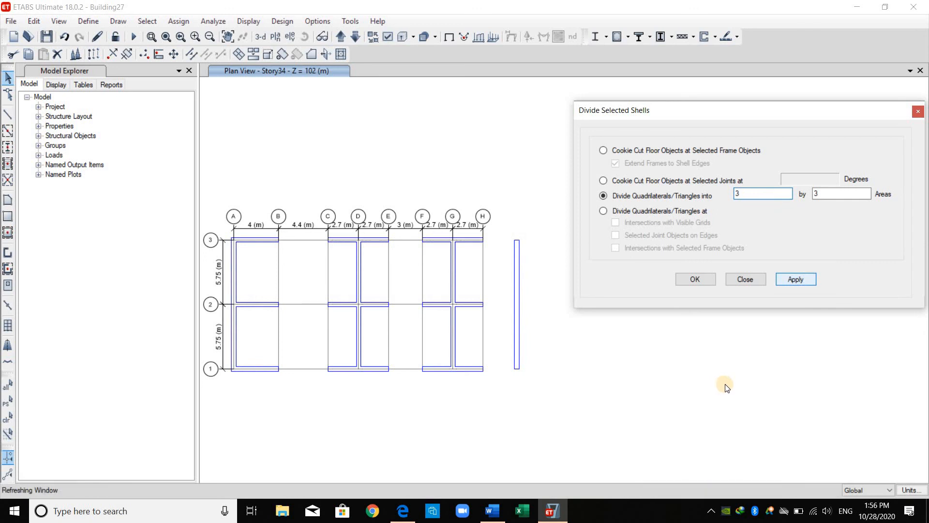
left_click(744, 280)
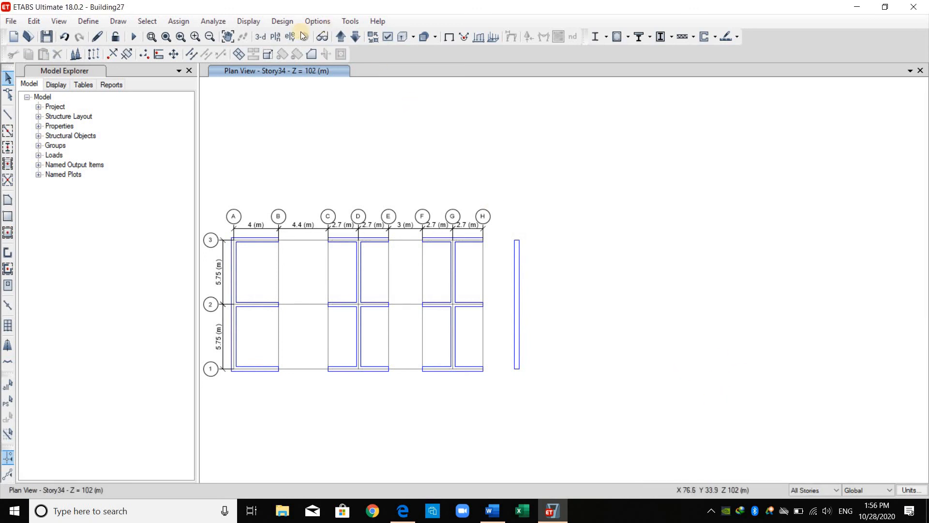
Return to the 3-D view and hide the Corewalls grid system.
left_click(260, 36)
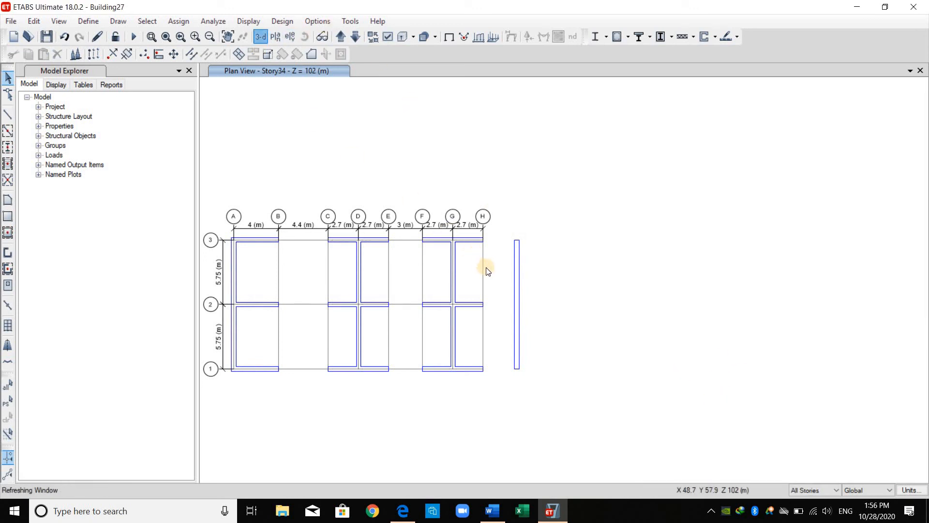
left_click(259, 36)
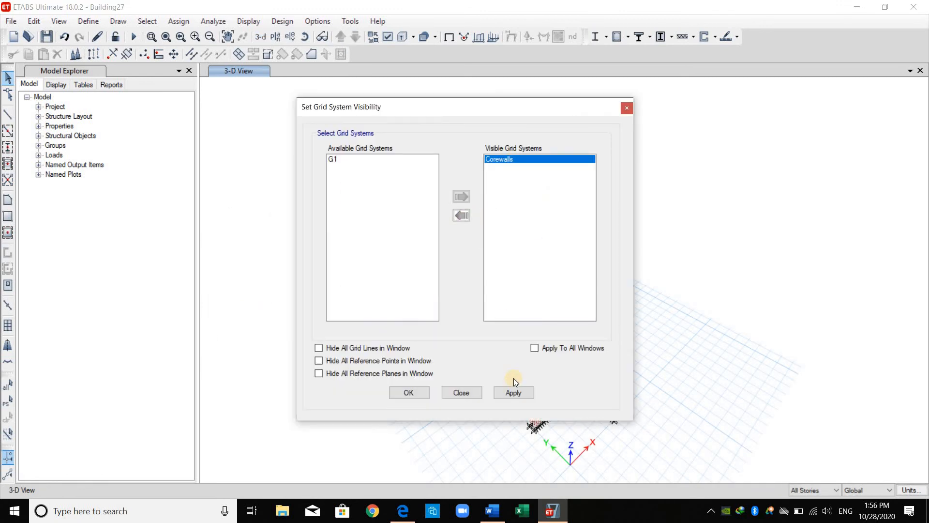
left_click(461, 214)
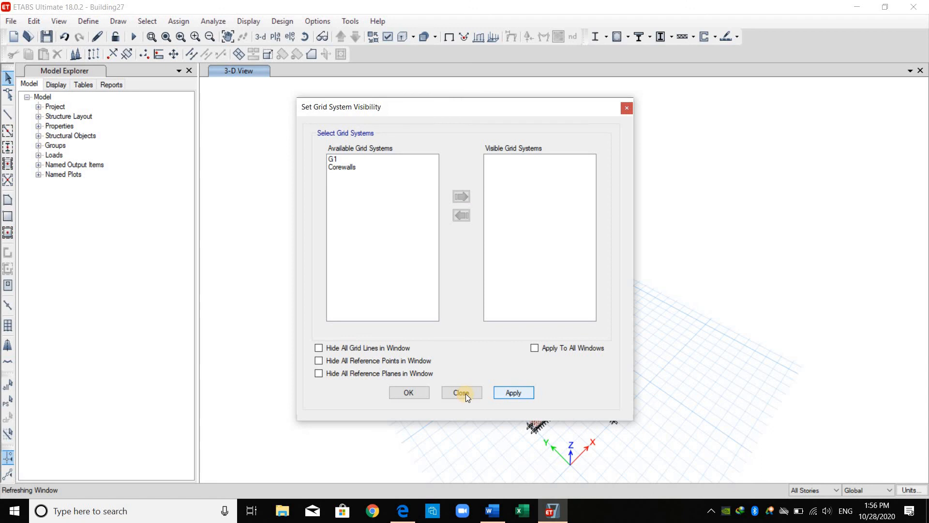
left_click(462, 393)
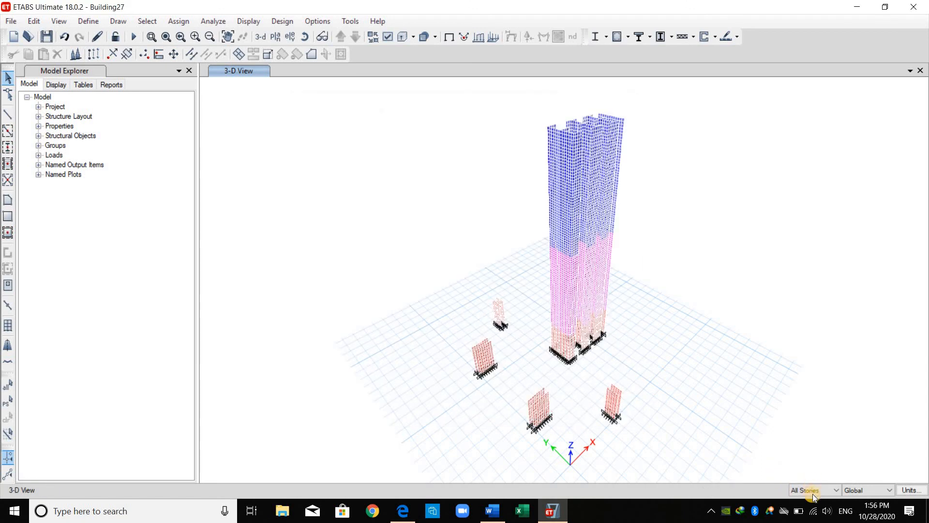
Set selection to One Story and show all objects in the model.
left_click(812, 489)
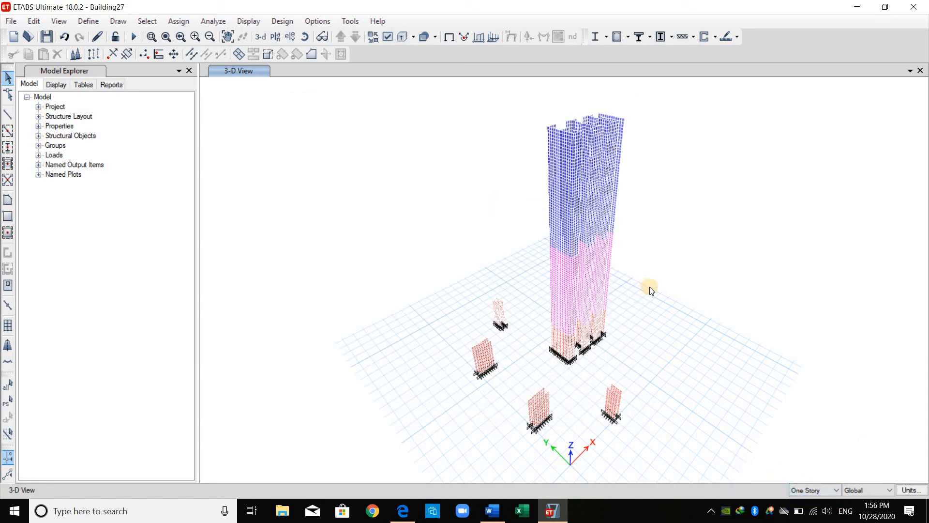
mouse_move(253, 201)
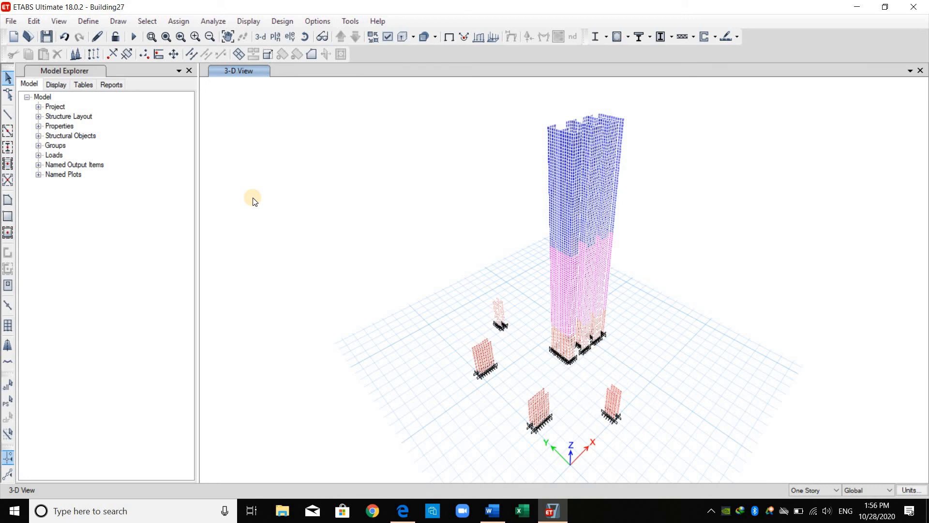
right_click(253, 200)
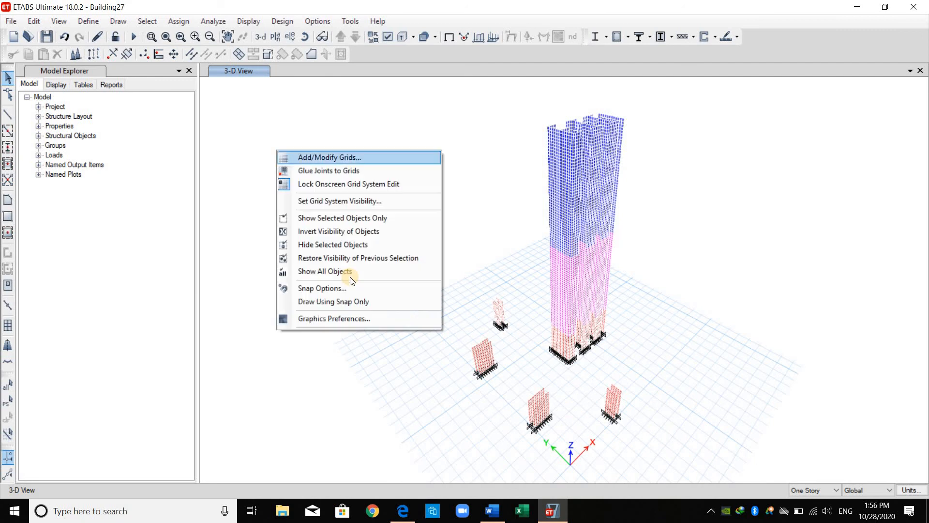
left_click(325, 271)
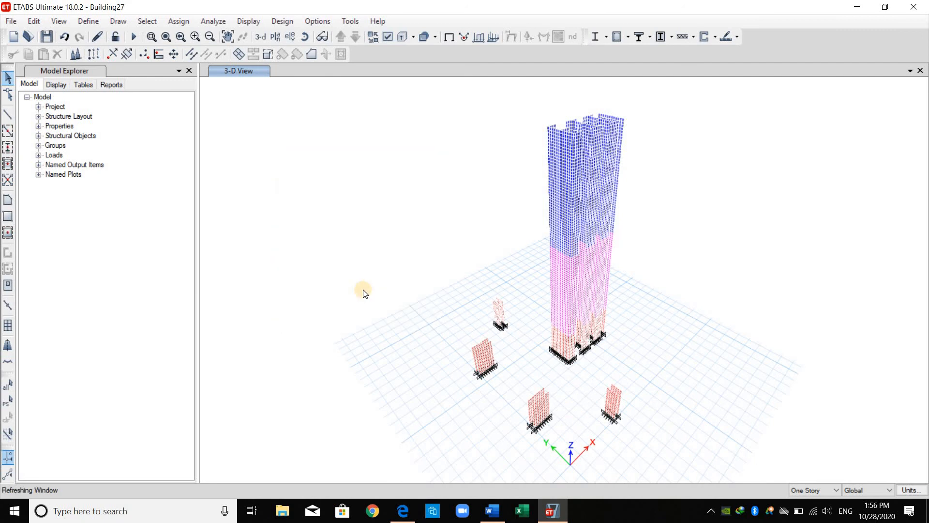